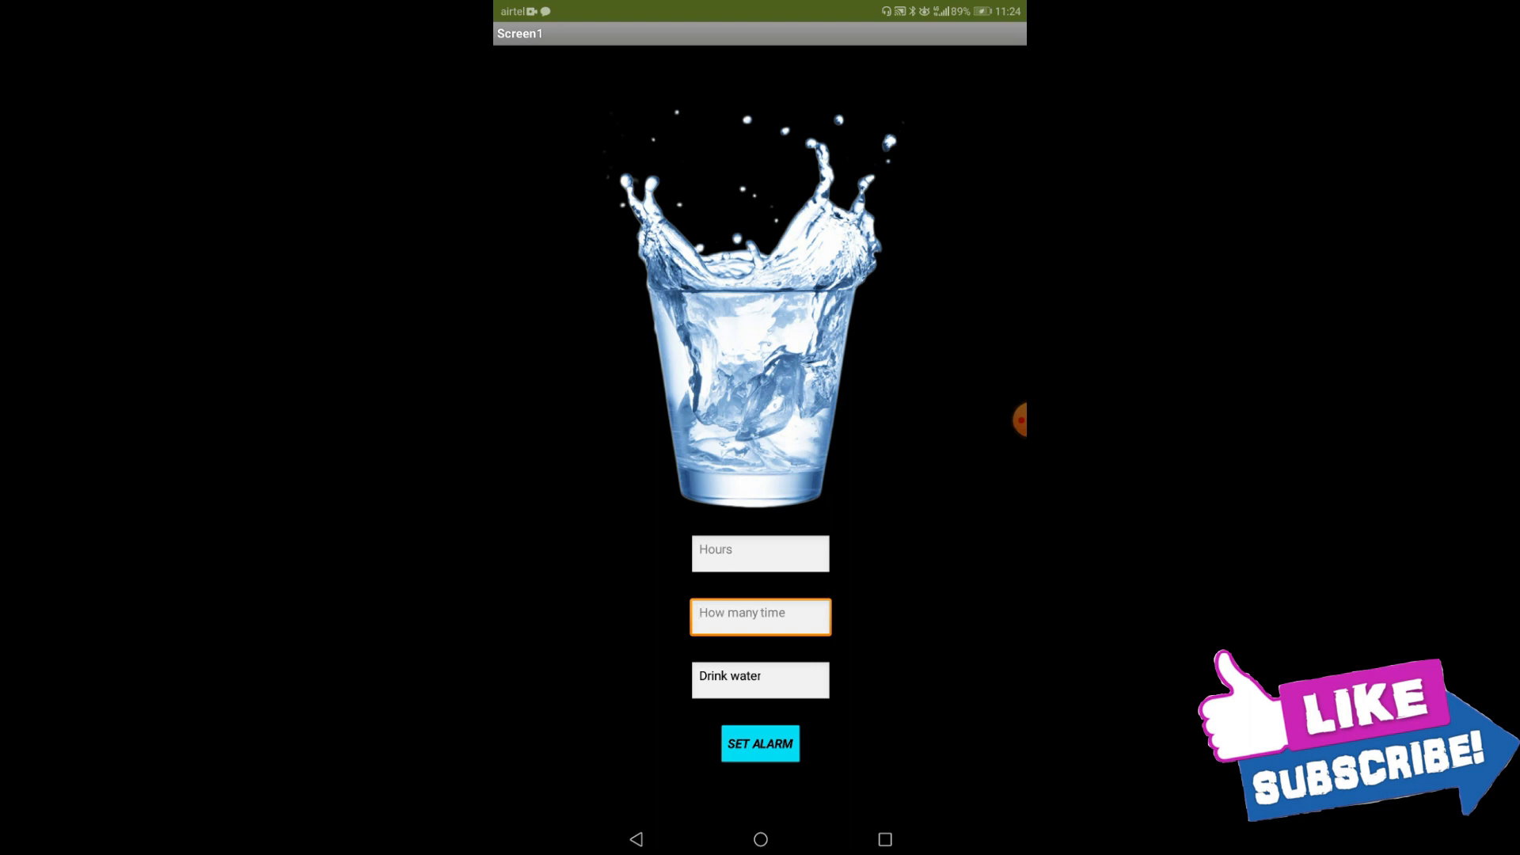
Enter 1 for hours and 3 for minutes in the Companion app, then show recent apps
left_click(760, 616)
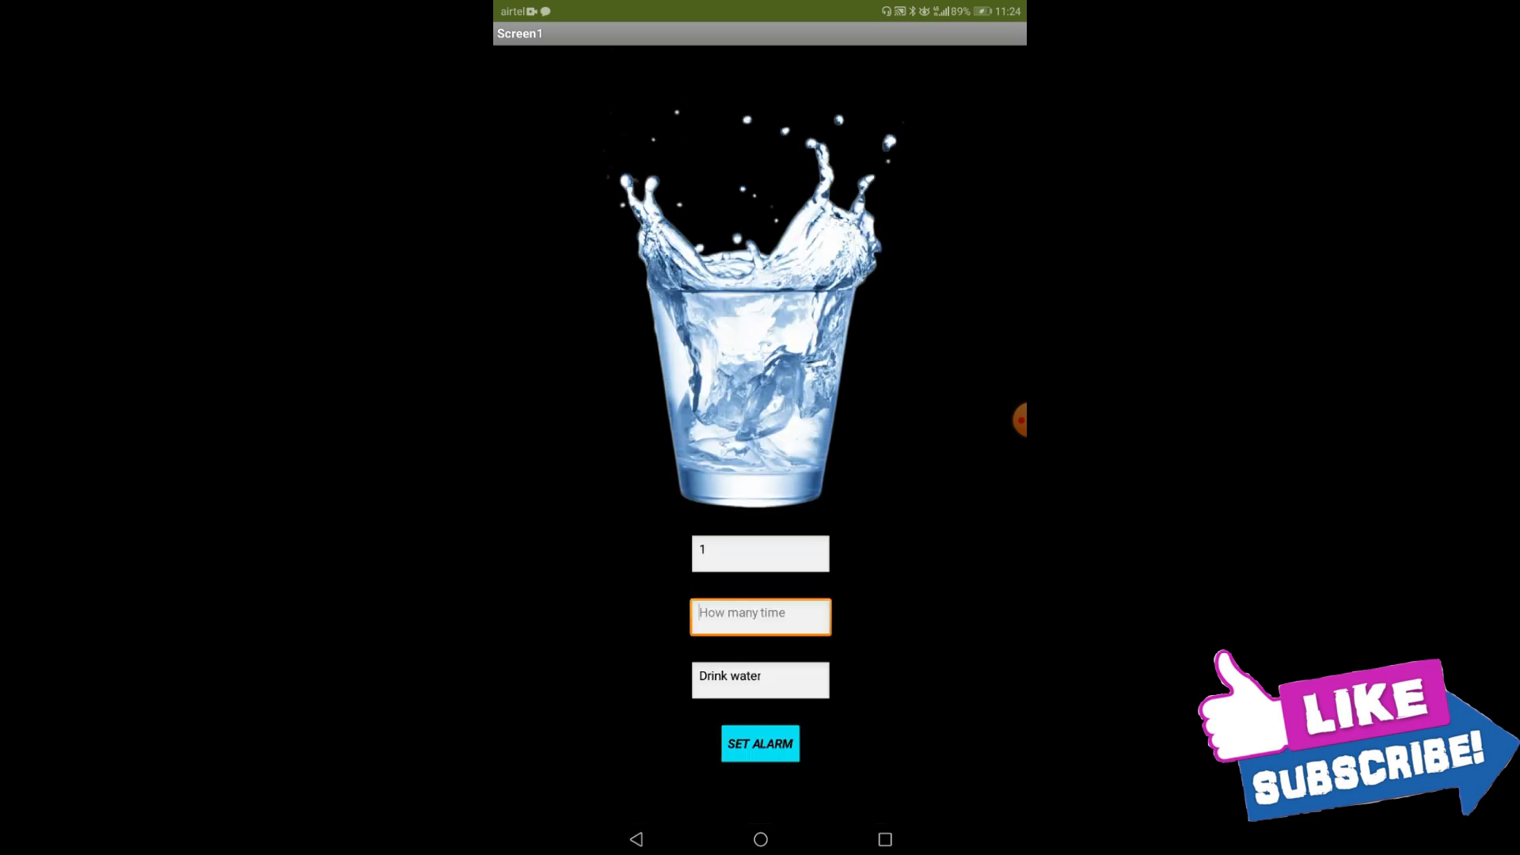
left_click(760, 615)
type("3")
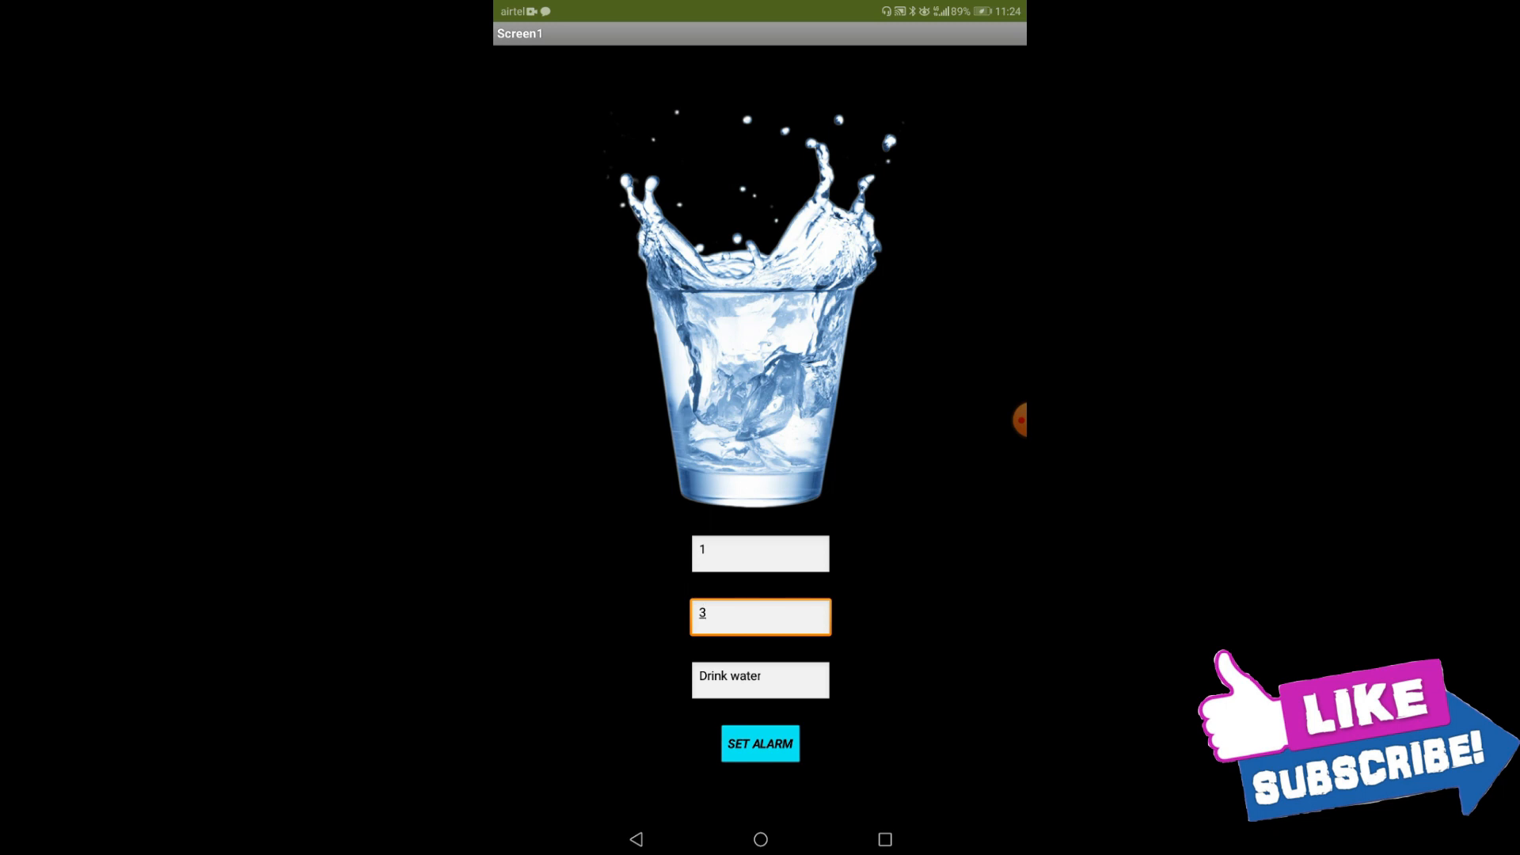
left_click(759, 742)
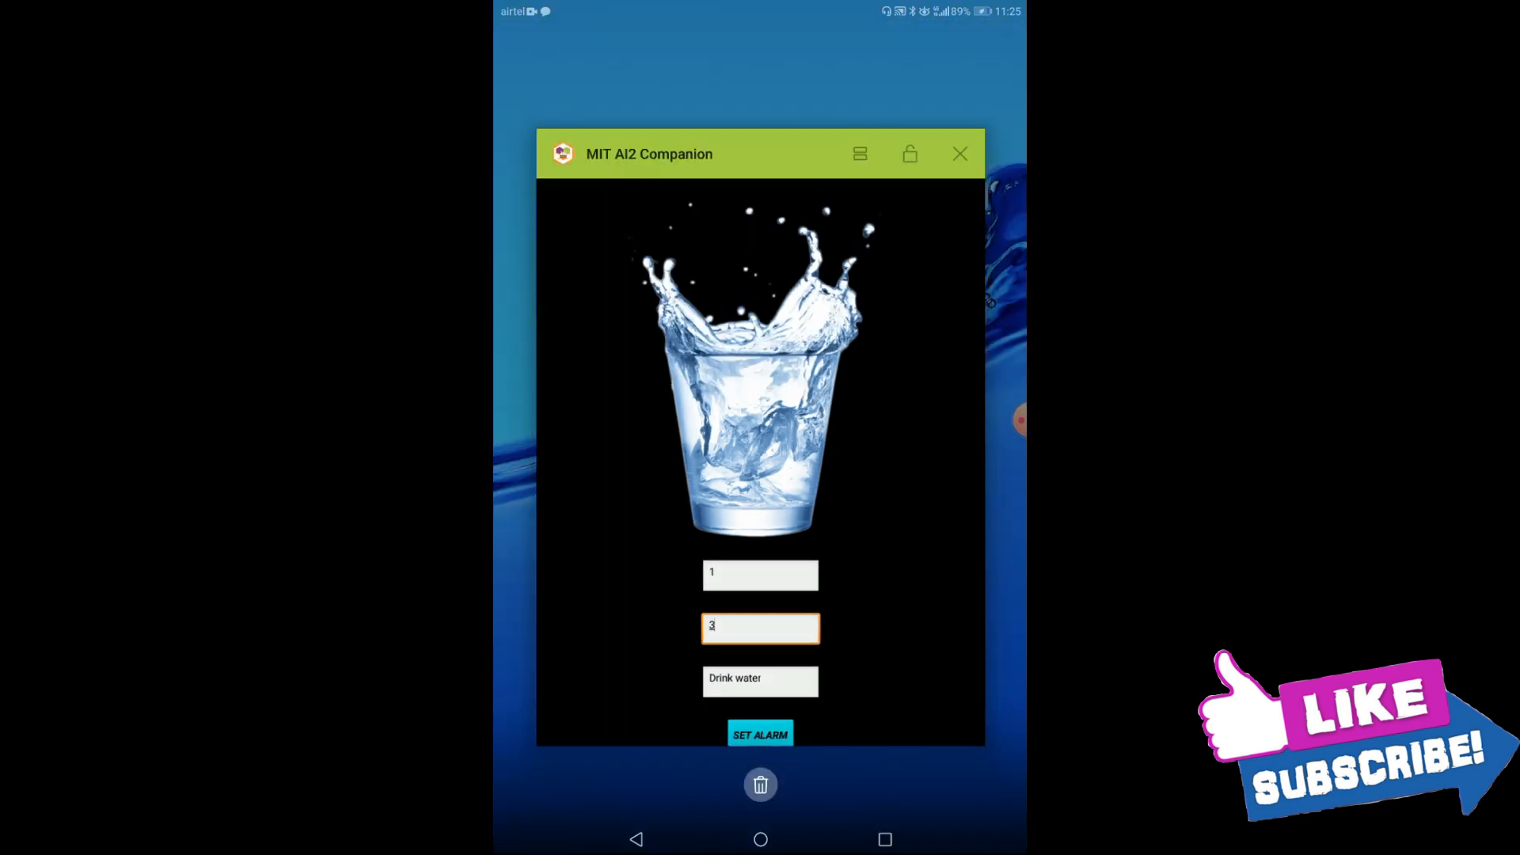
left_click(959, 153)
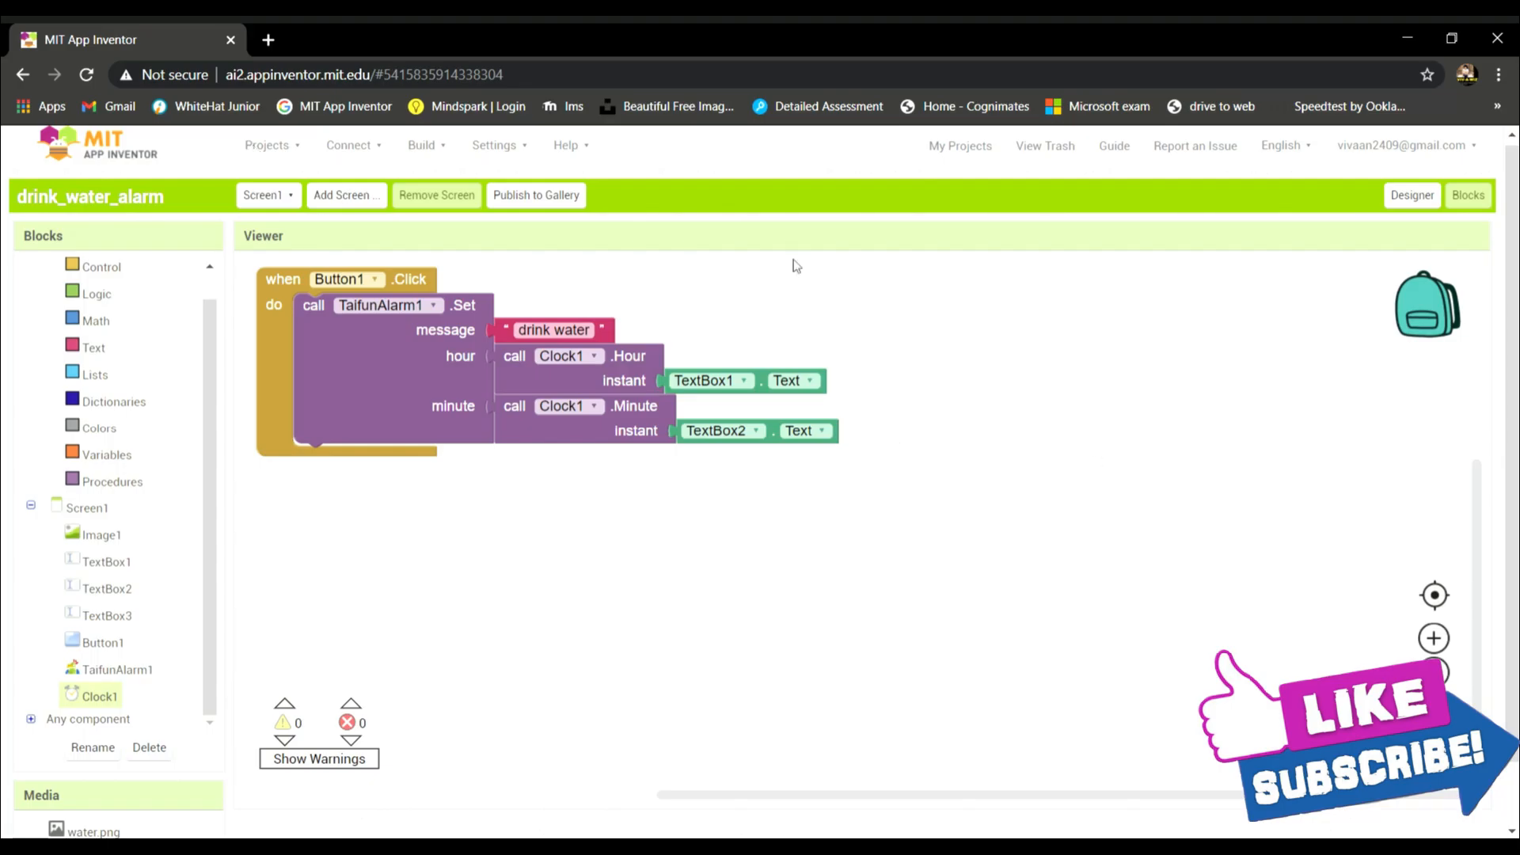
mouse_move(314, 149)
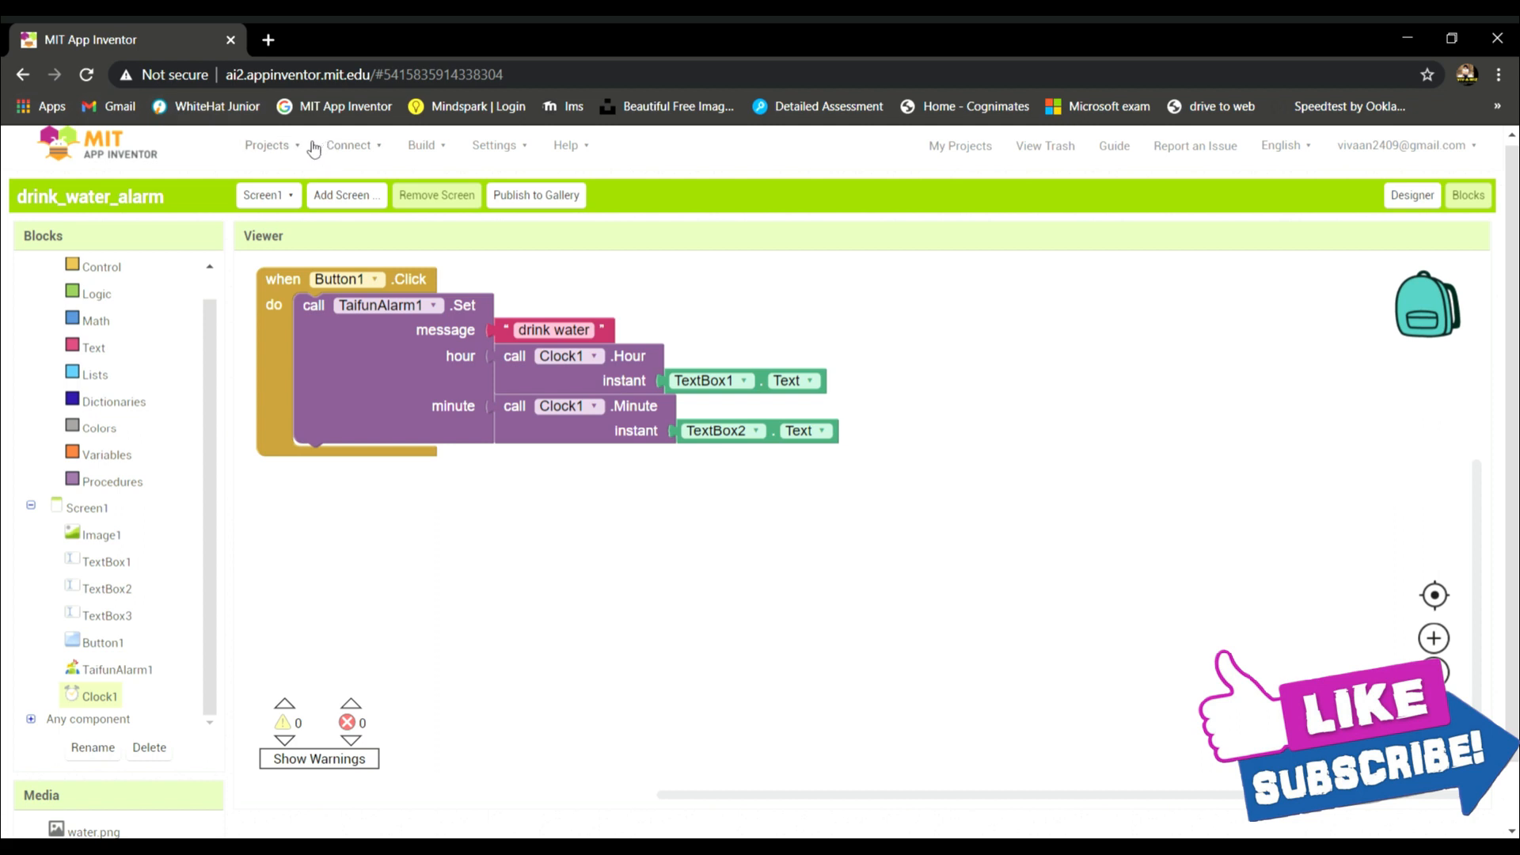
Start a new App Inventor project named drink_water_alarm_app
left_click(267, 145)
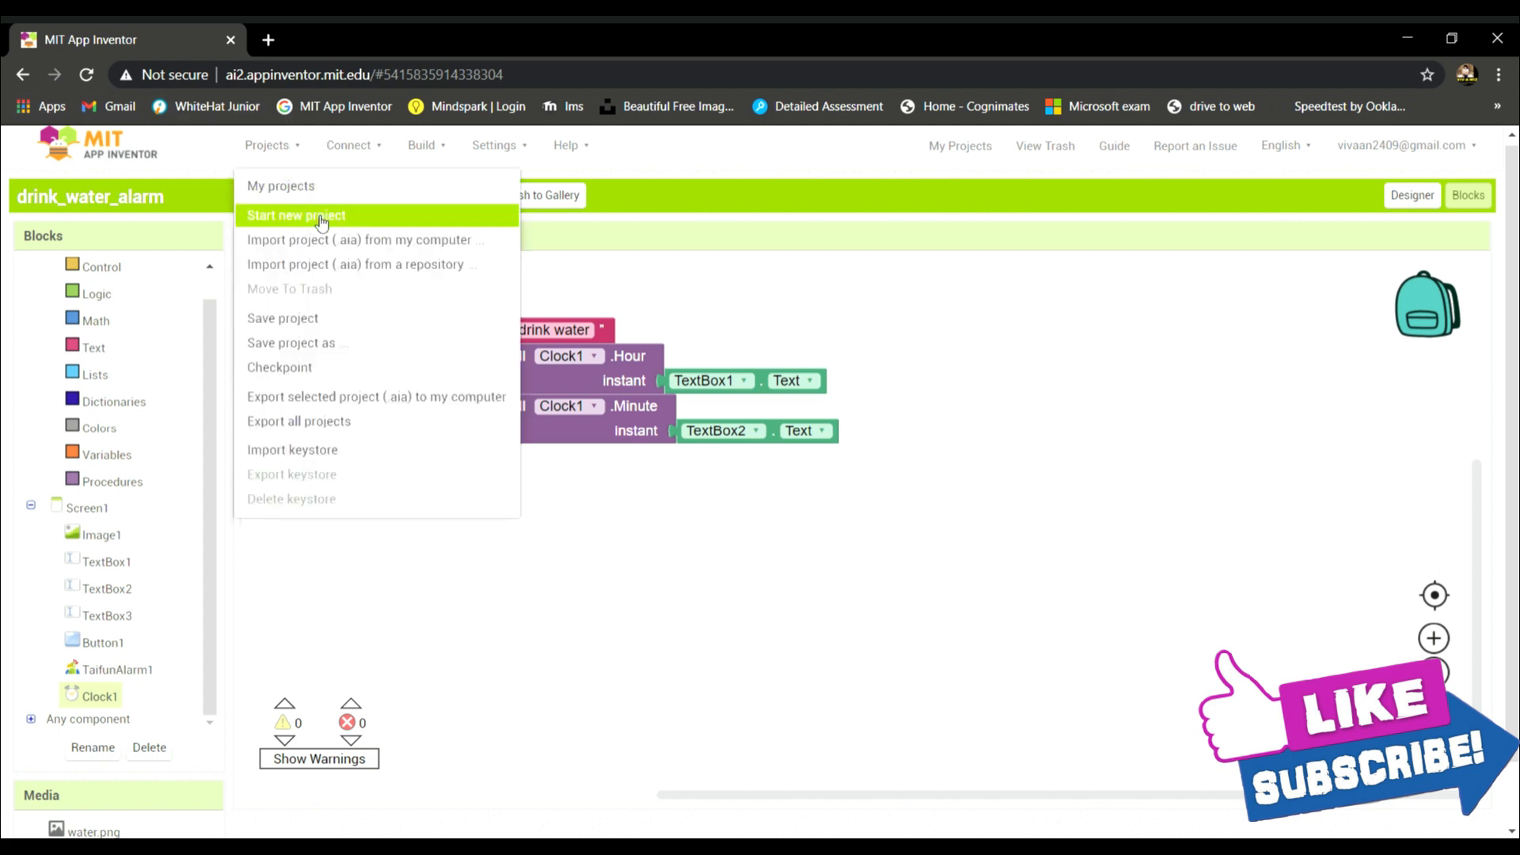
left_click(295, 215)
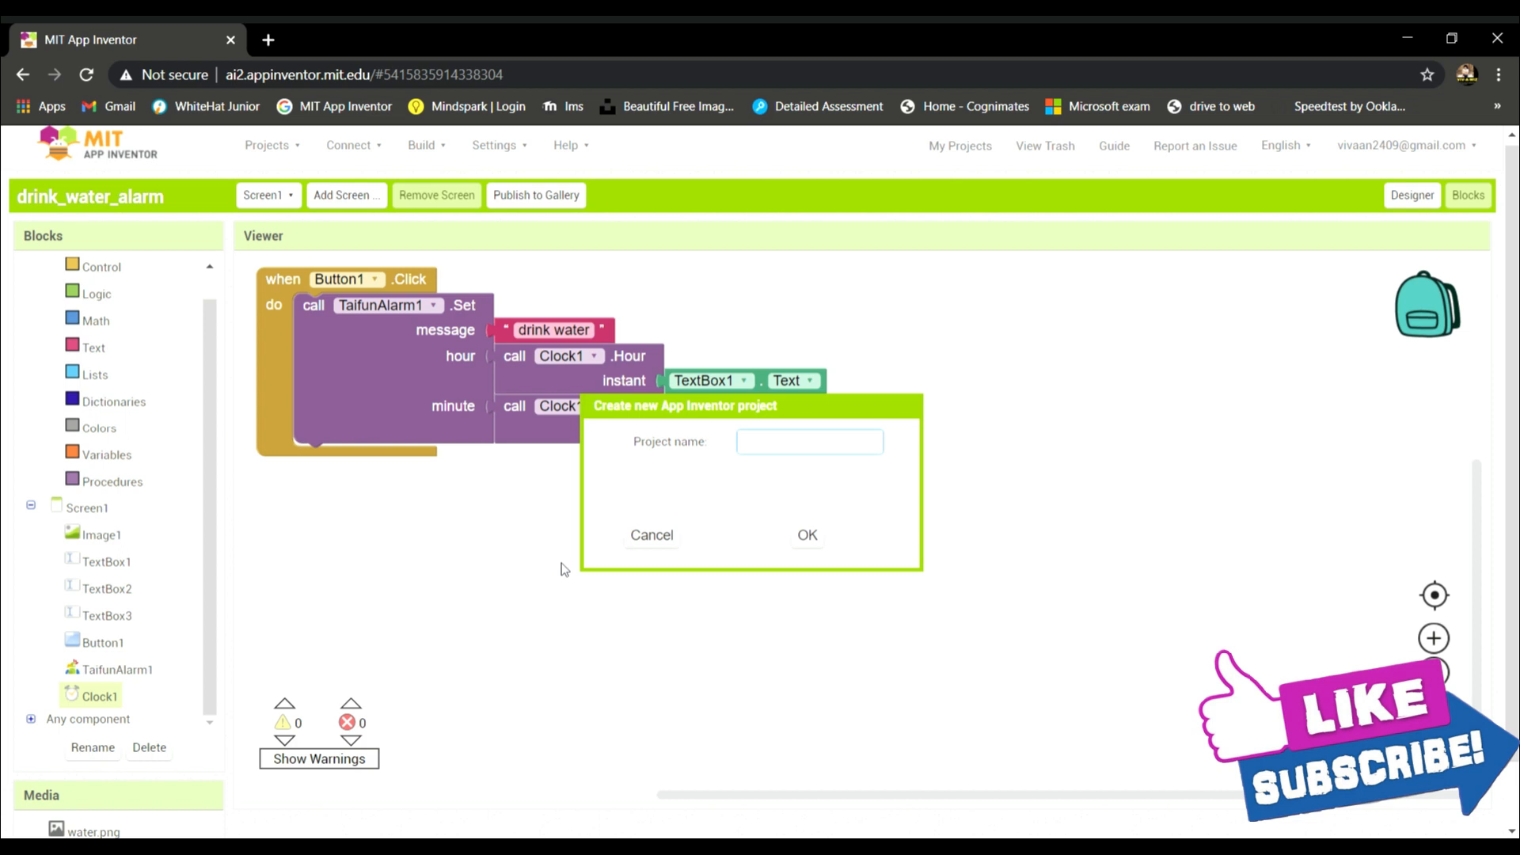
type("drink water")
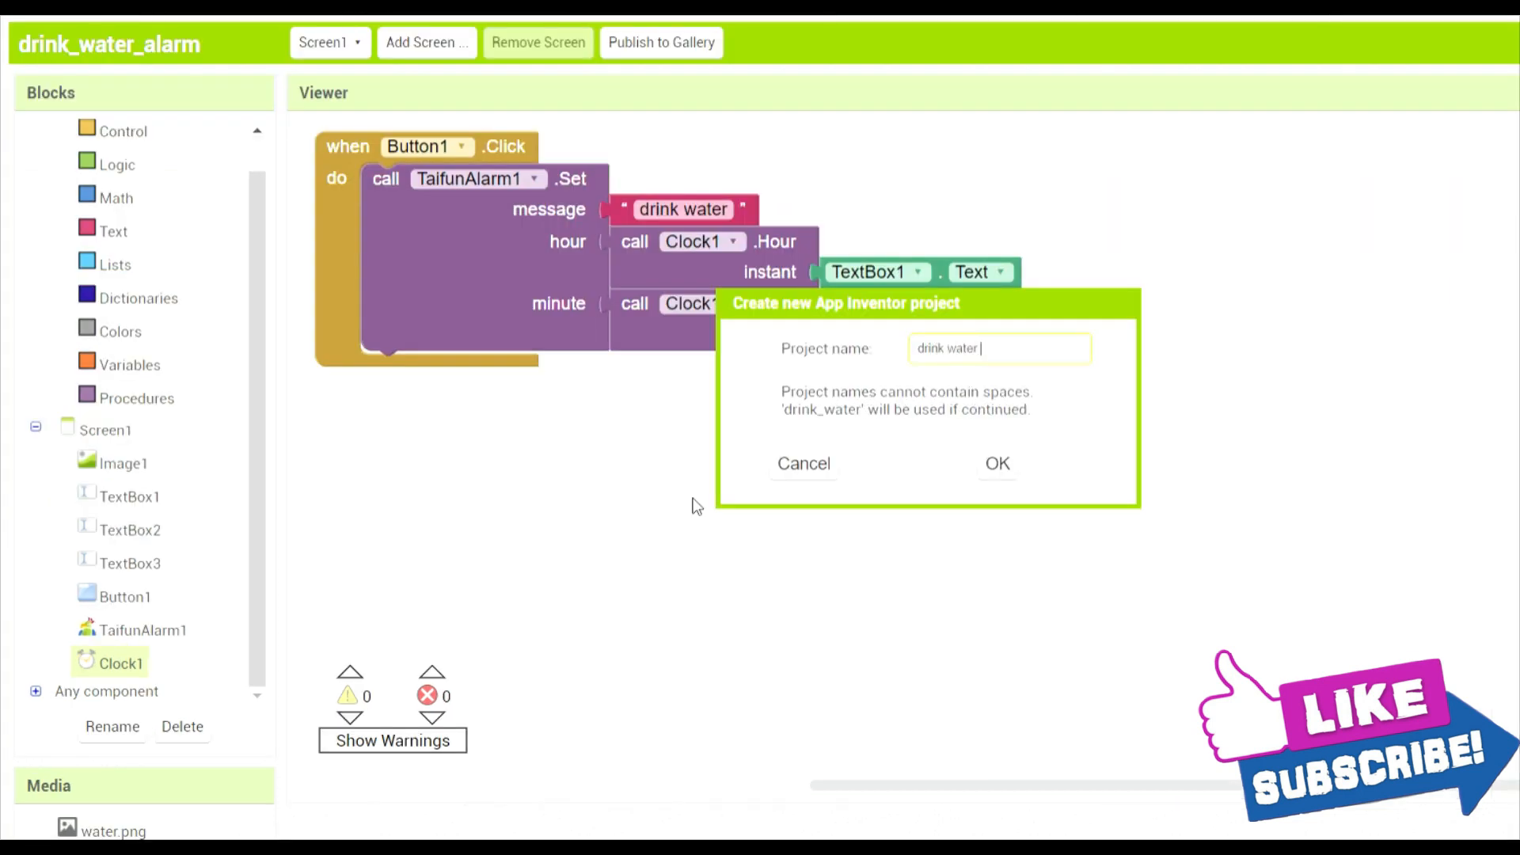
type("alar")
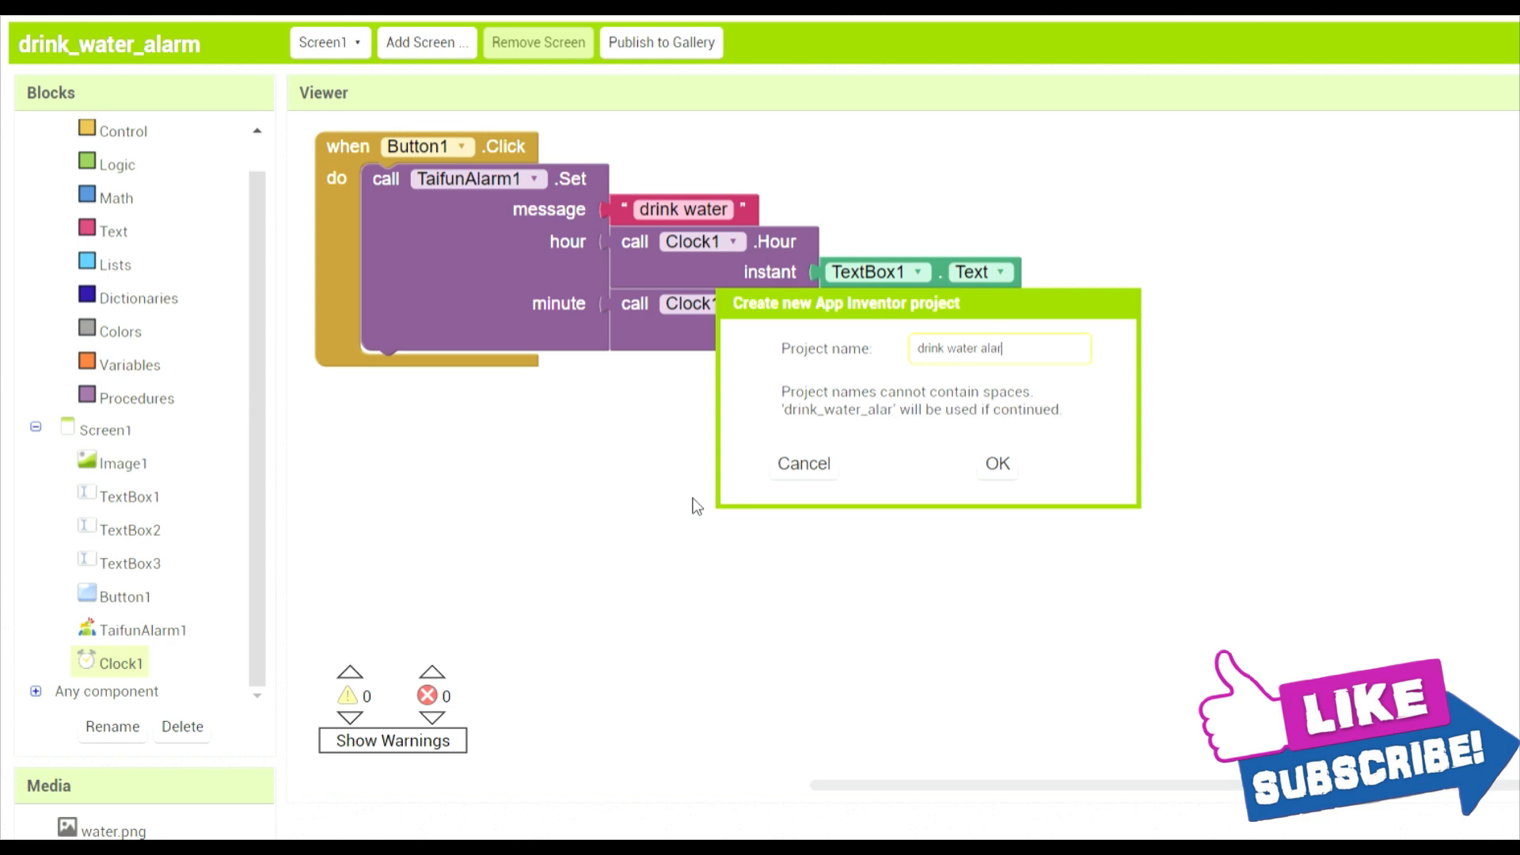
left_click(804, 464)
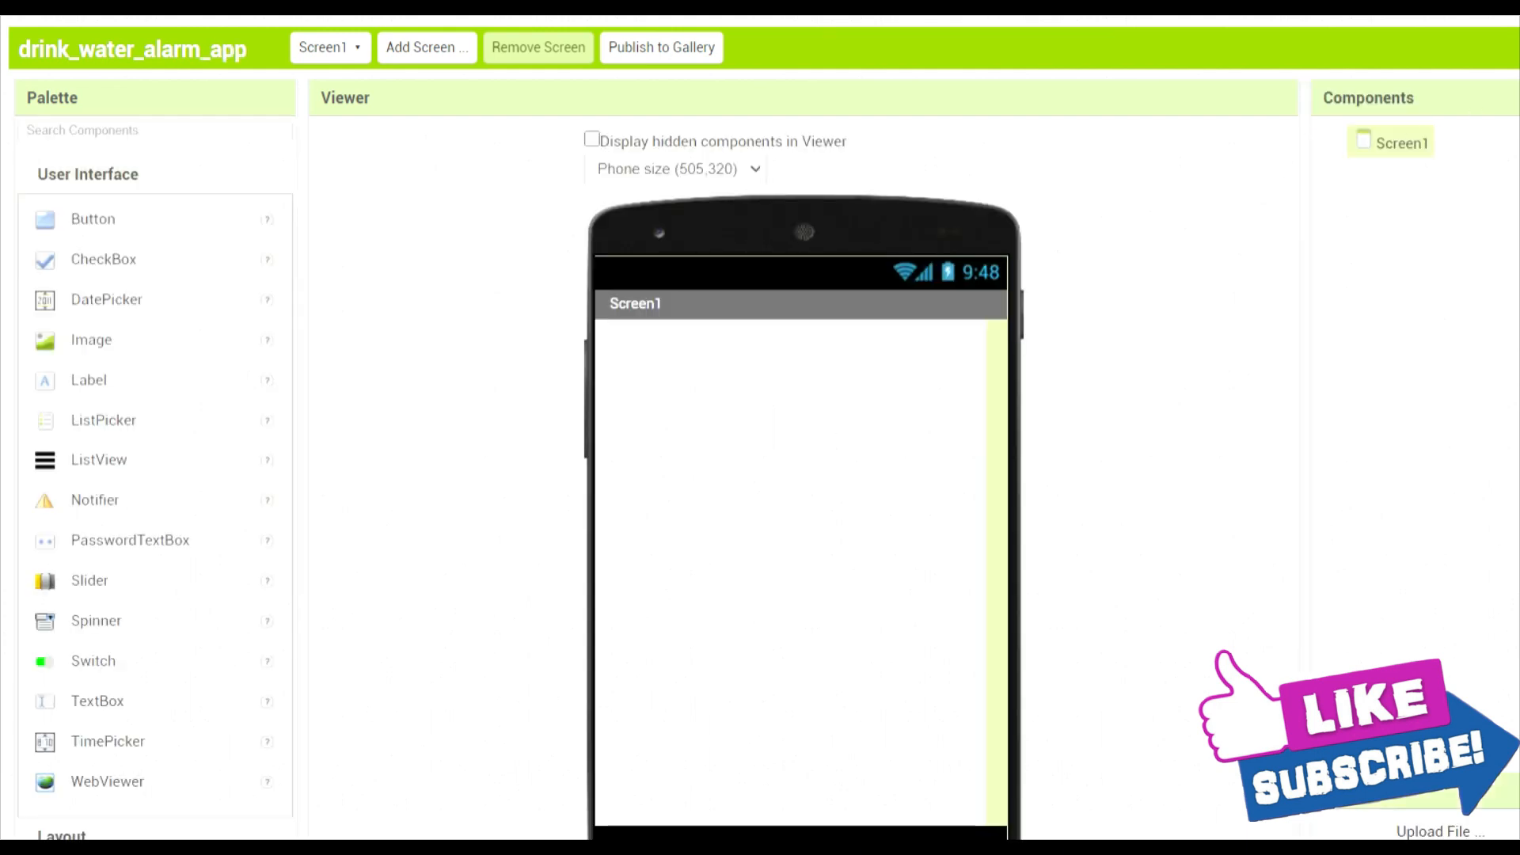
mouse_move(1428, 302)
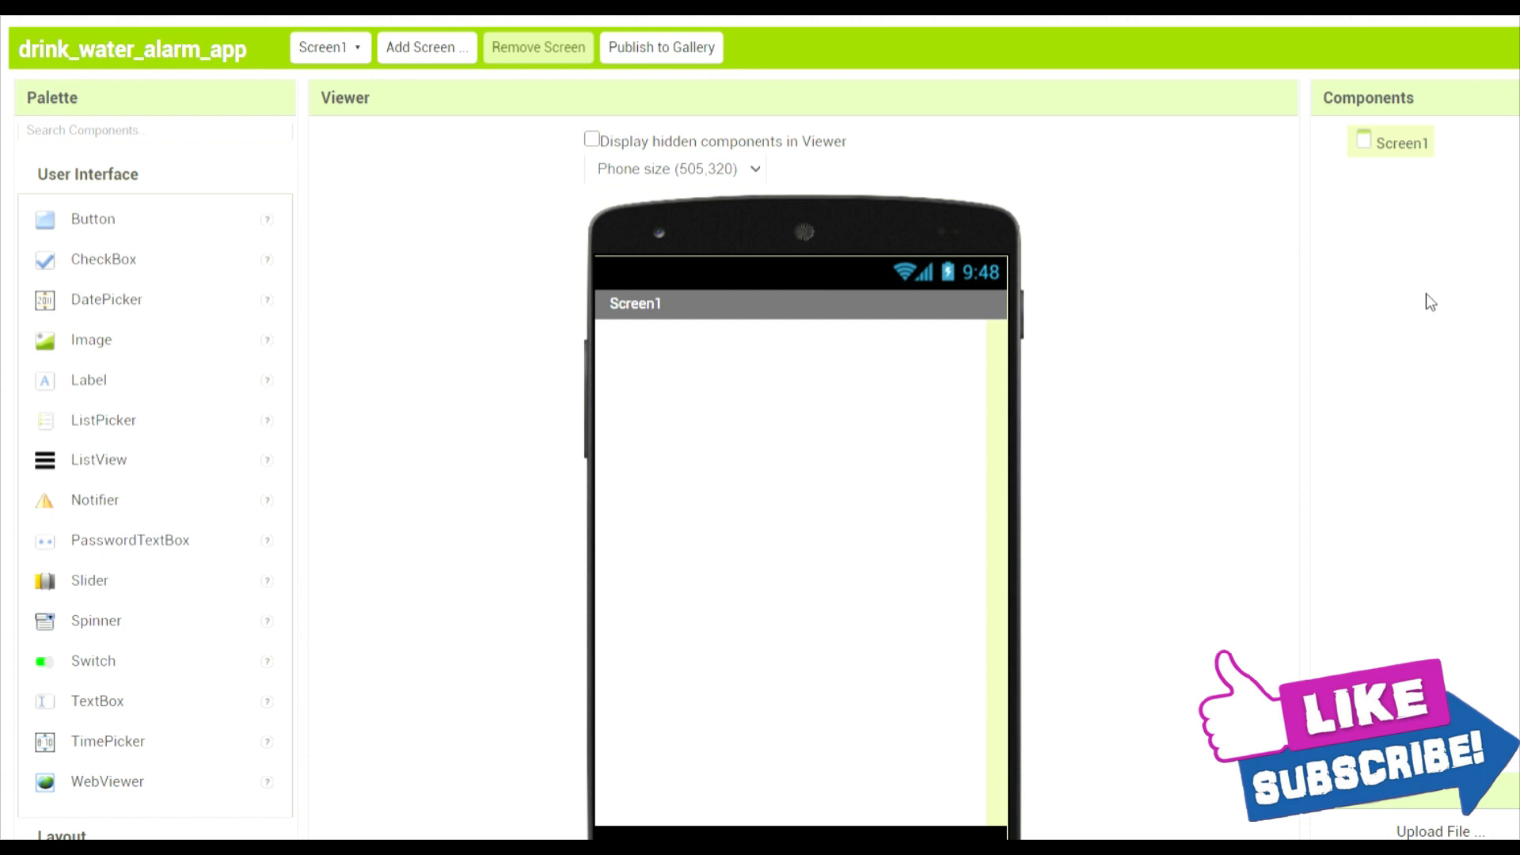
mouse_move(936, 320)
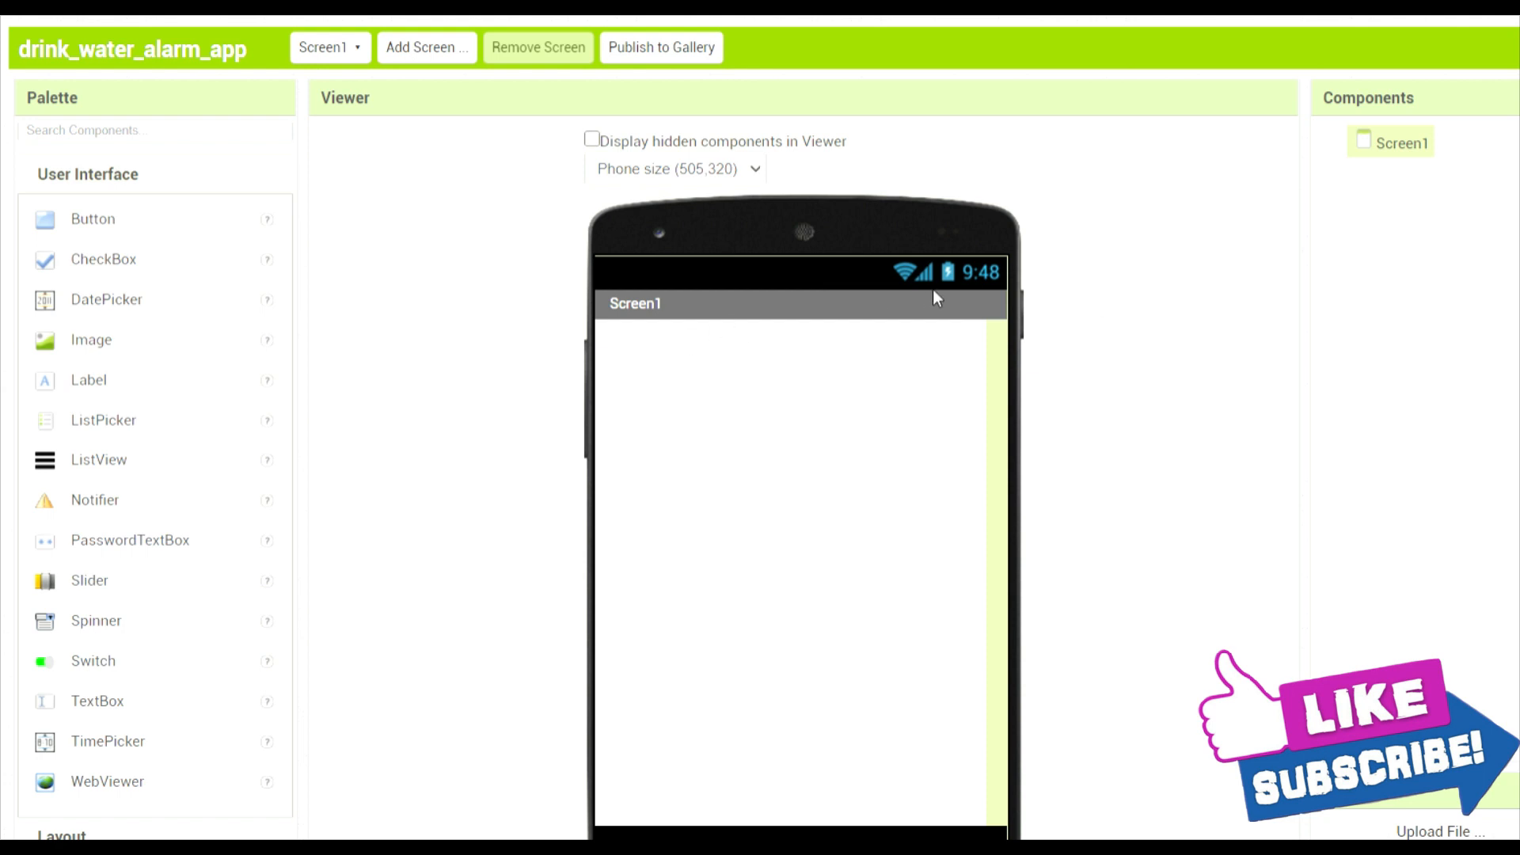
mouse_move(954, 281)
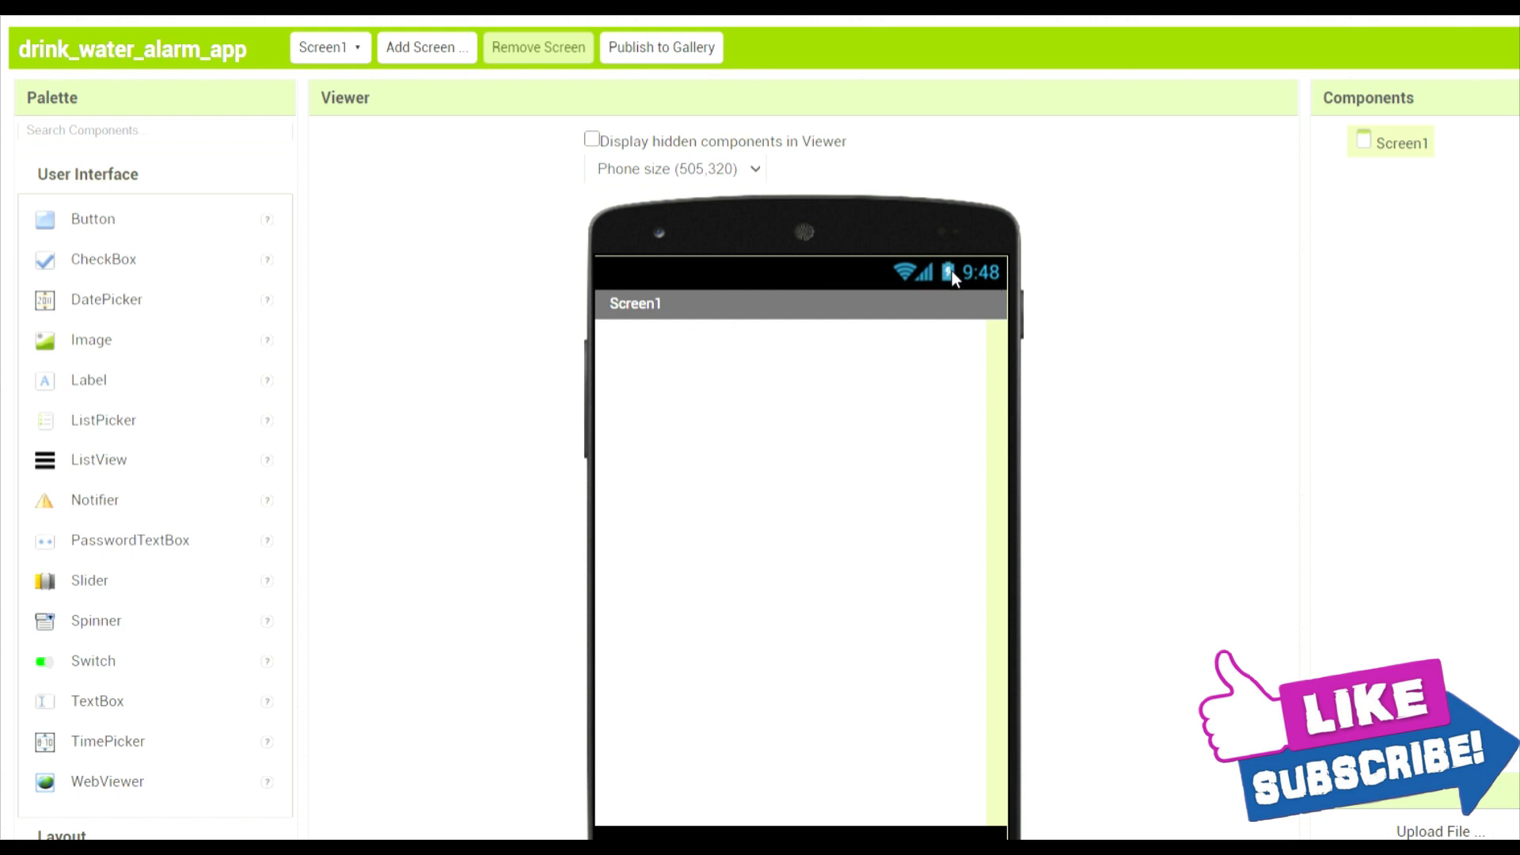
mouse_move(1424, 480)
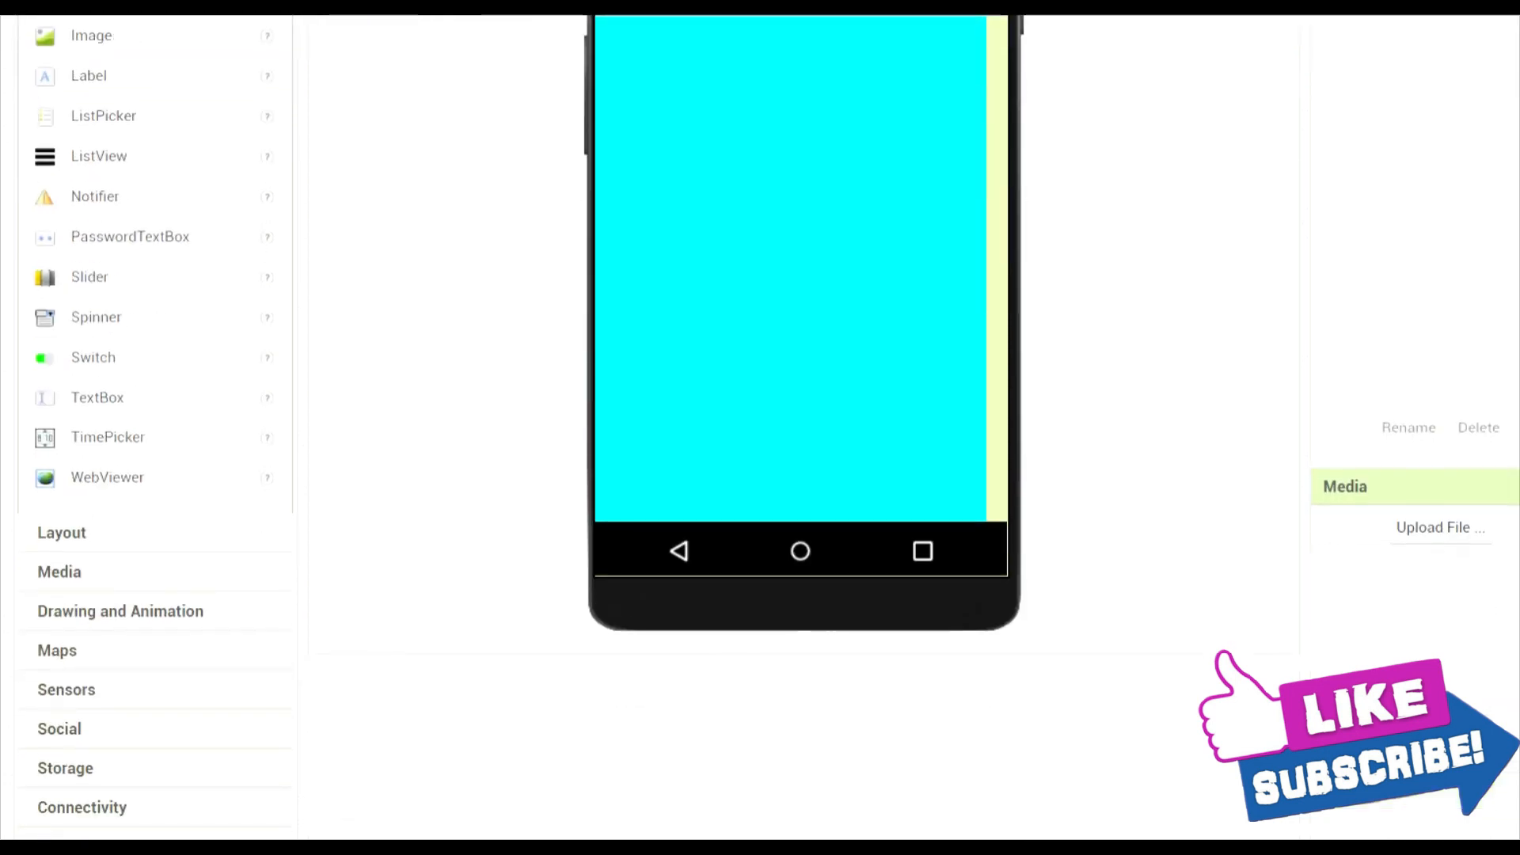
Drop a Button onto Screen1 below the image and three text boxes
scroll("down", 3)
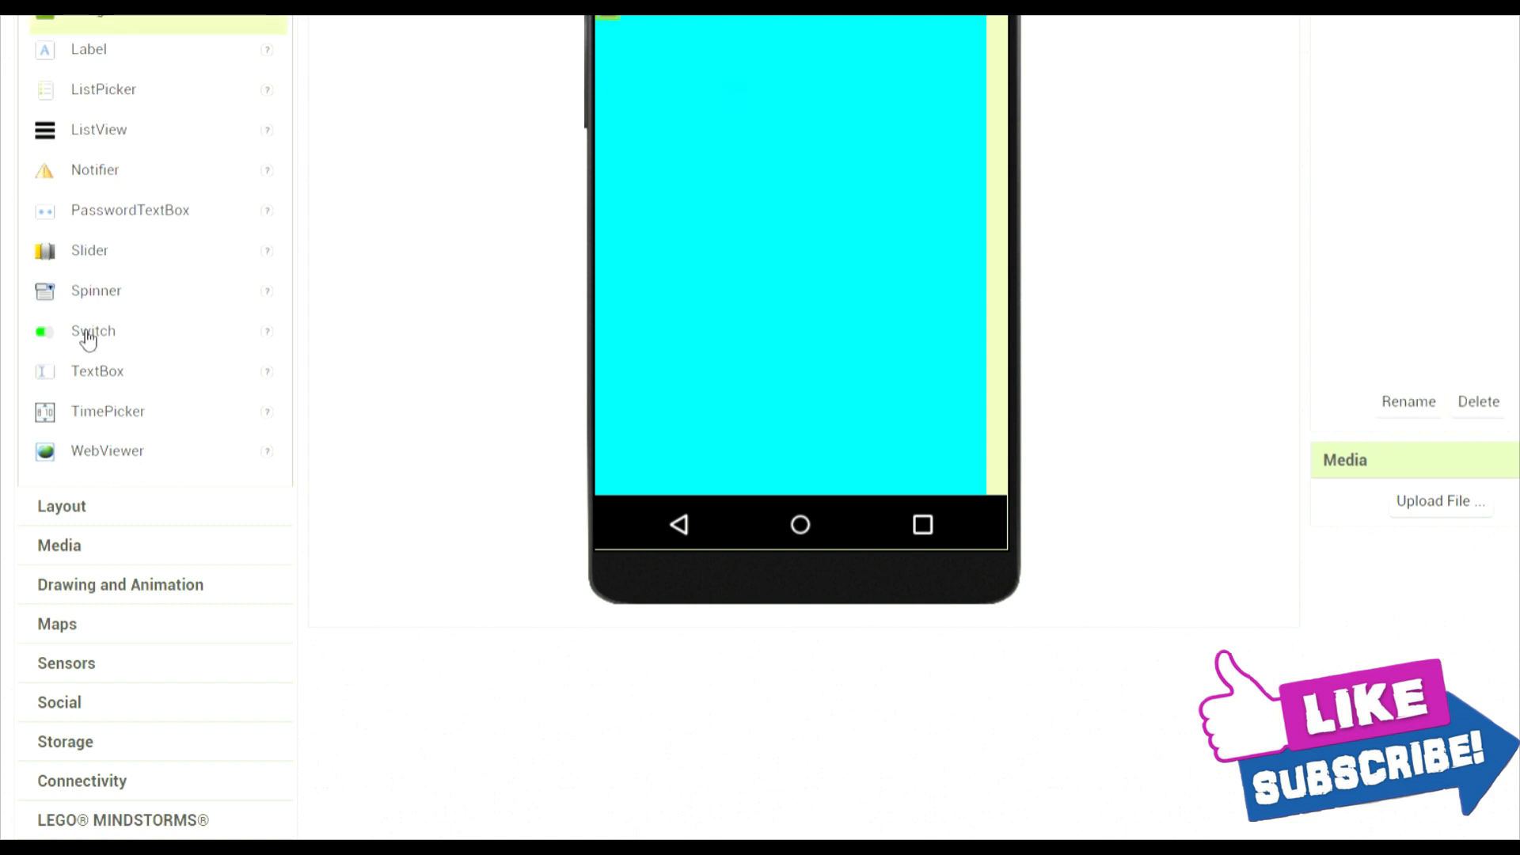
mouse_move(101, 376)
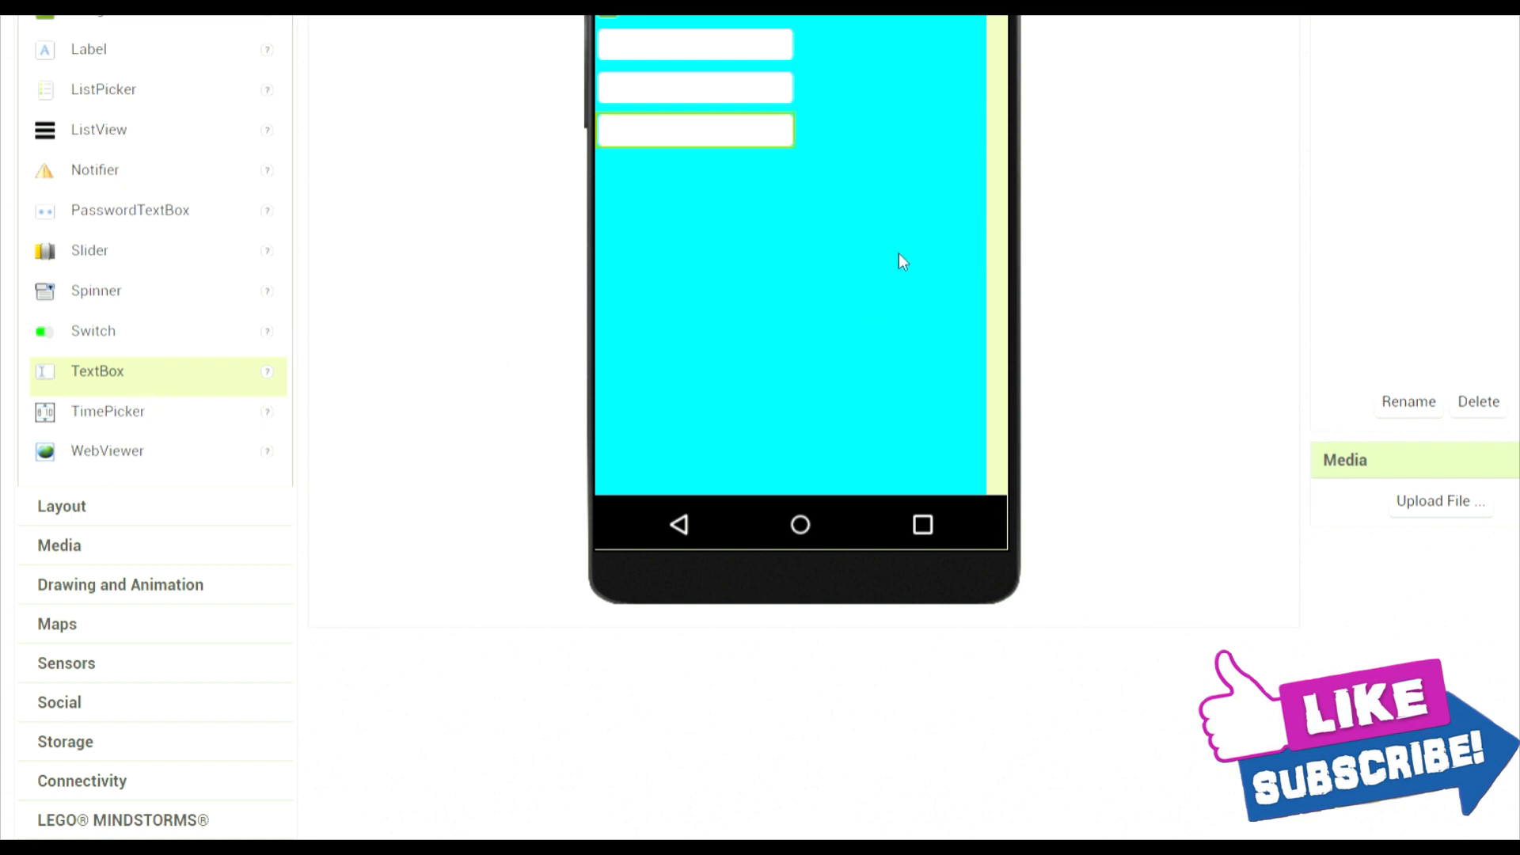
mouse_move(259, 137)
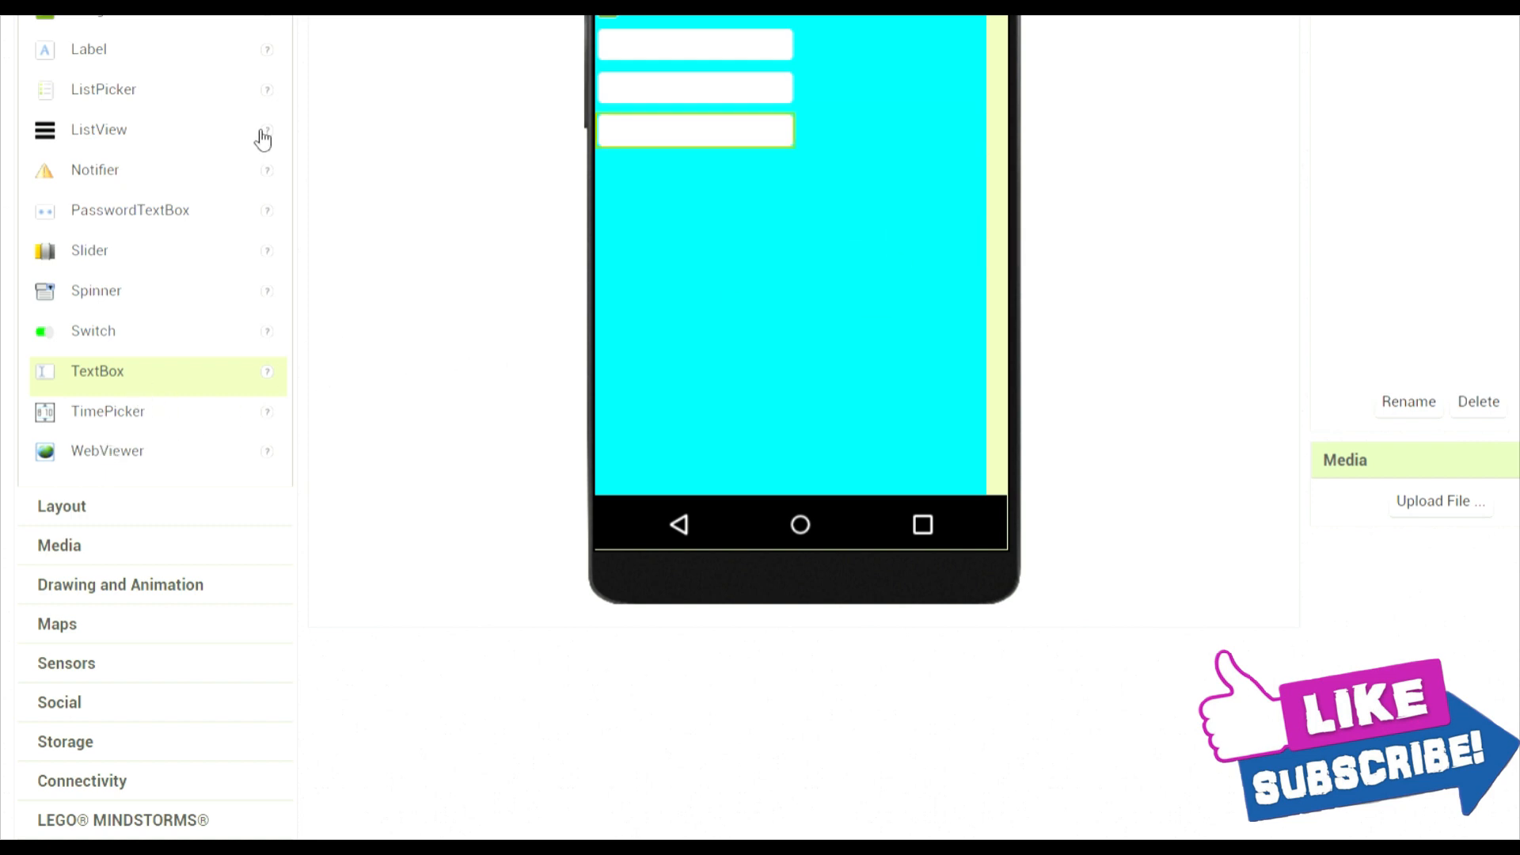
mouse_move(153, 85)
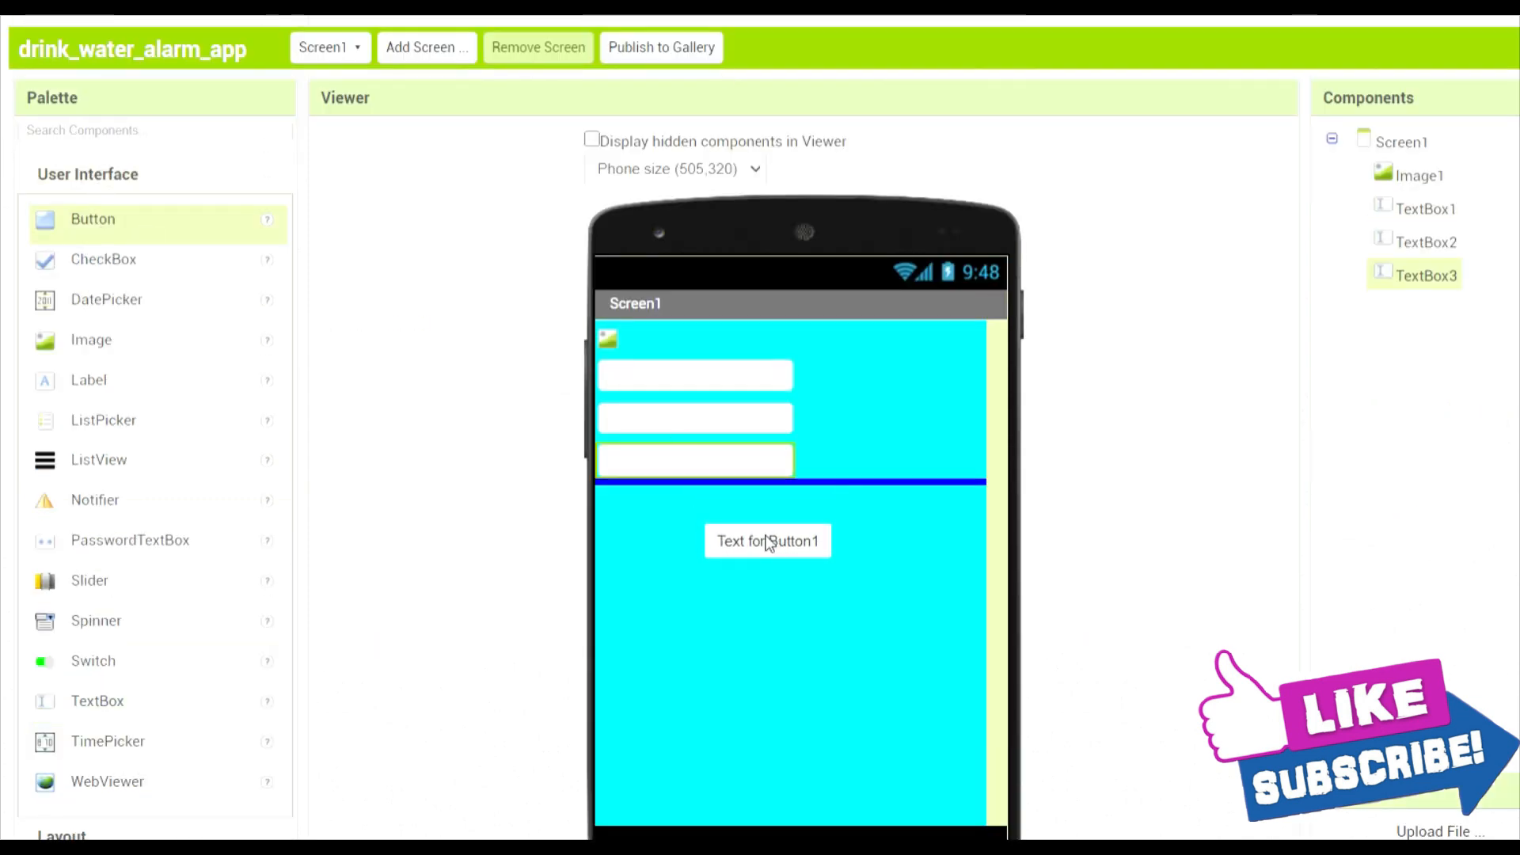
left_click_drag(768, 541, 661, 504)
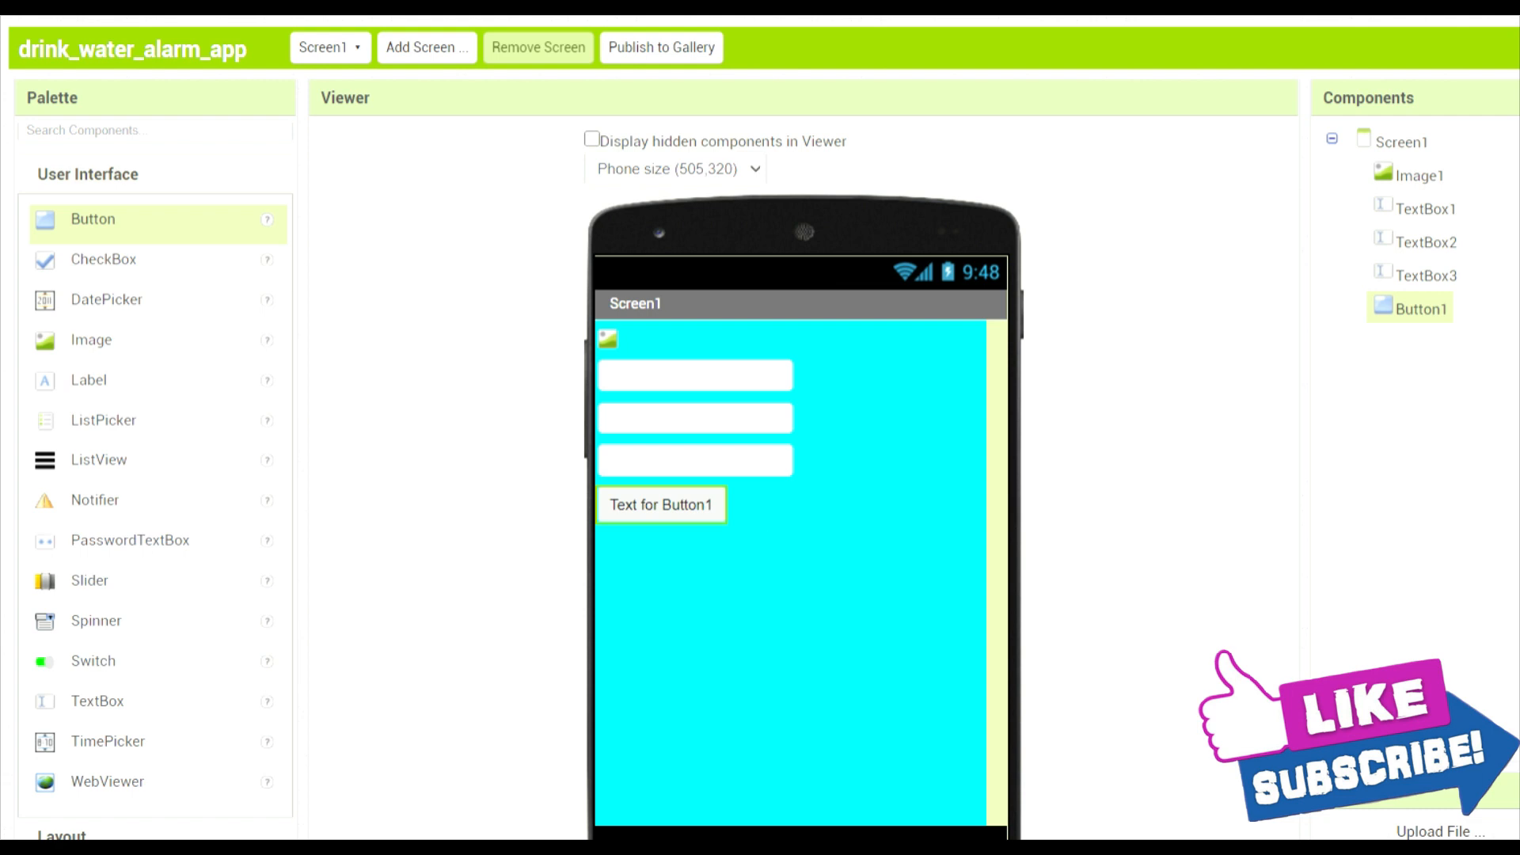
scroll("down", 3)
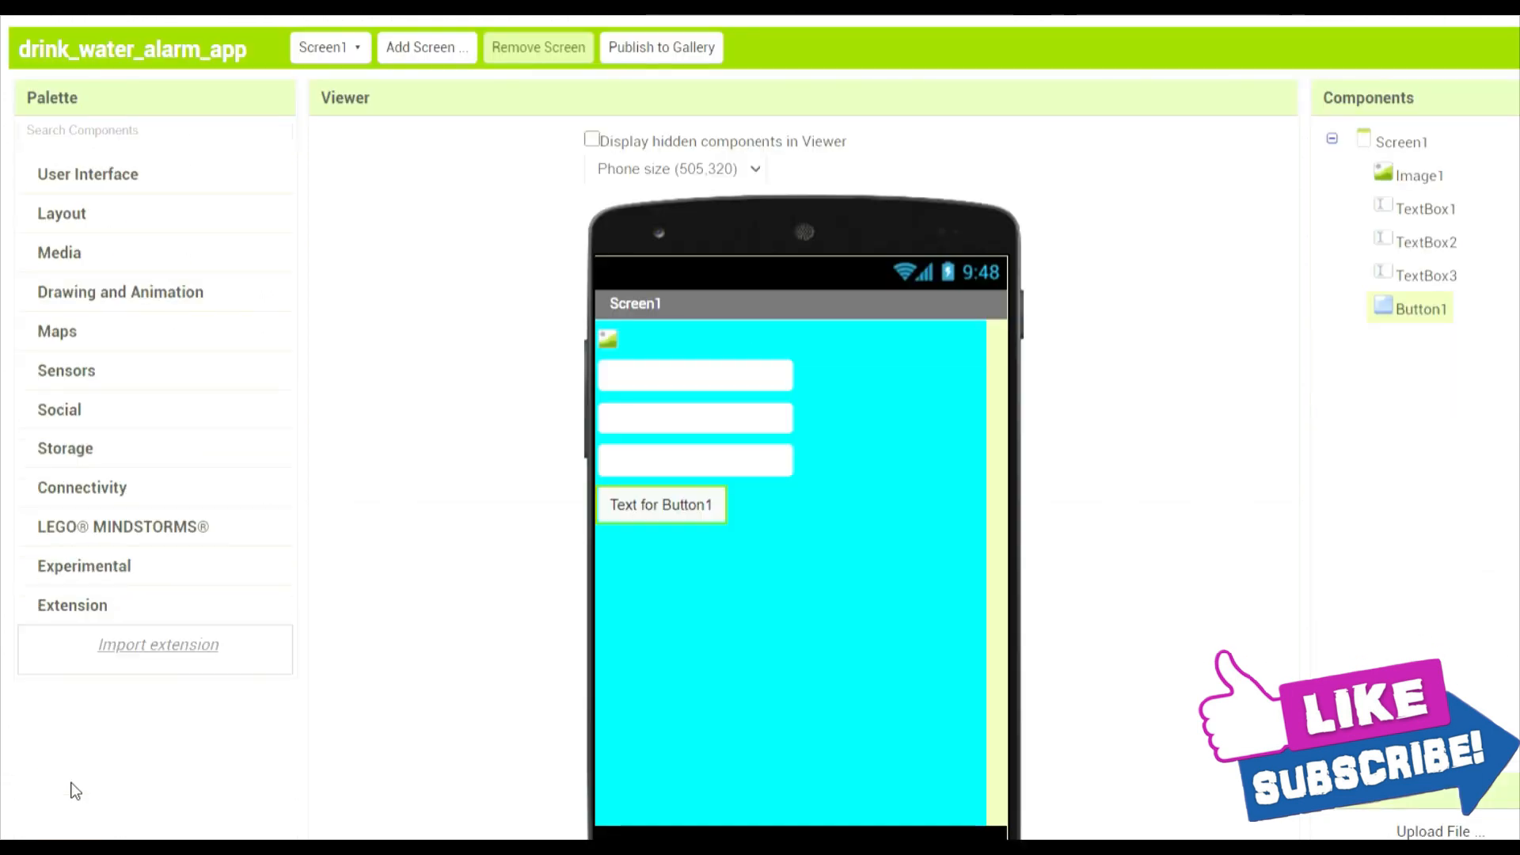
Import the TaifunAlarm extension file and add TaifunAlarm1 to Screen1
left_click(158, 645)
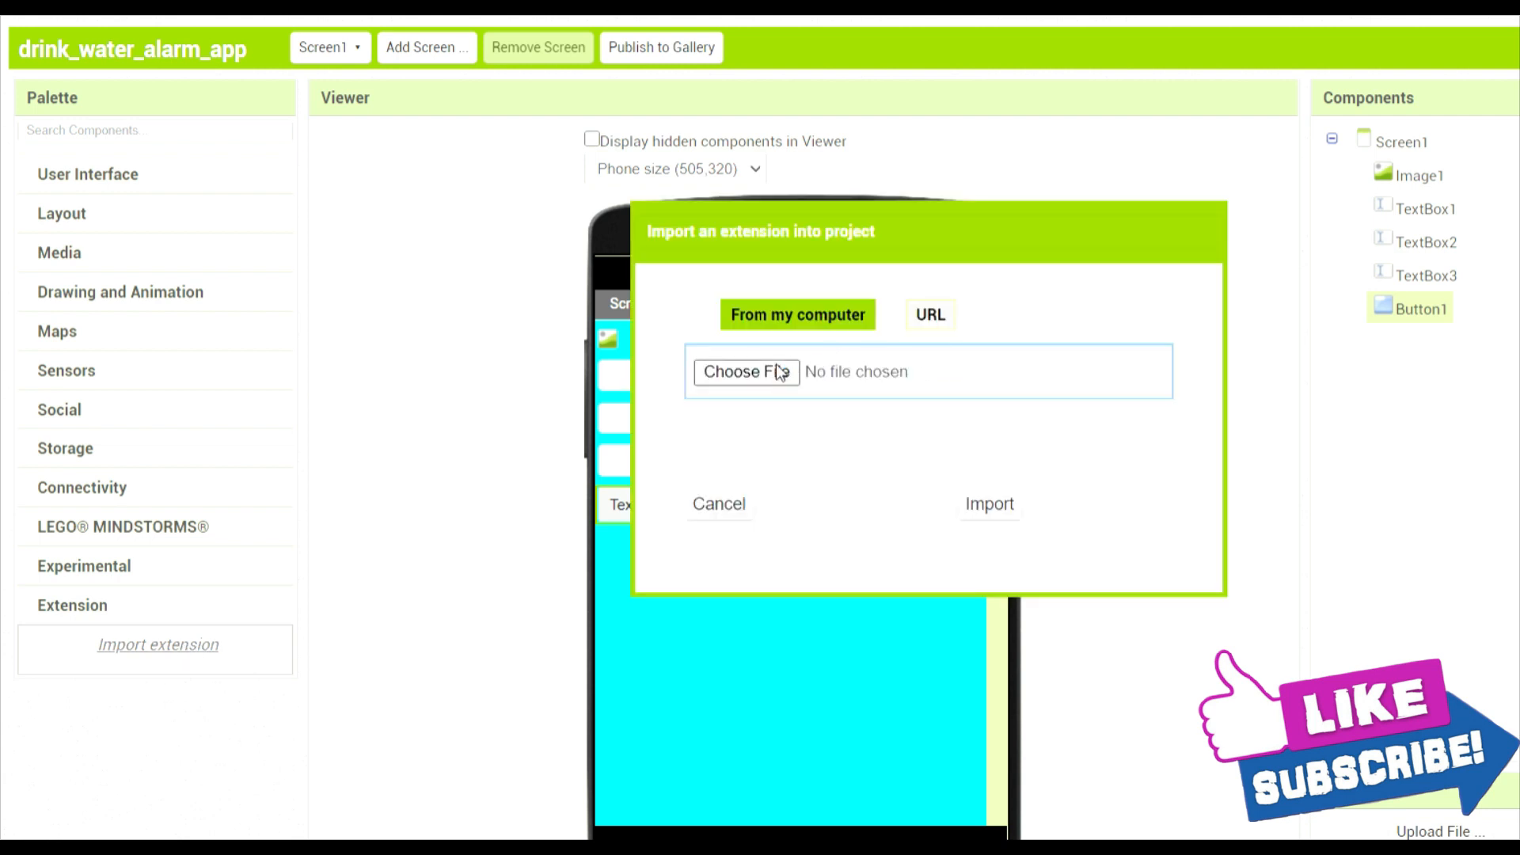
mouse_move(480, 86)
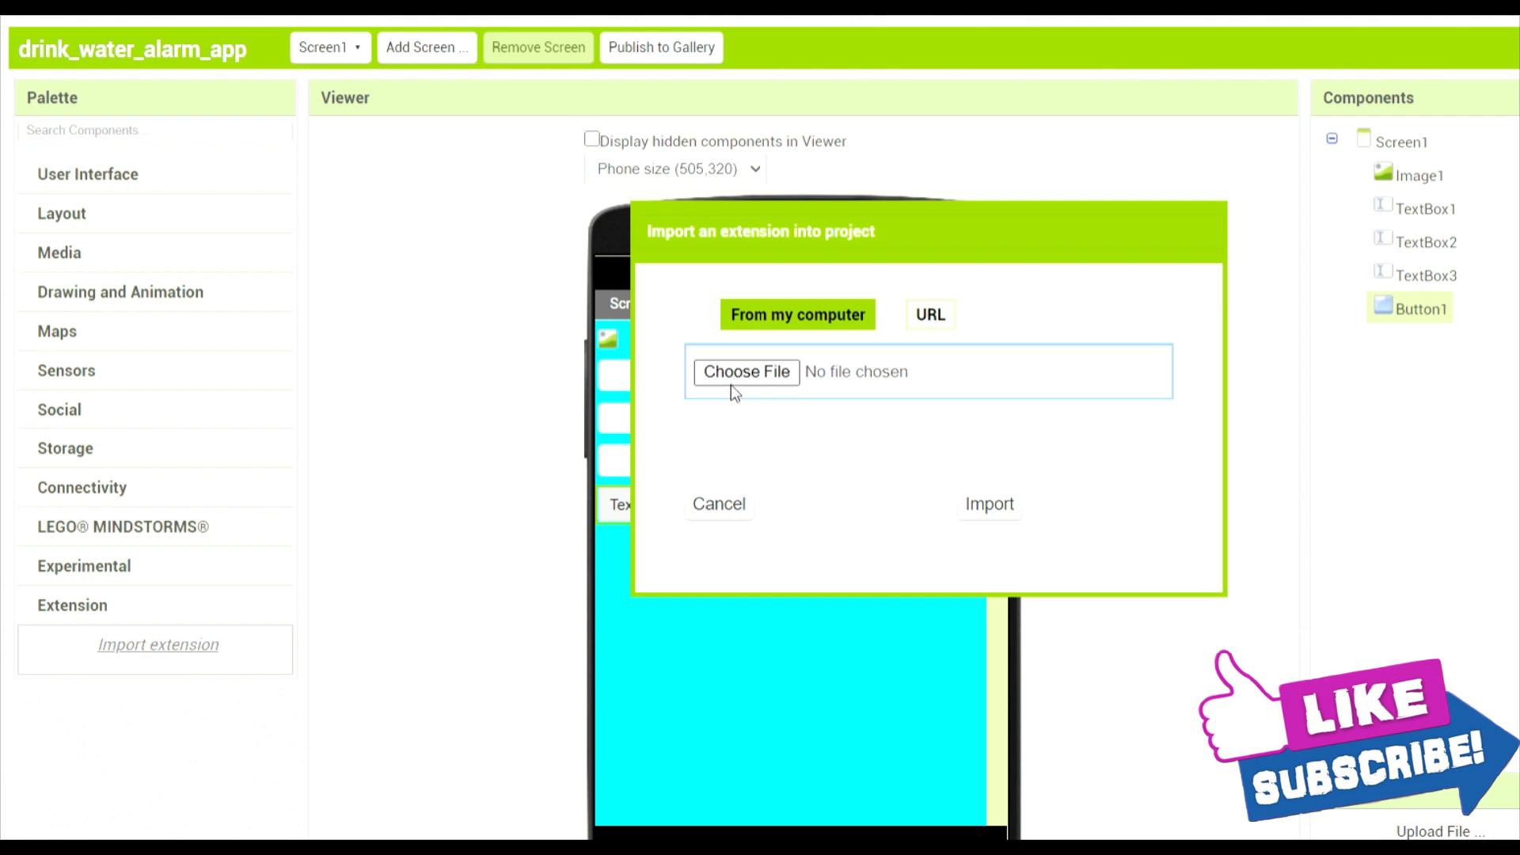
left_click(746, 372)
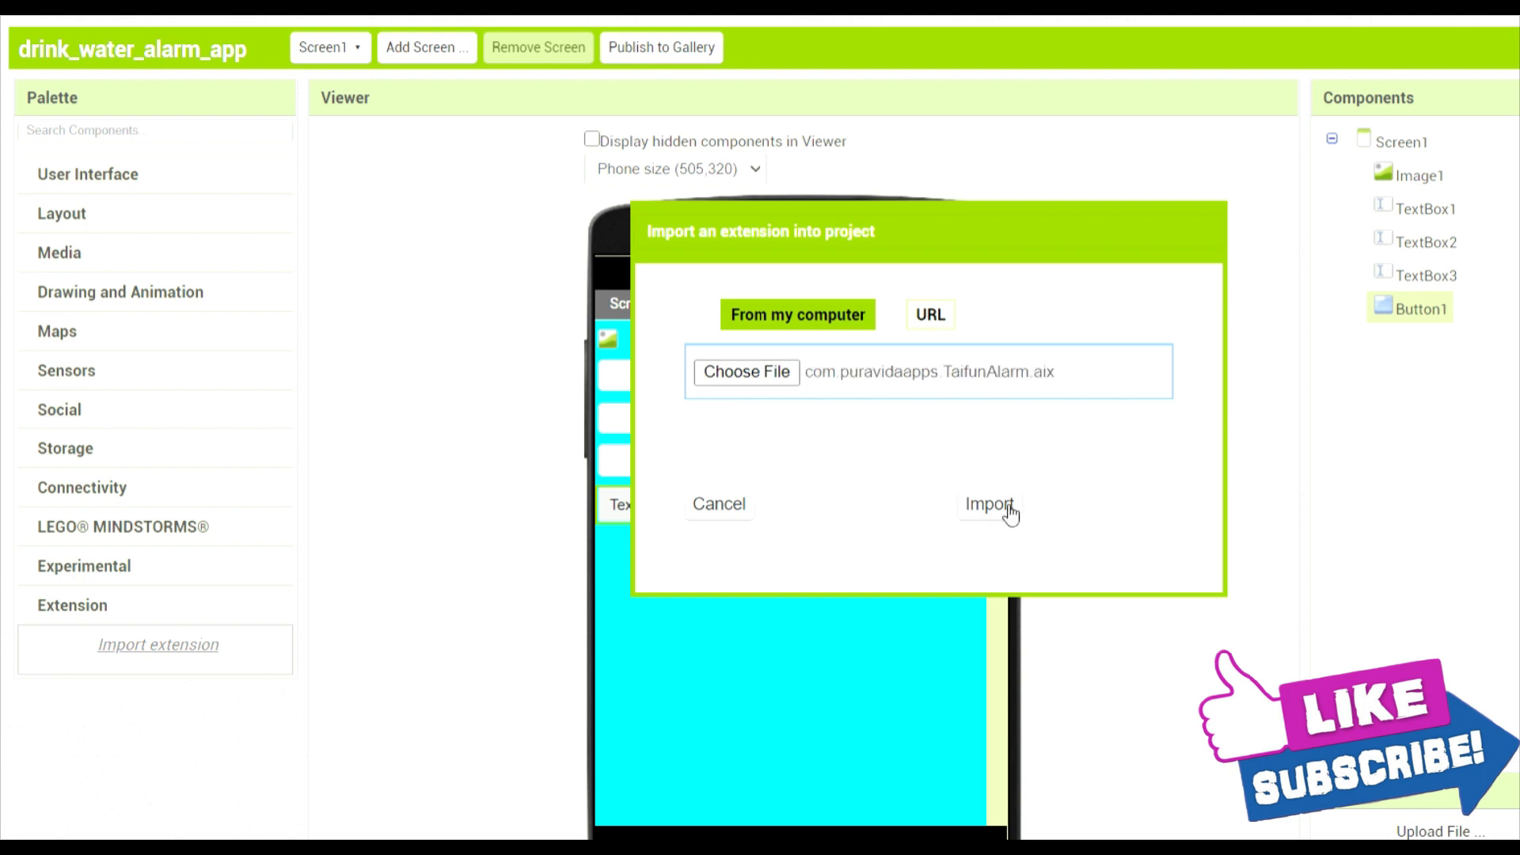
left_click(990, 504)
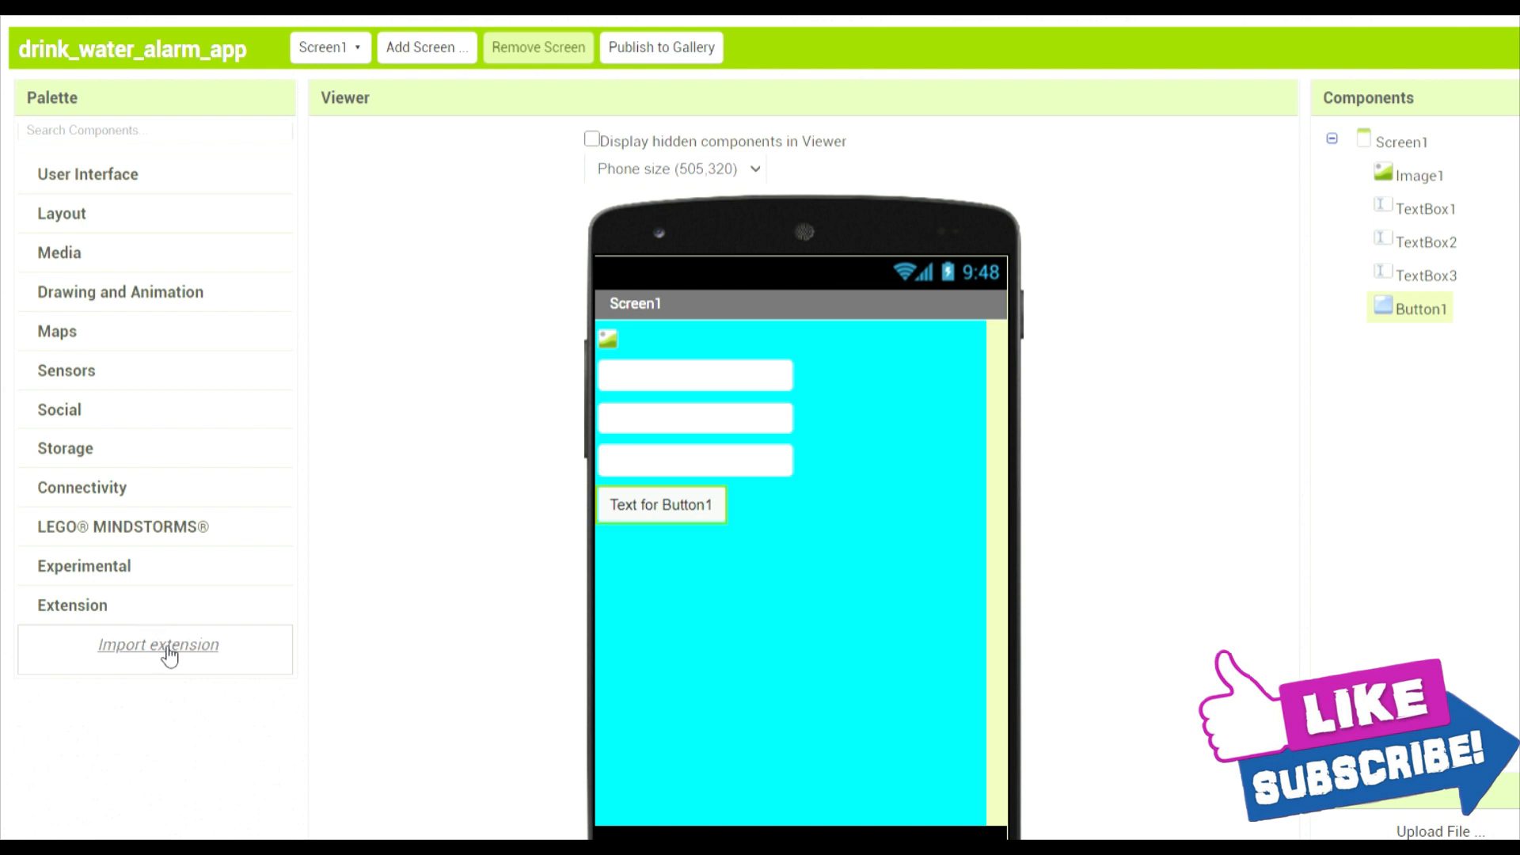
left_click(158, 644)
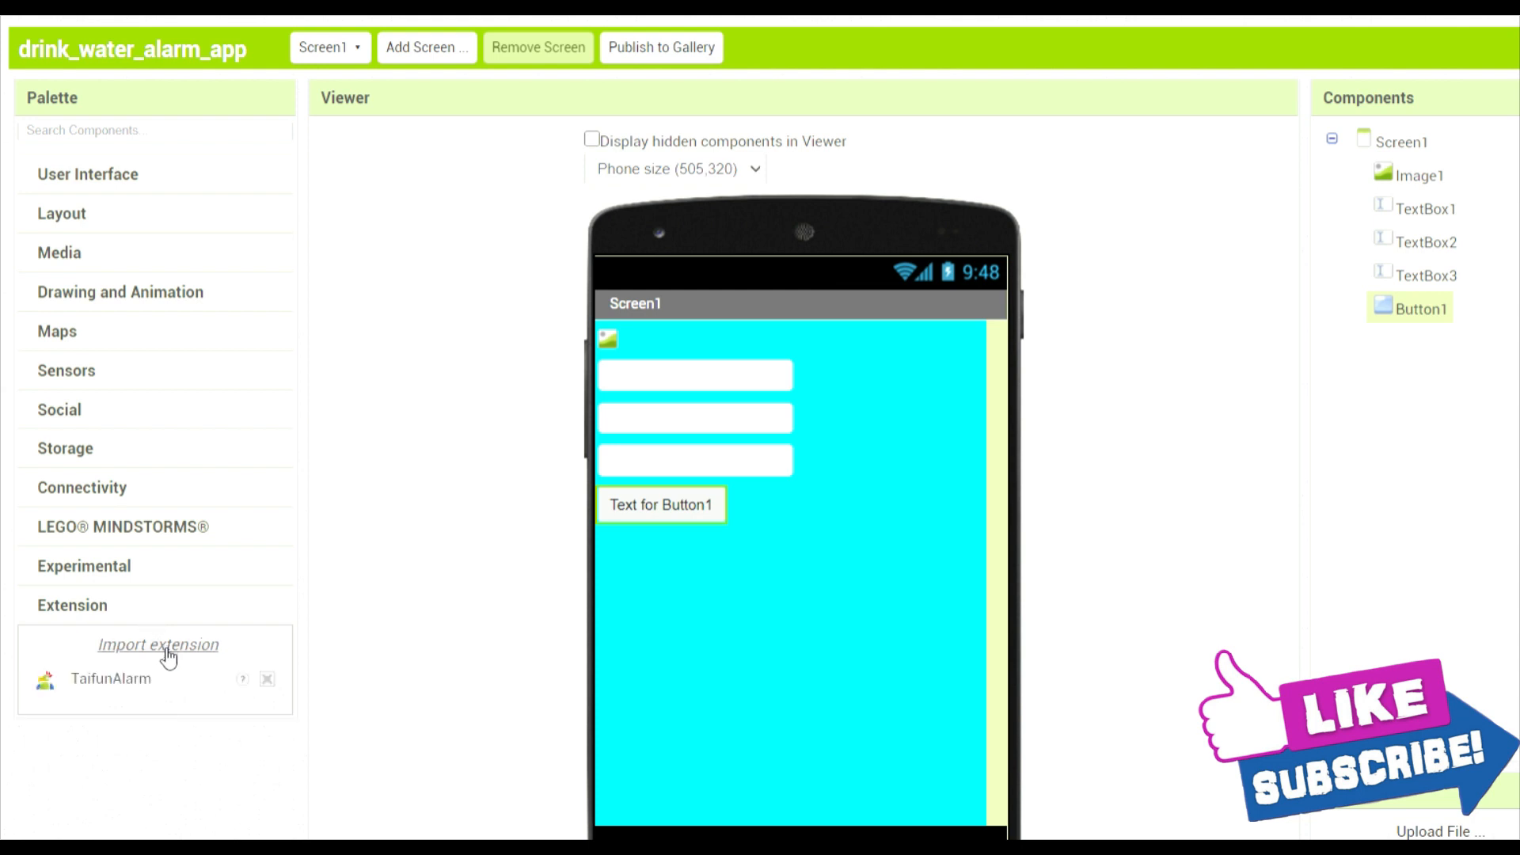
mouse_move(135, 718)
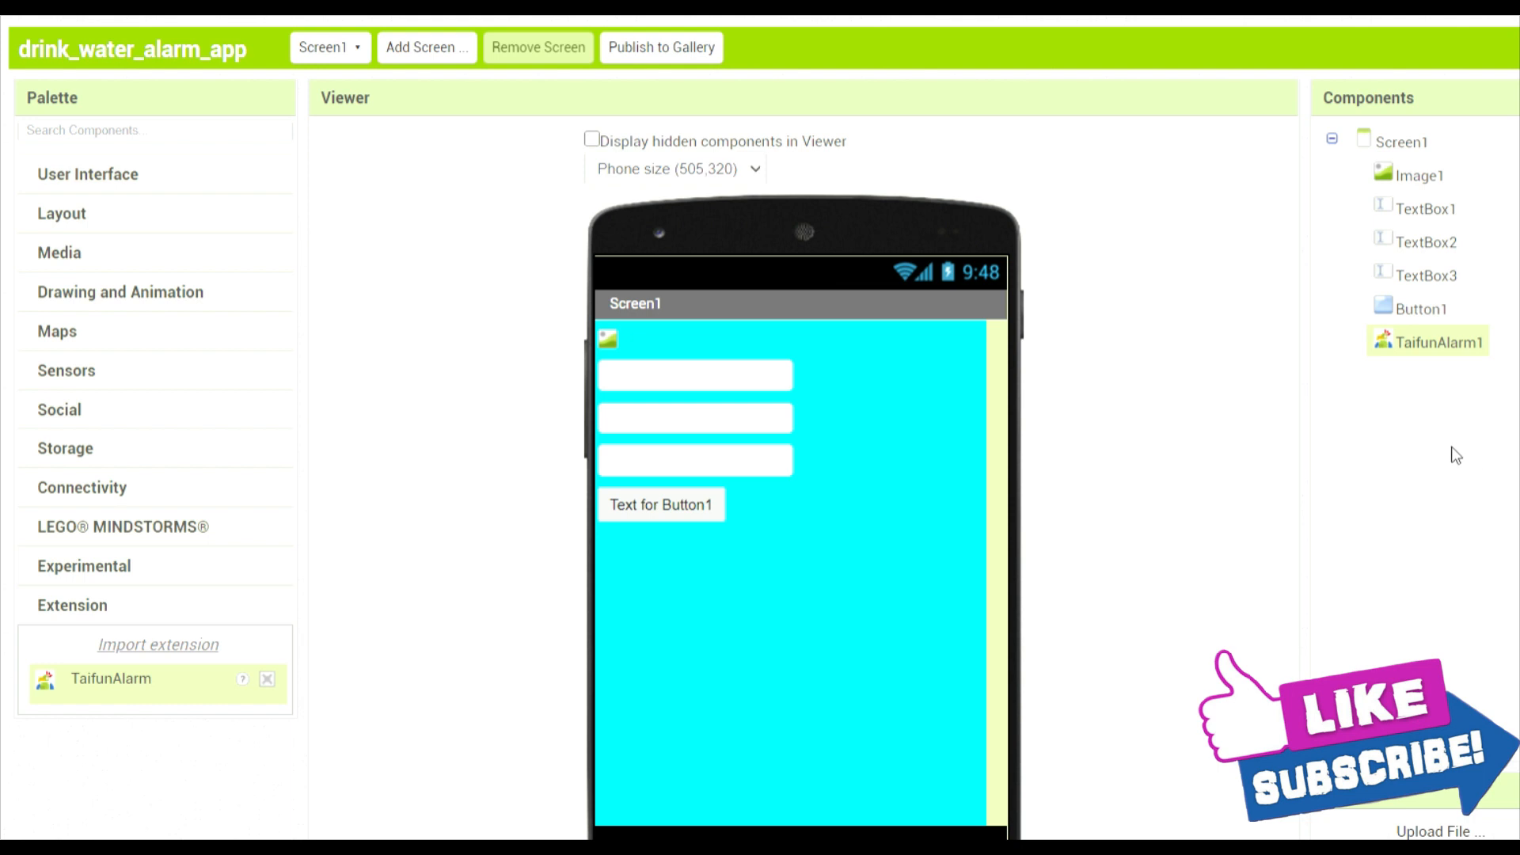
mouse_move(393, 509)
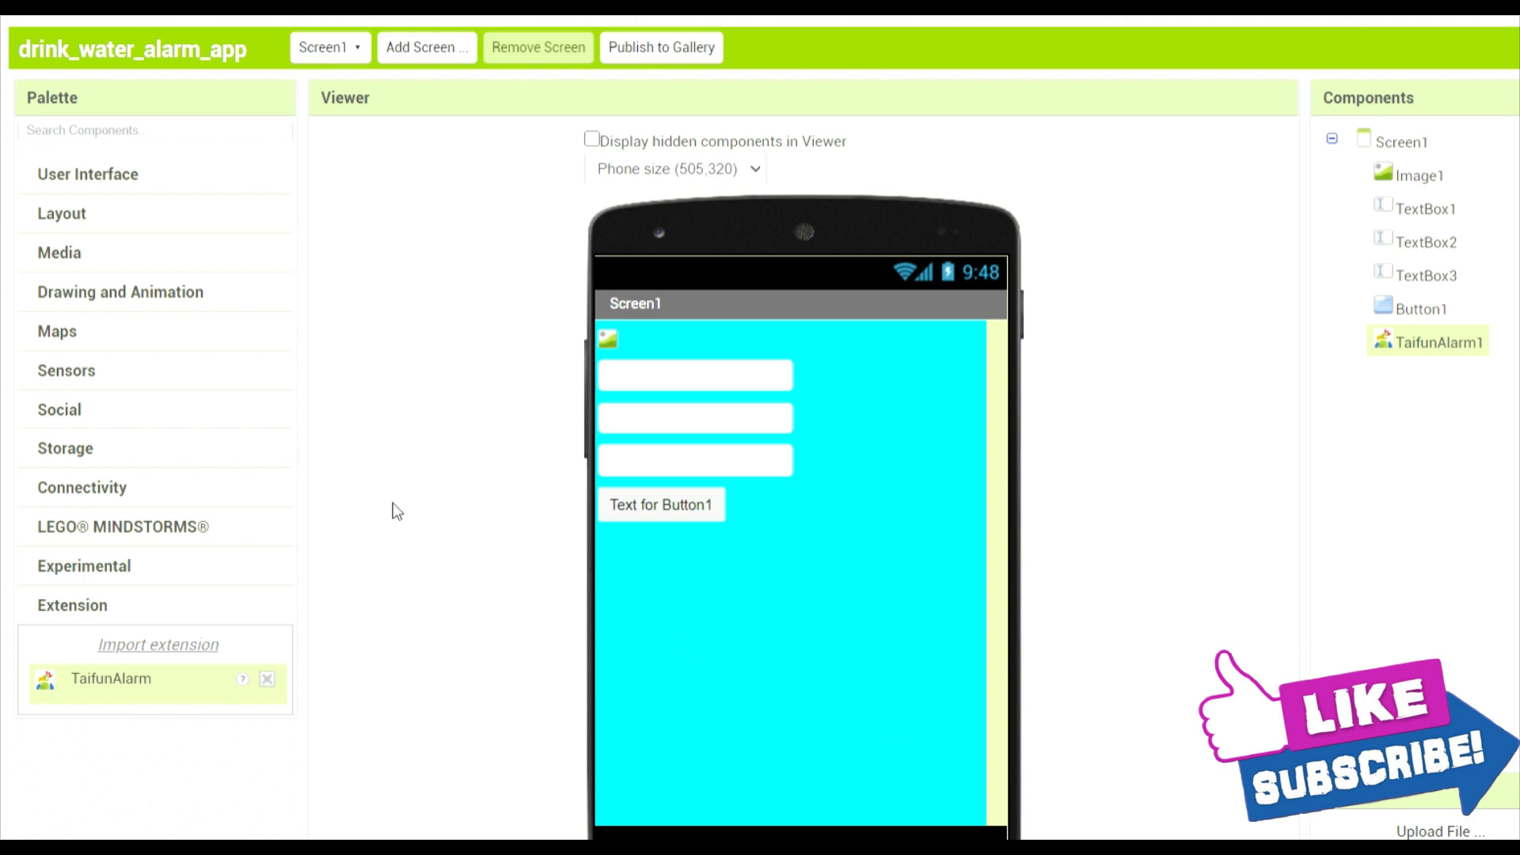
left_click(86, 174)
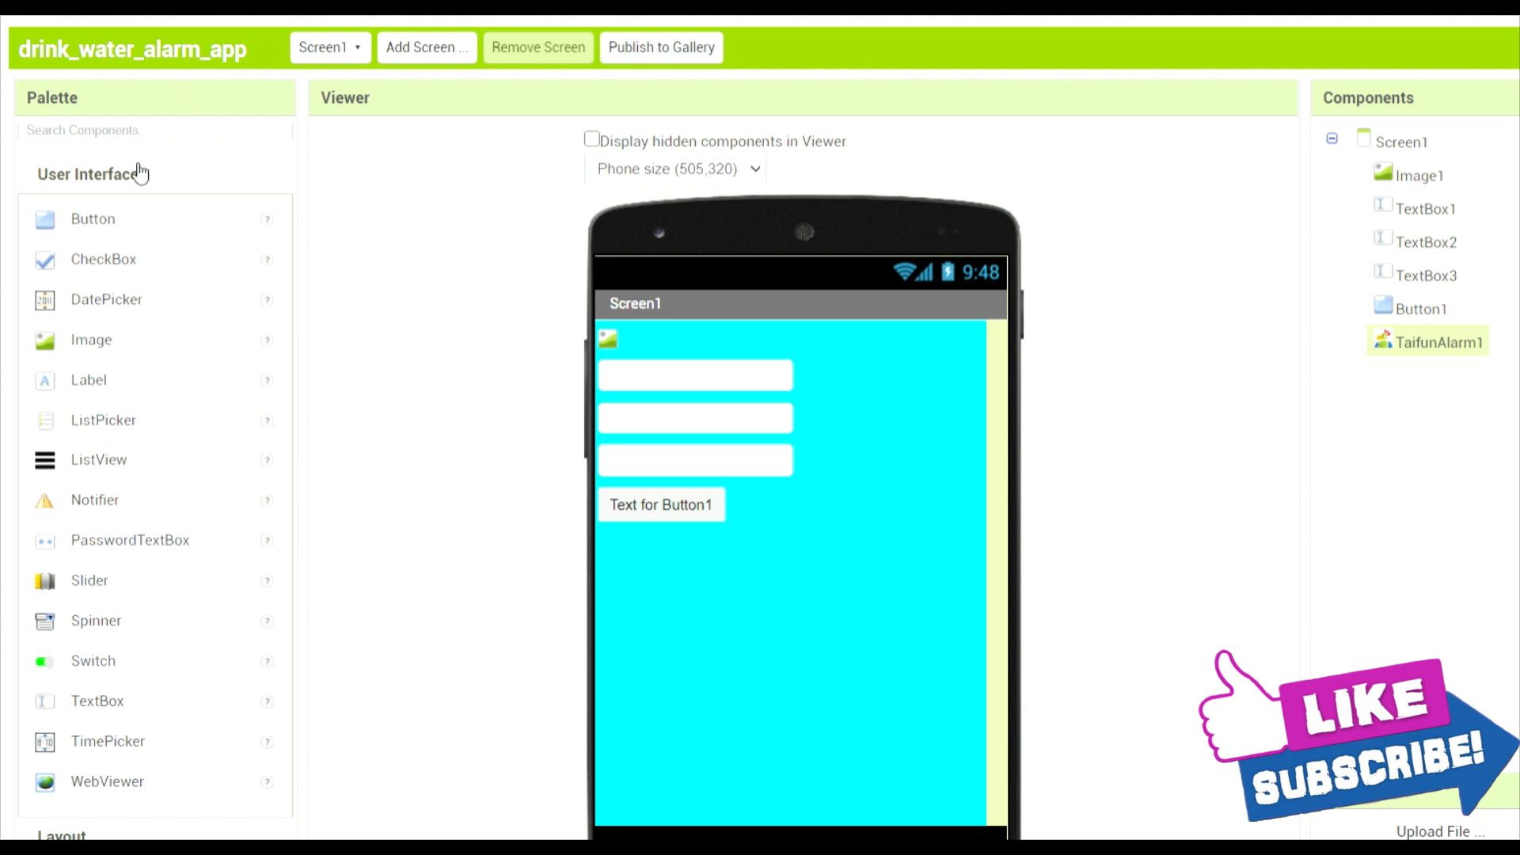
Search the palette for 'c' and drop a Clock component onto the Viewer
left_click(119, 130)
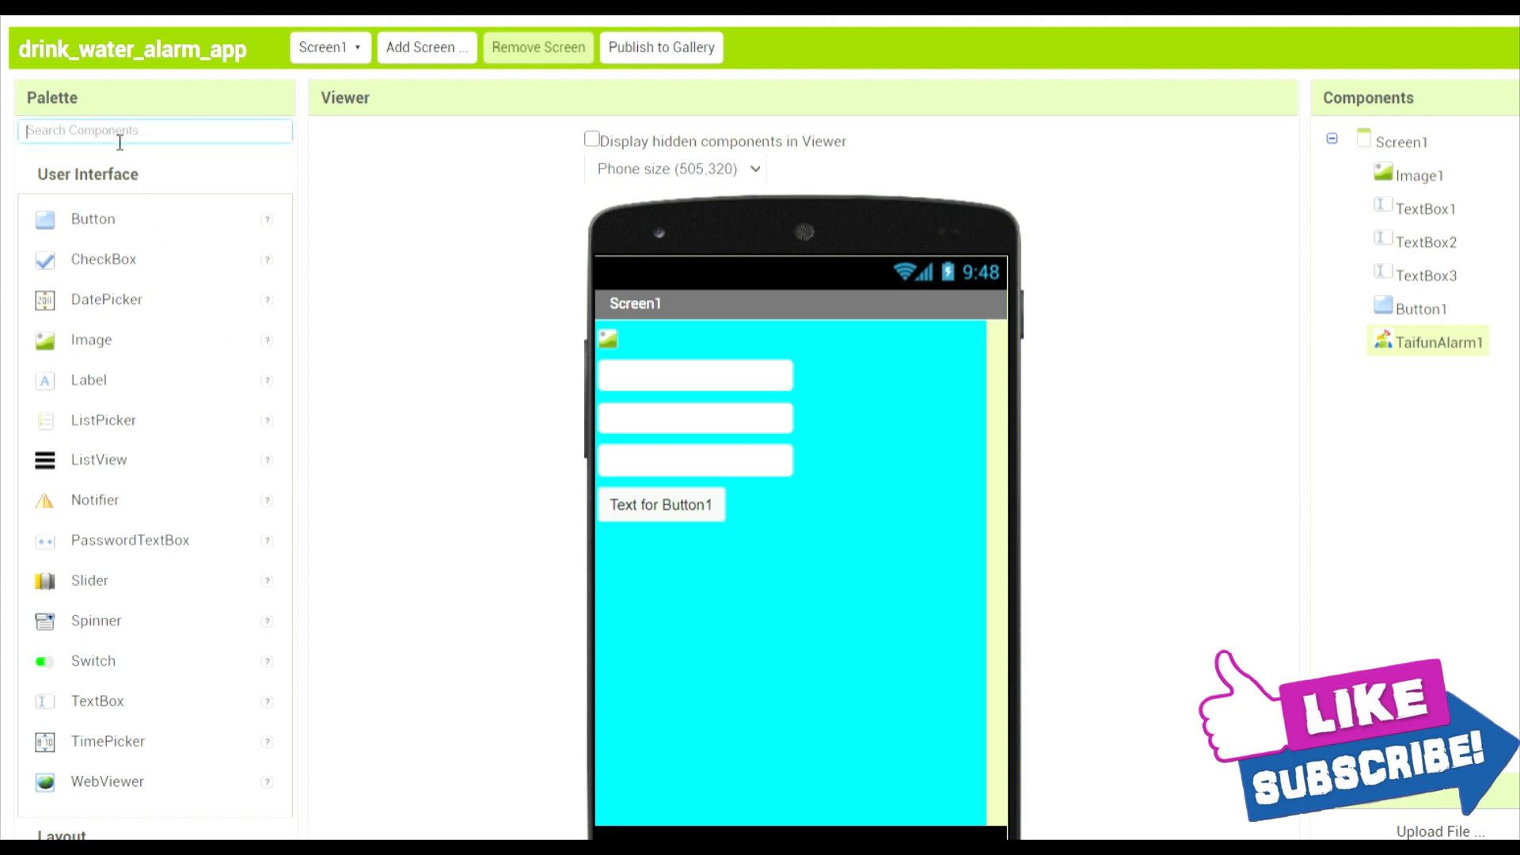
type("c")
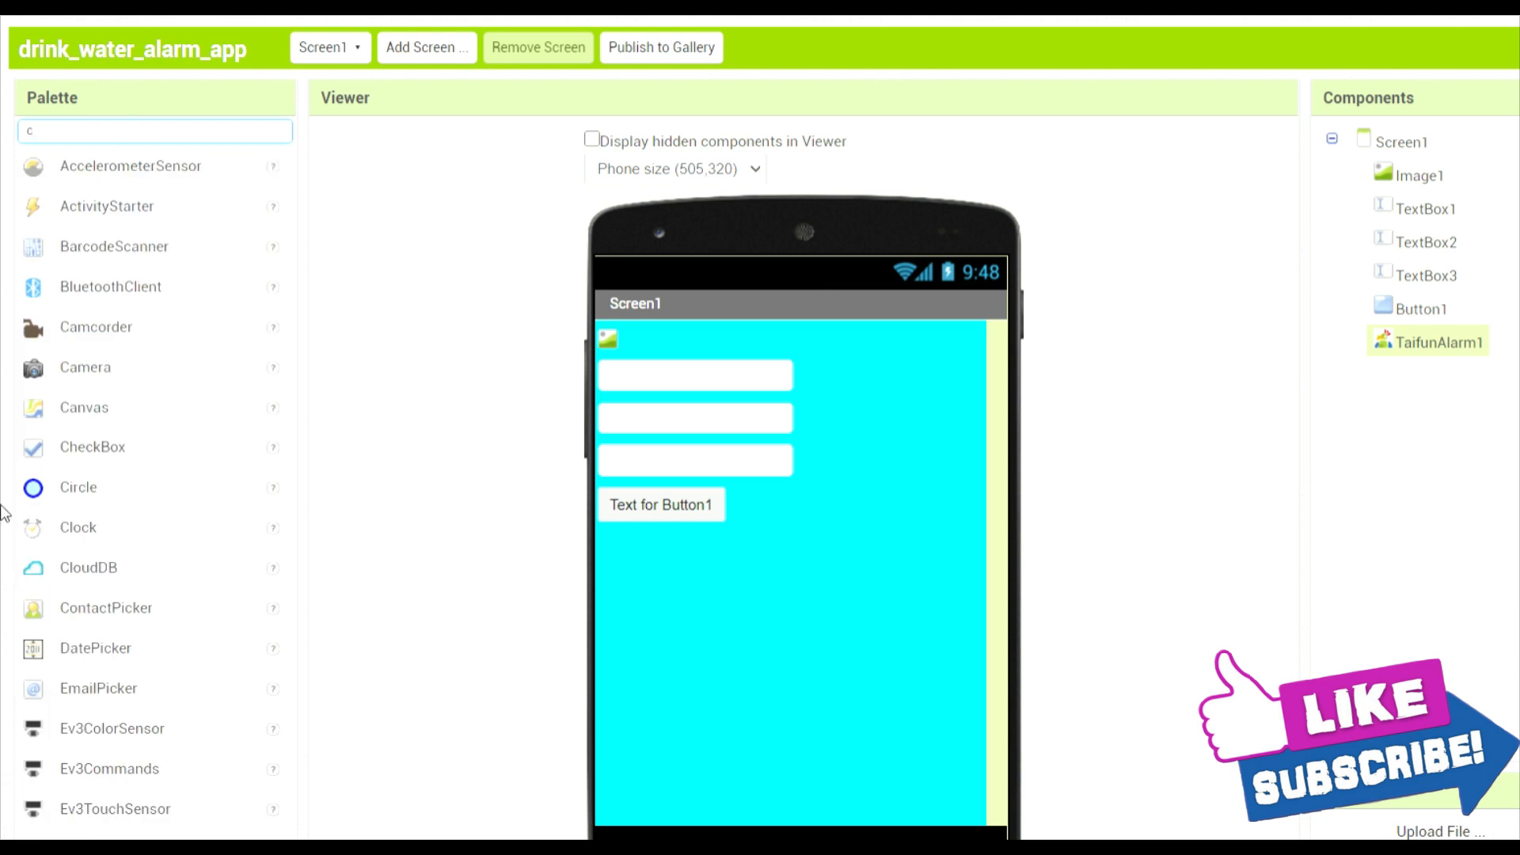
left_click_drag(78, 526, 790, 599)
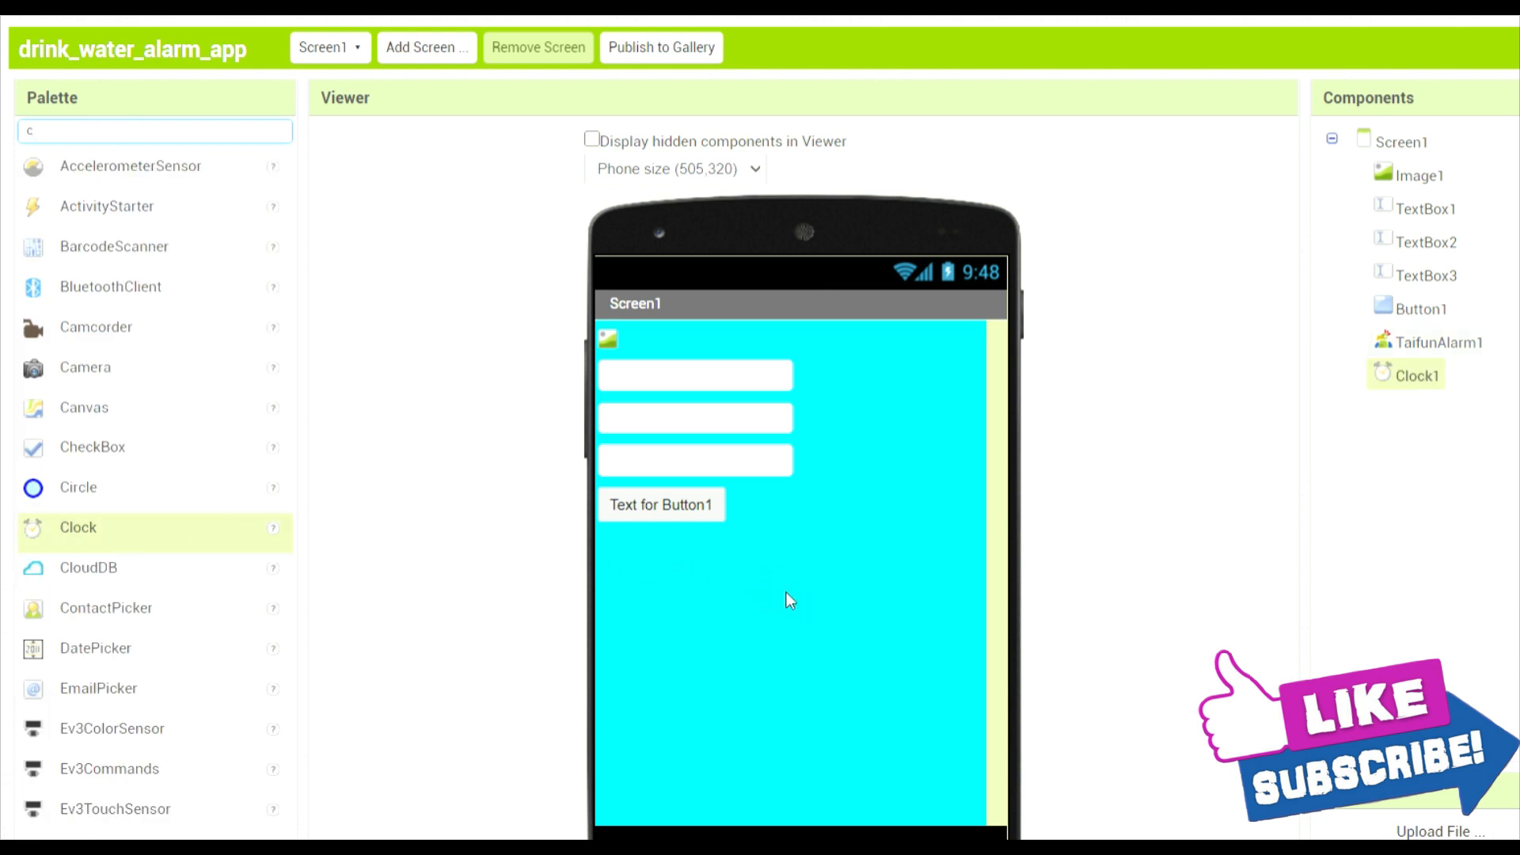
mouse_move(1336, 314)
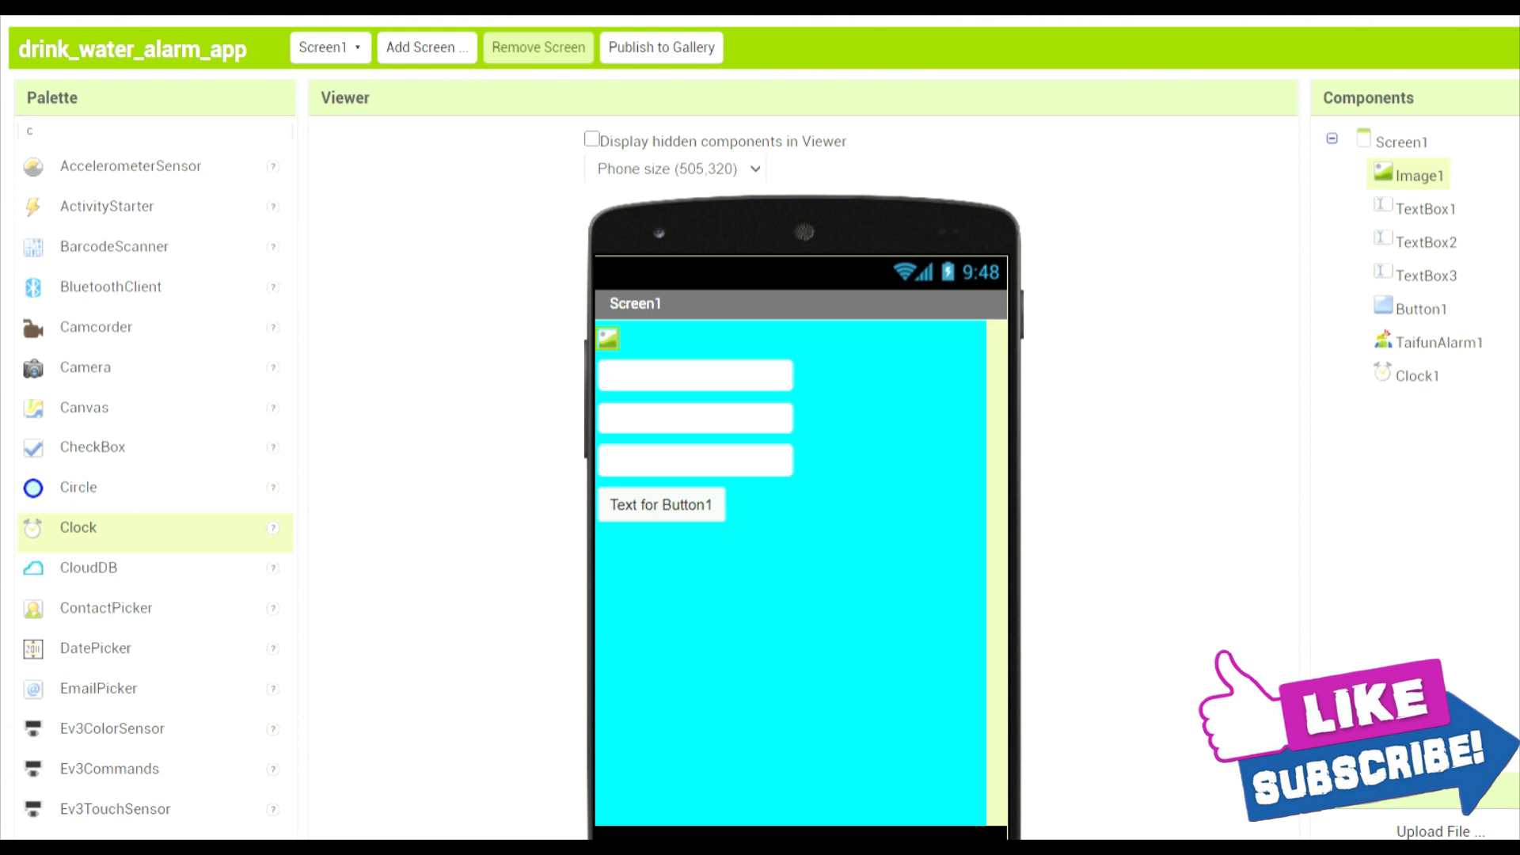
Upload water.png as Image1's picture, dismissing the Network Error dialog
left_click(1443, 850)
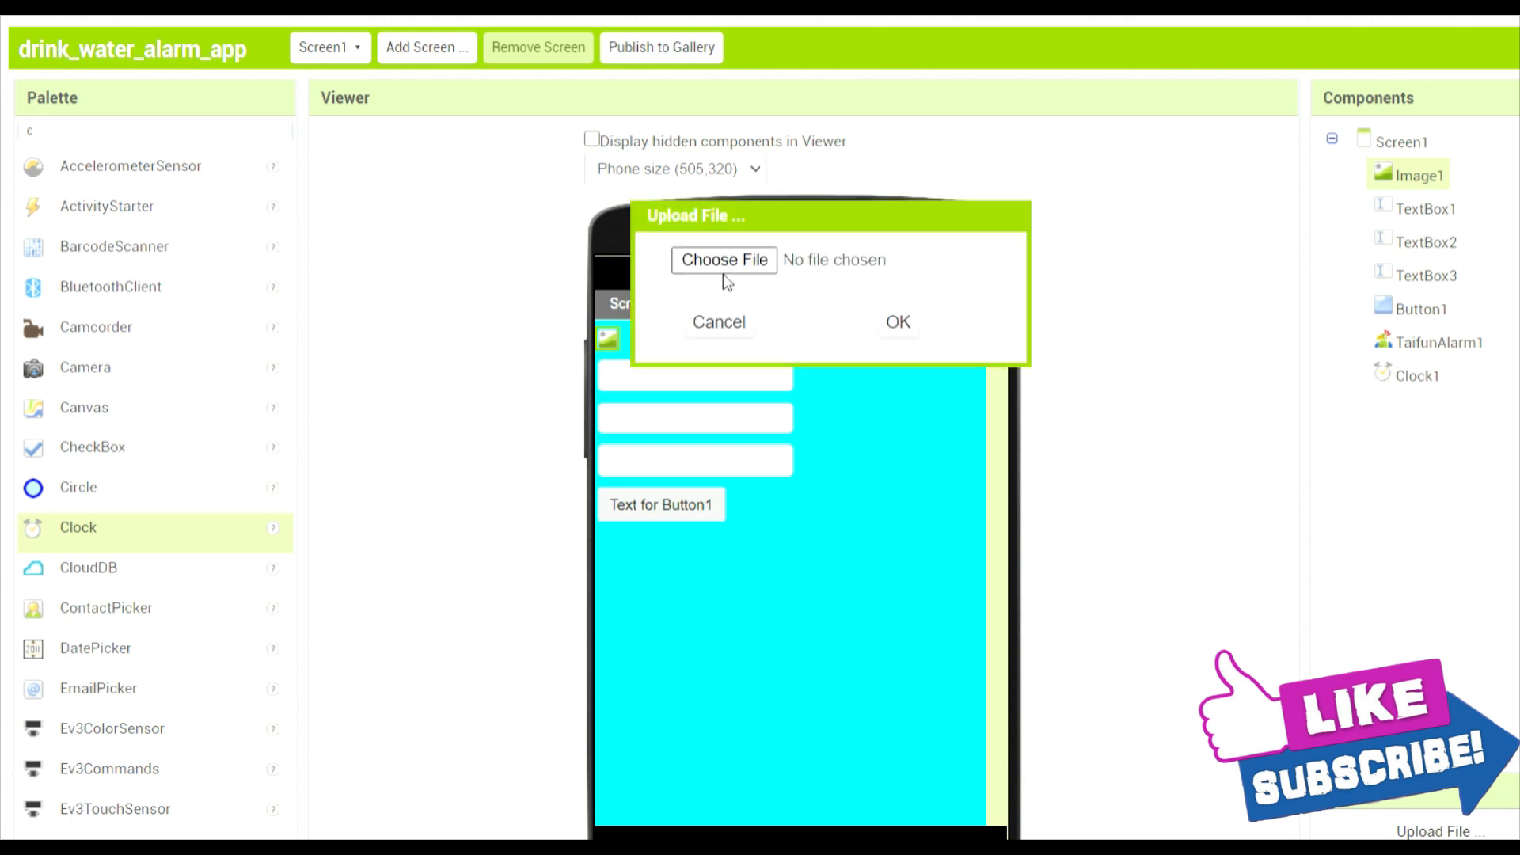
mouse_move(719, 269)
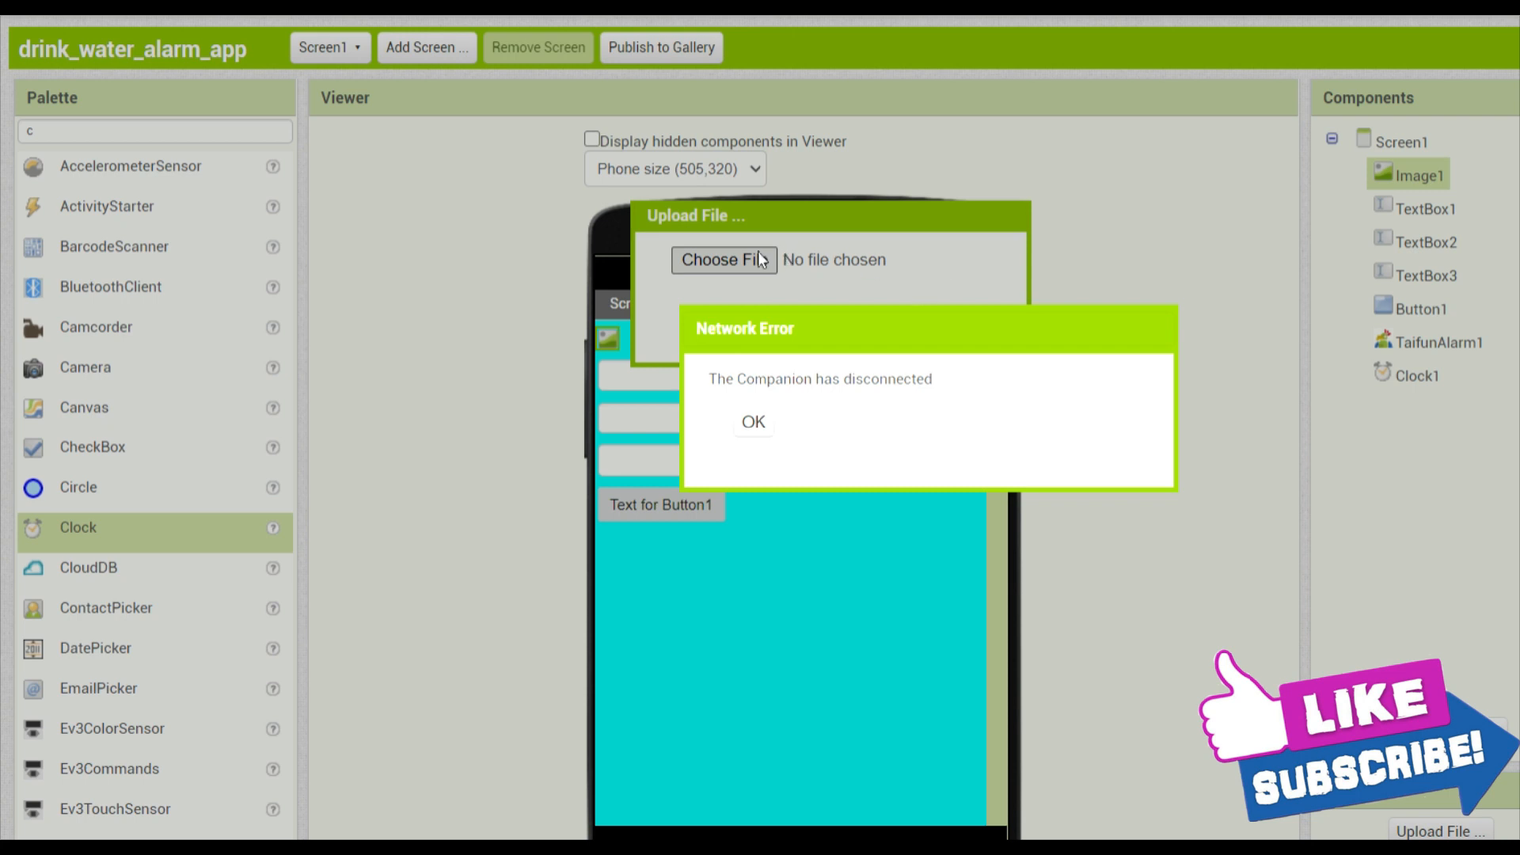
left_click(724, 259)
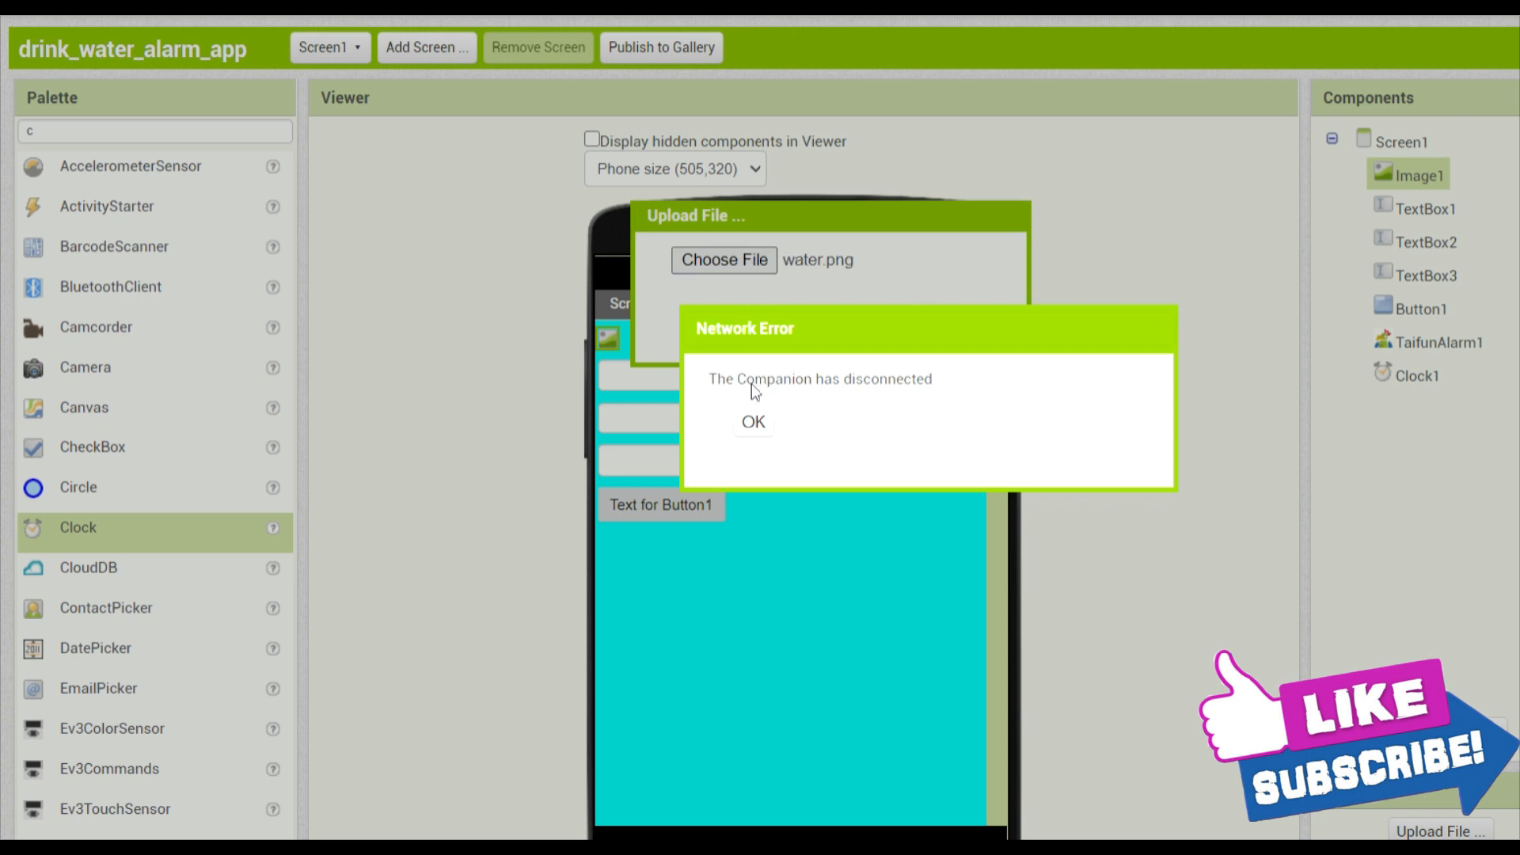
left_click(753, 422)
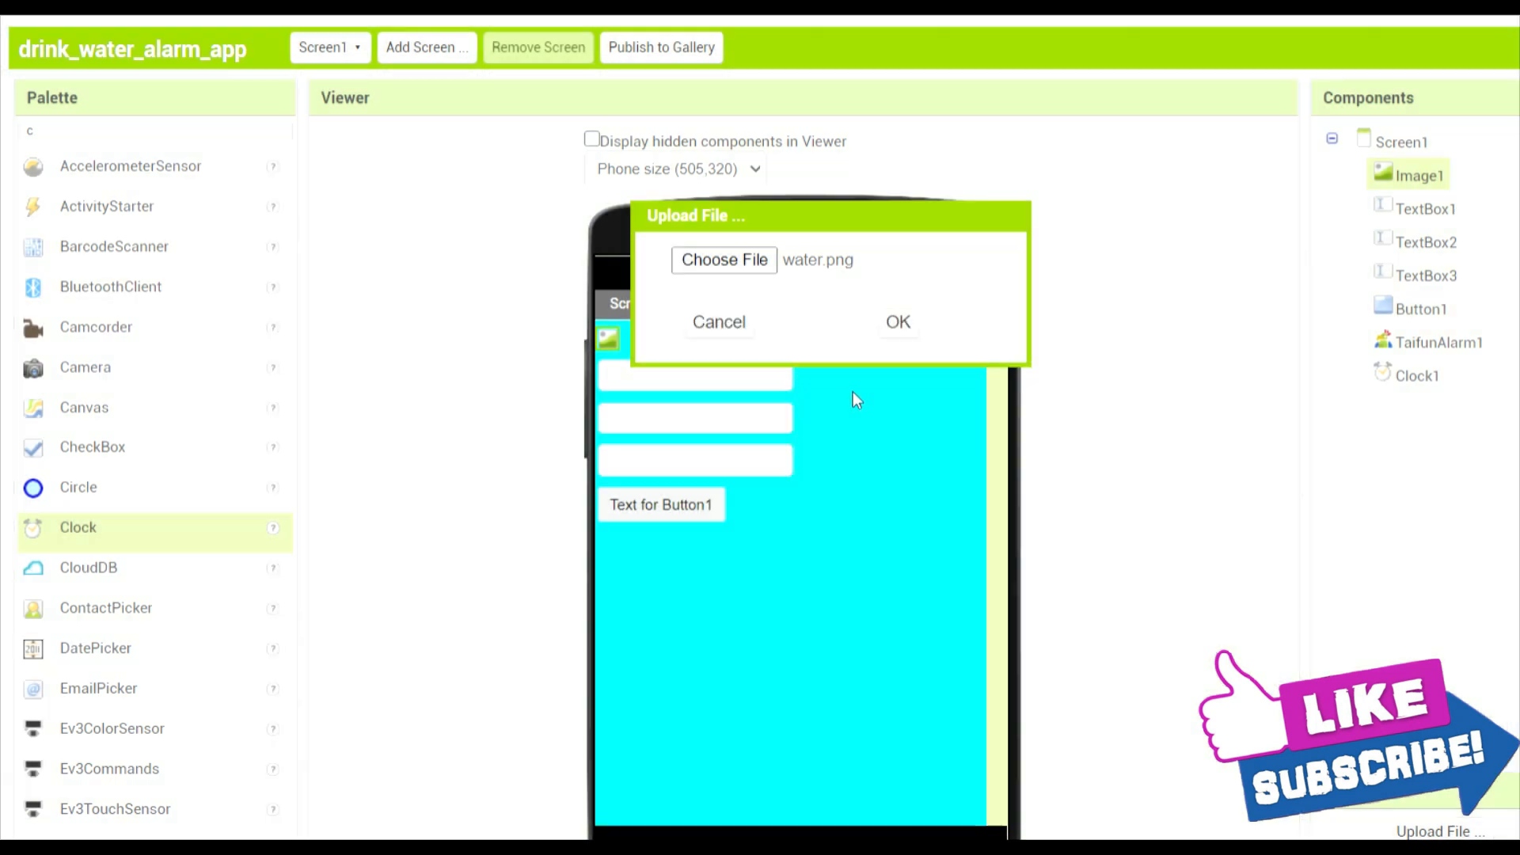
left_click(897, 322)
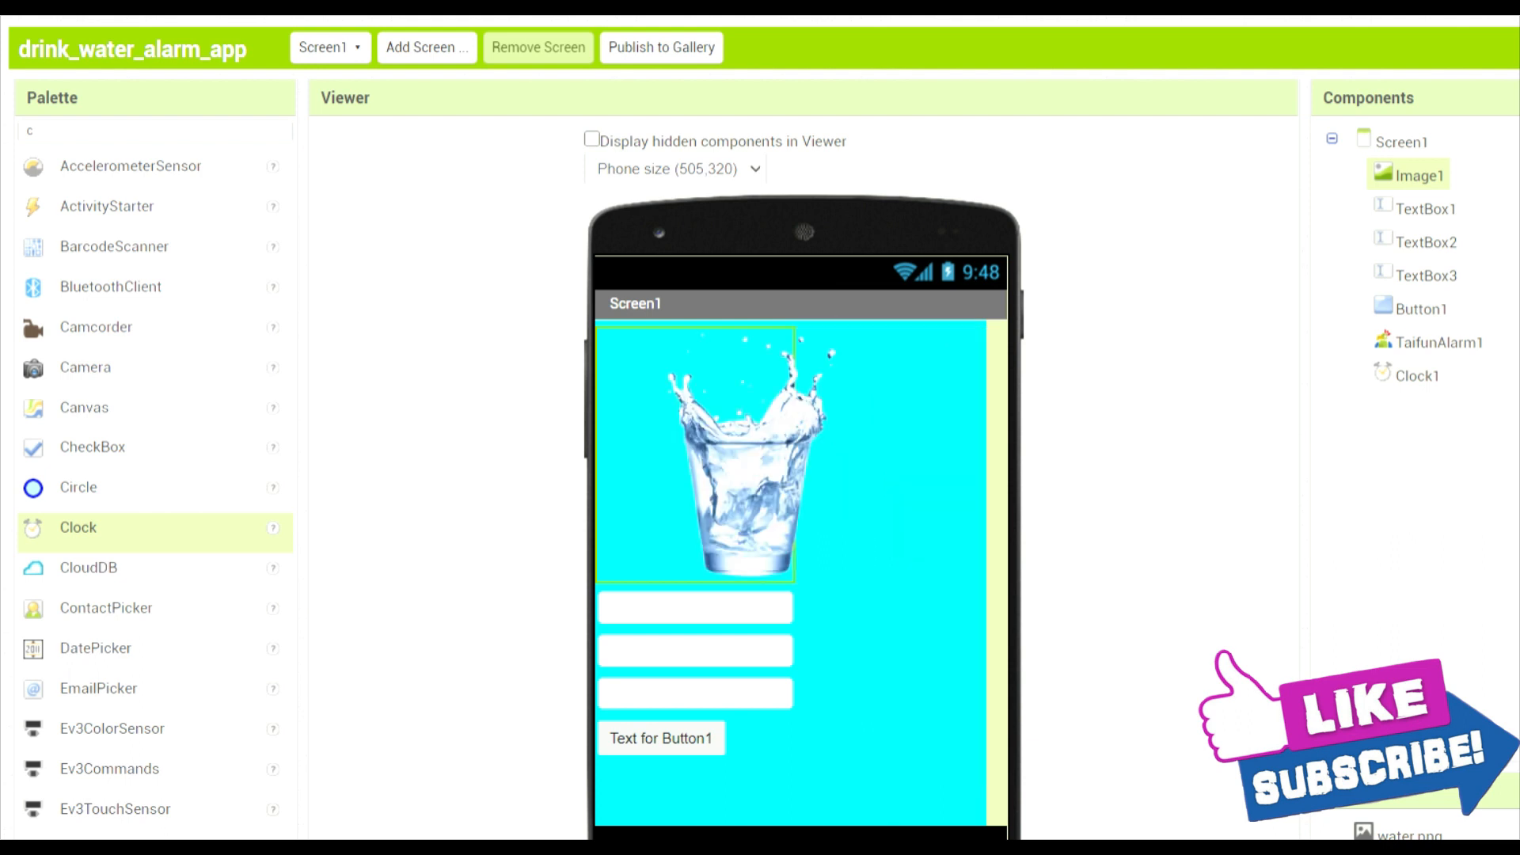
mouse_move(774, 624)
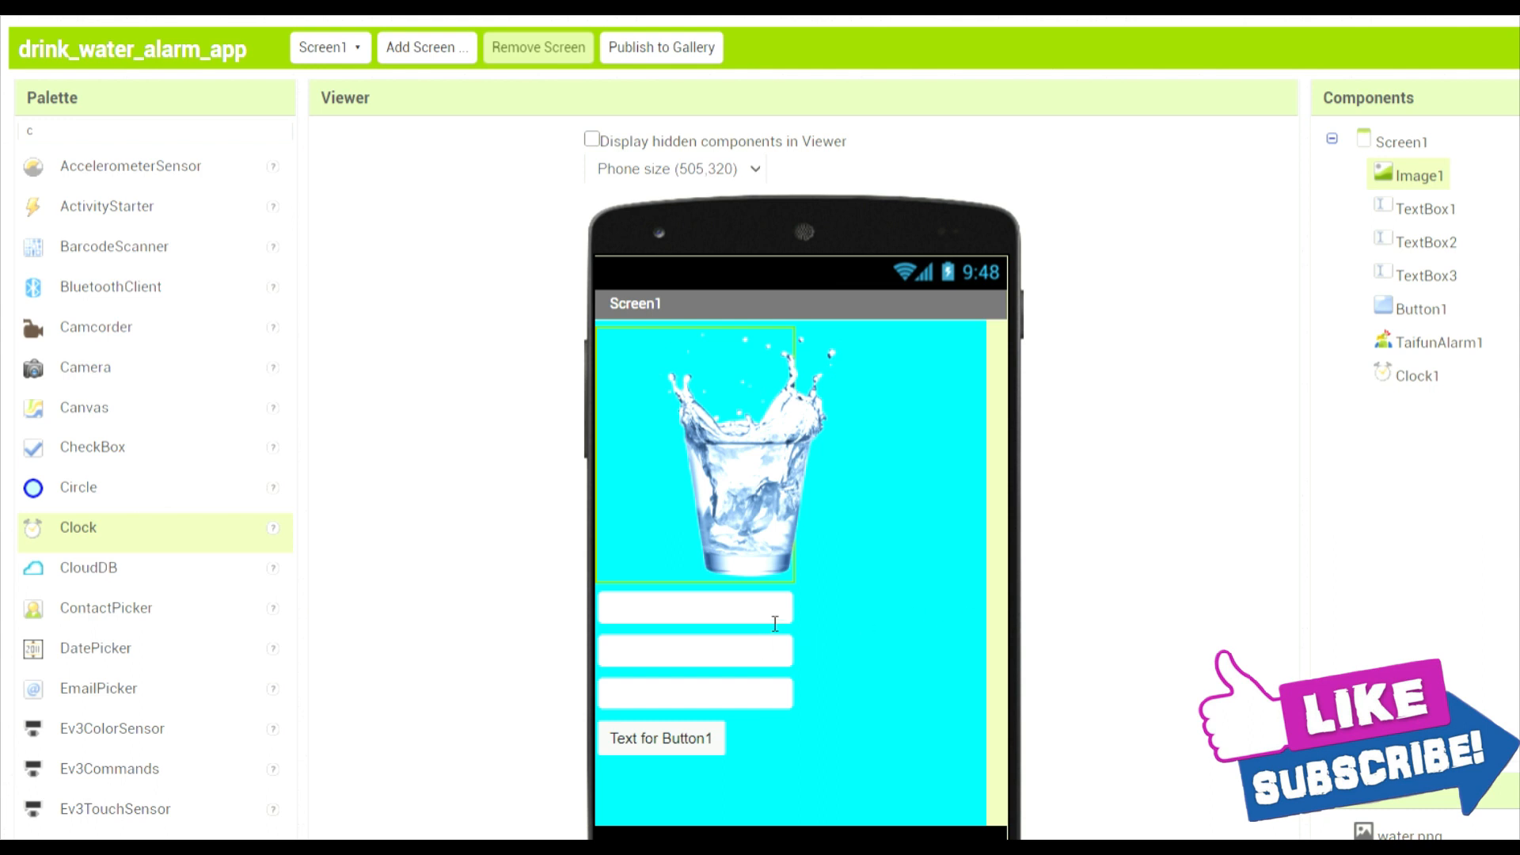
scroll("down", 3)
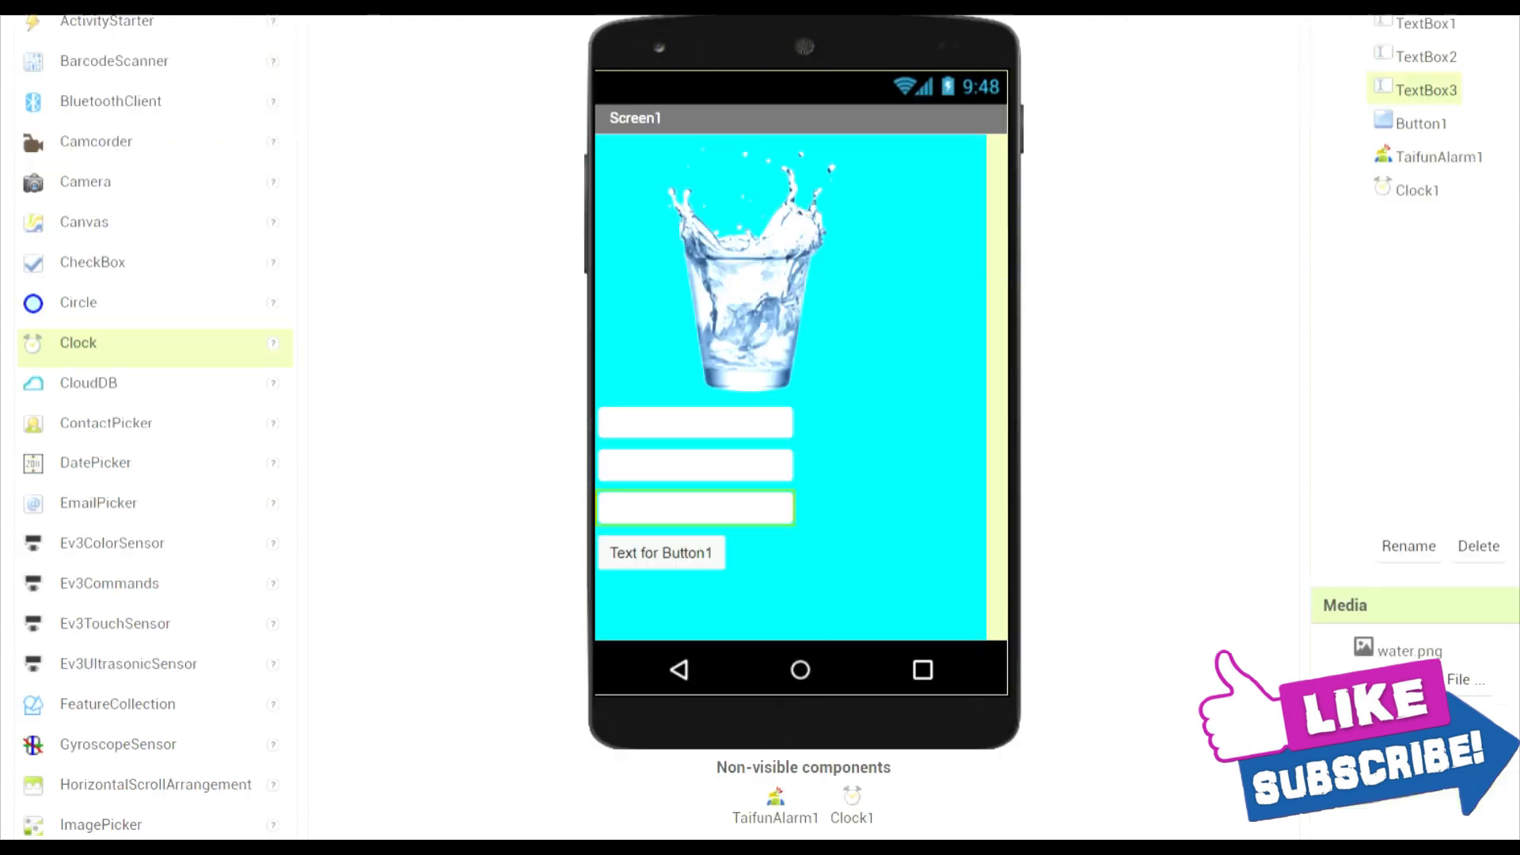
scroll("down", 3)
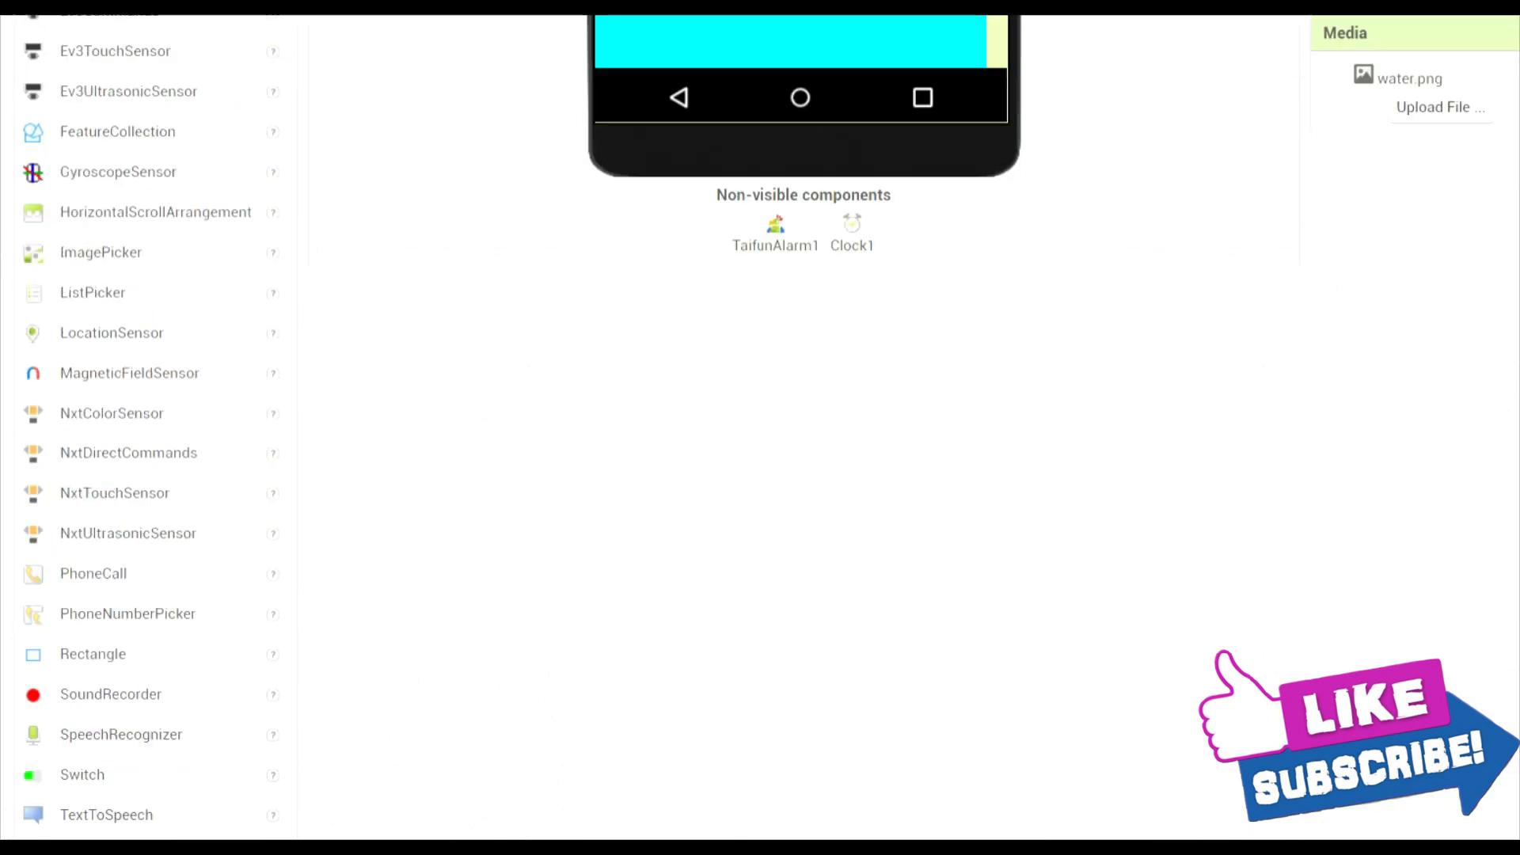
scroll("down", 3)
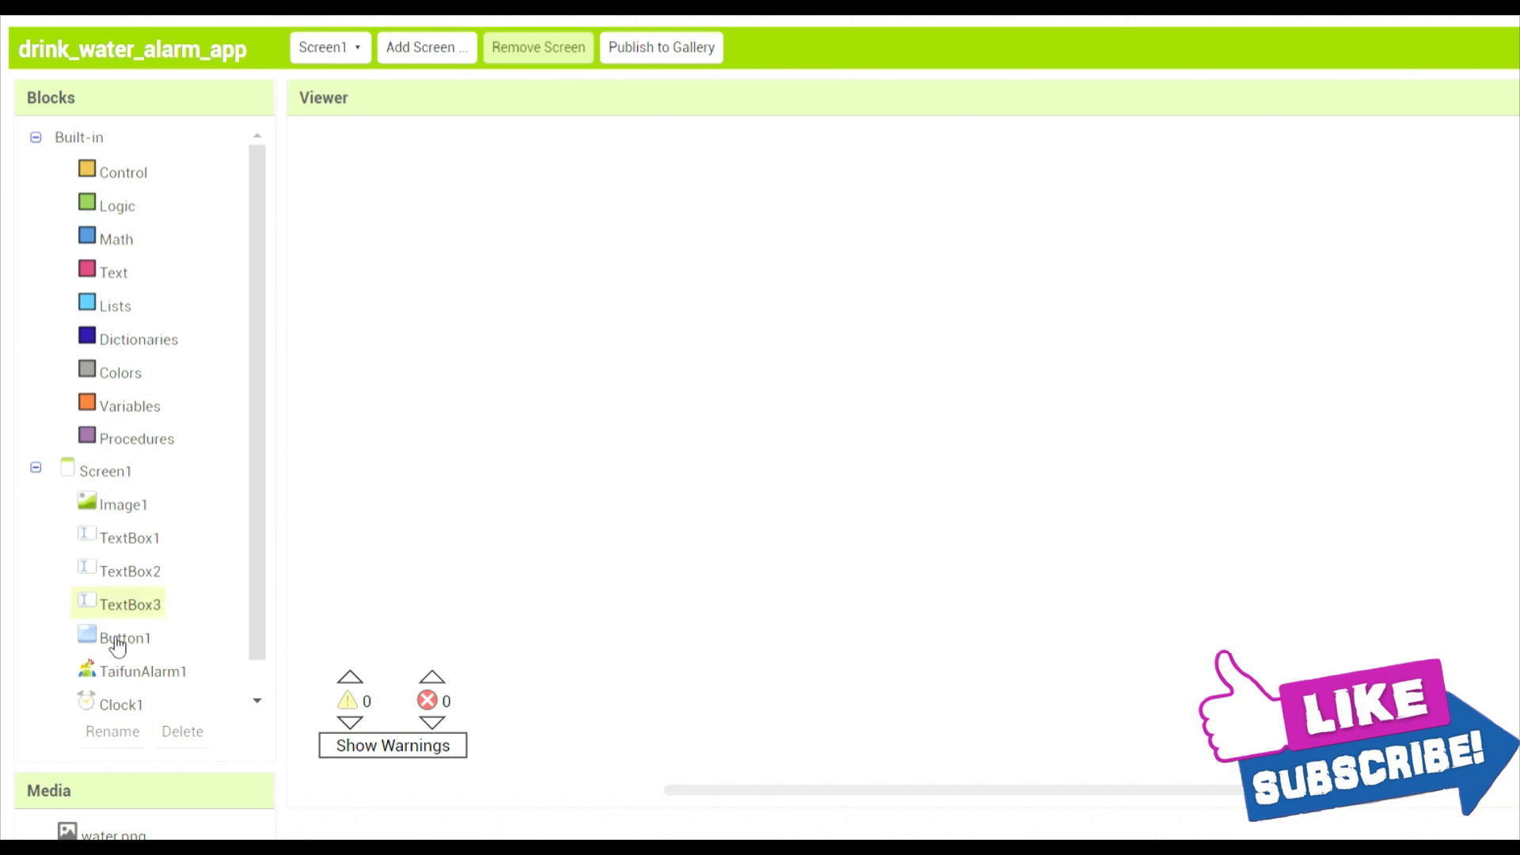
Build Button1.Click calling TaifunAlarm1.Set with the message text 'ring water'
left_click(127, 637)
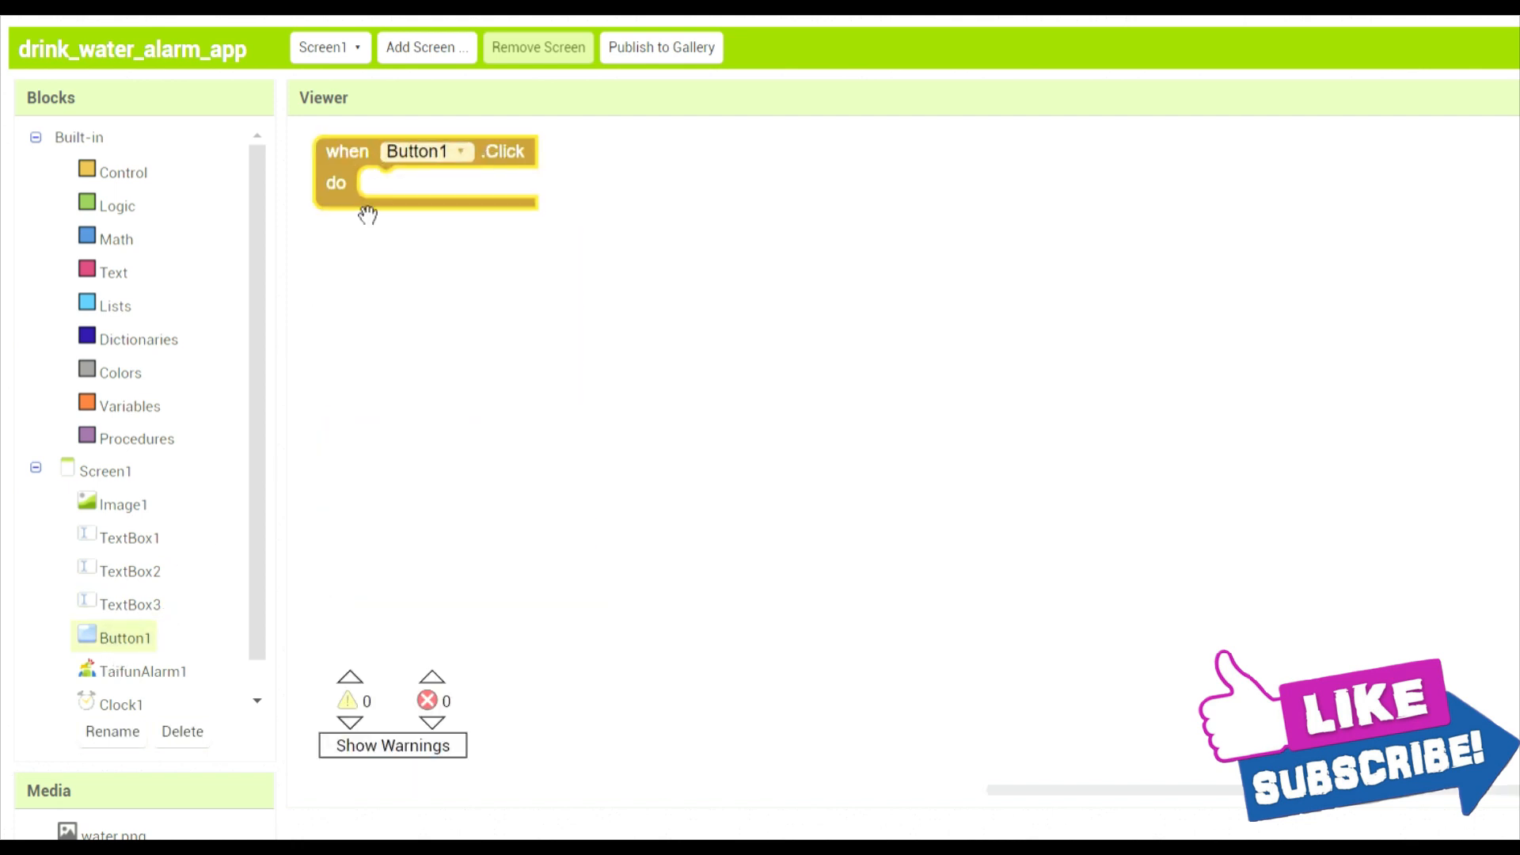
left_click(141, 671)
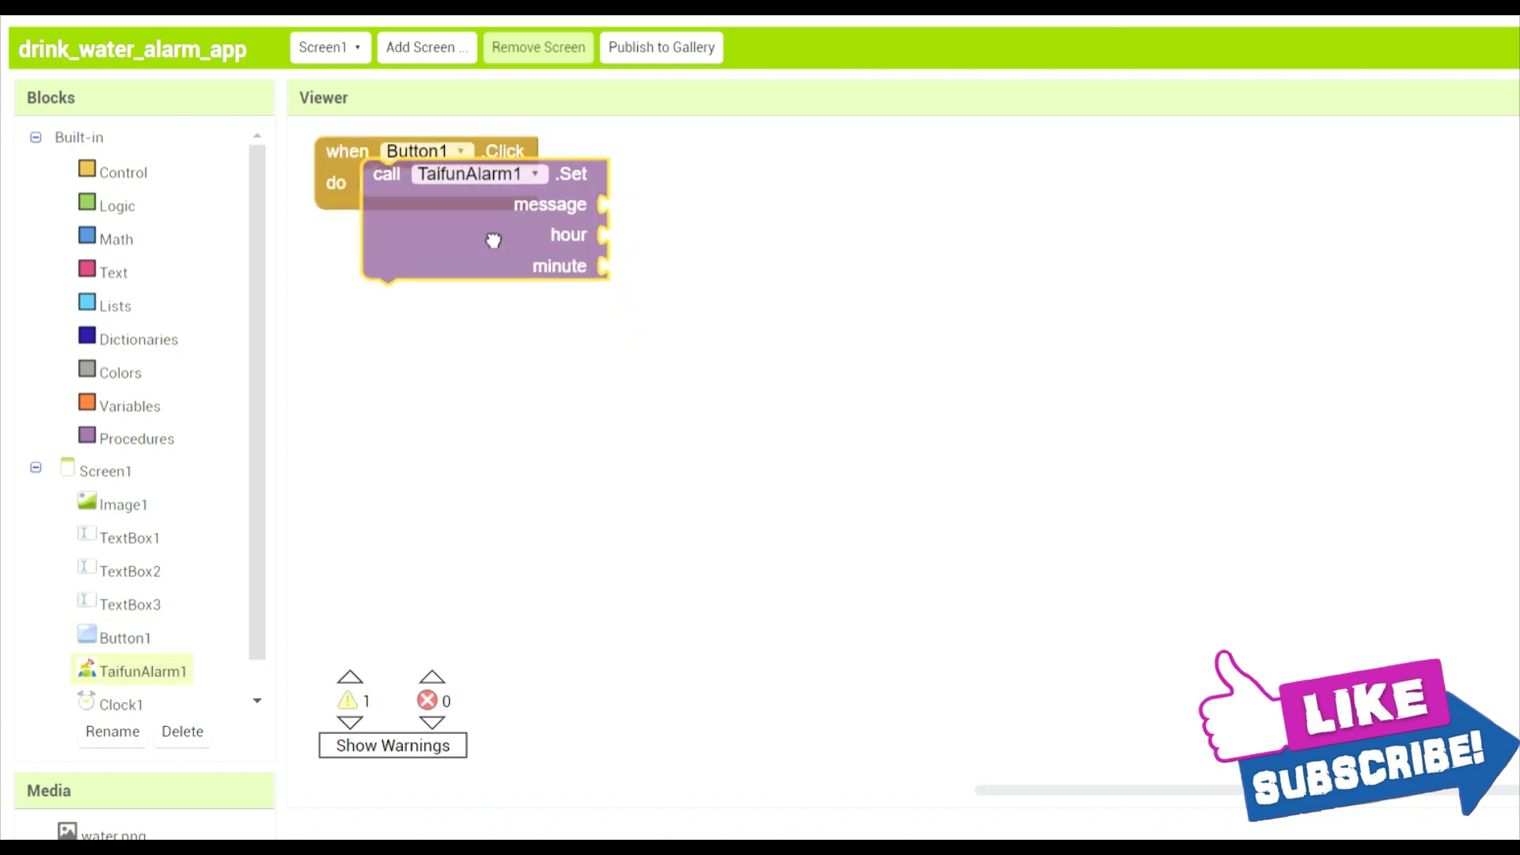
left_click(114, 272)
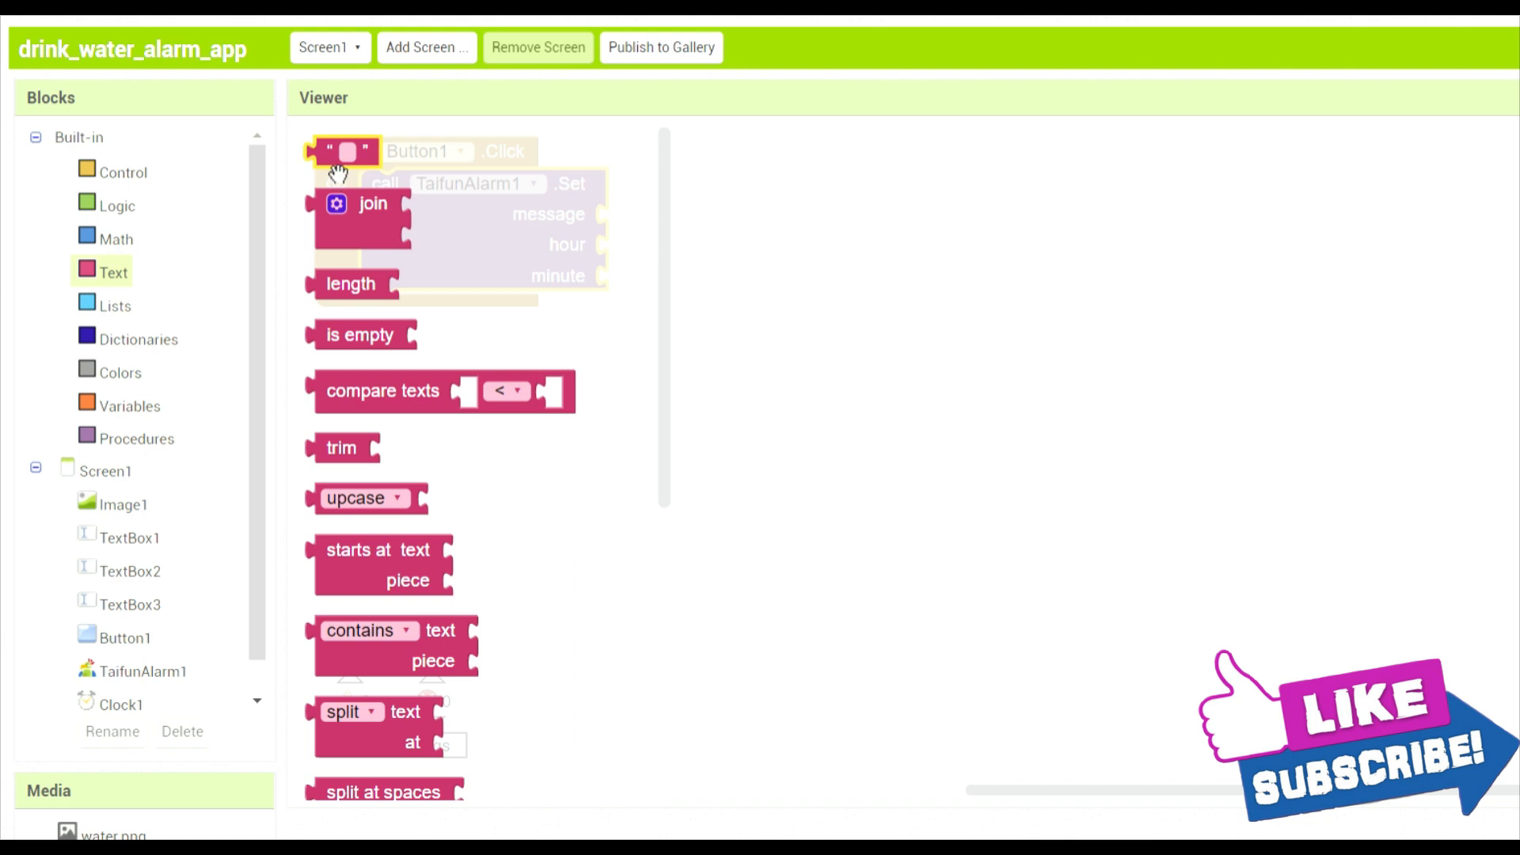
left_click_drag(347, 151, 639, 213)
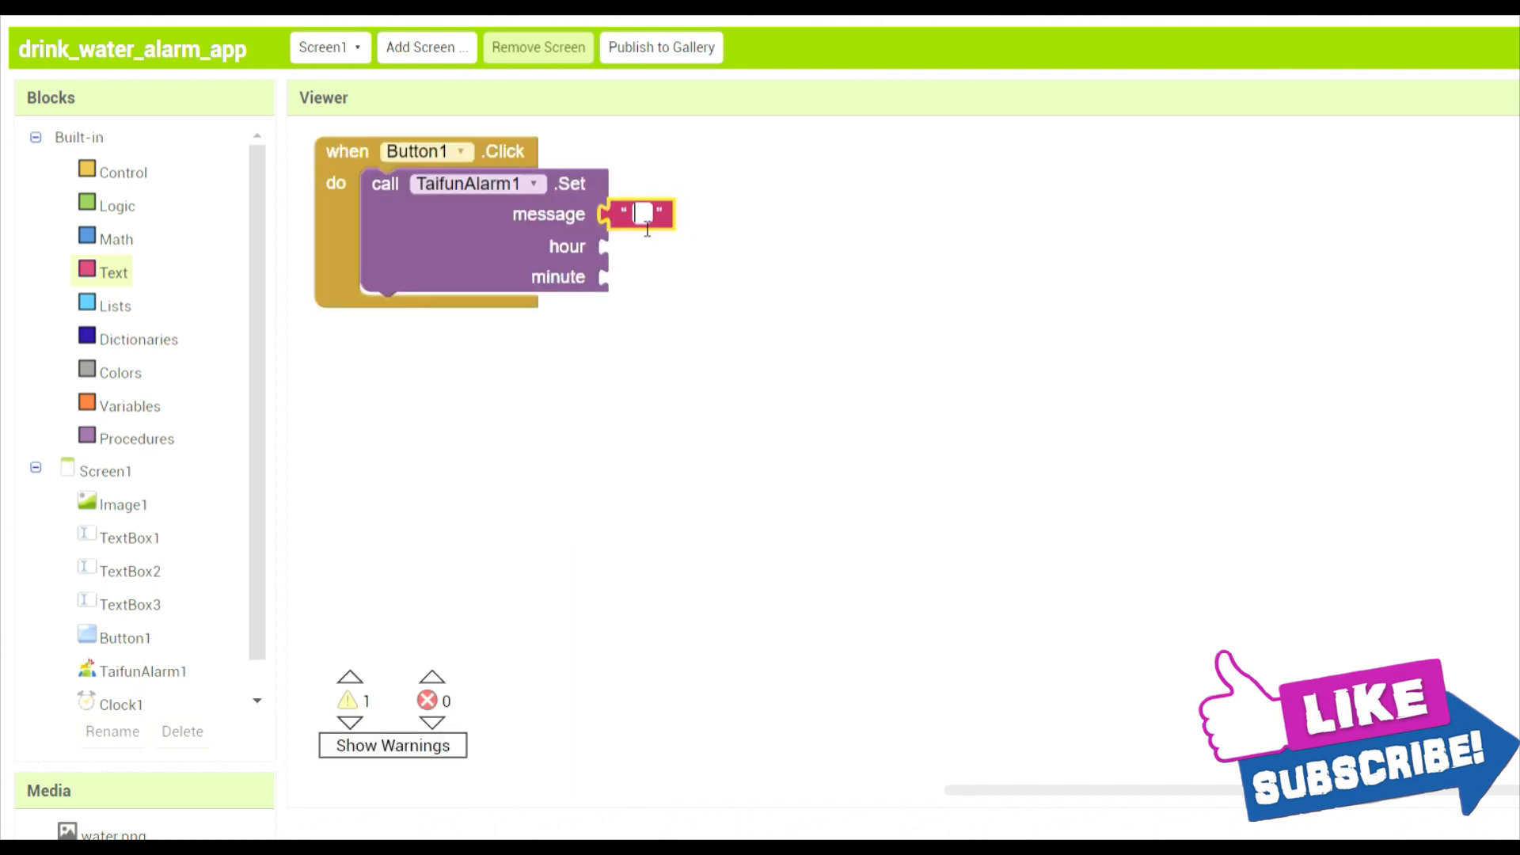
type("ring water")
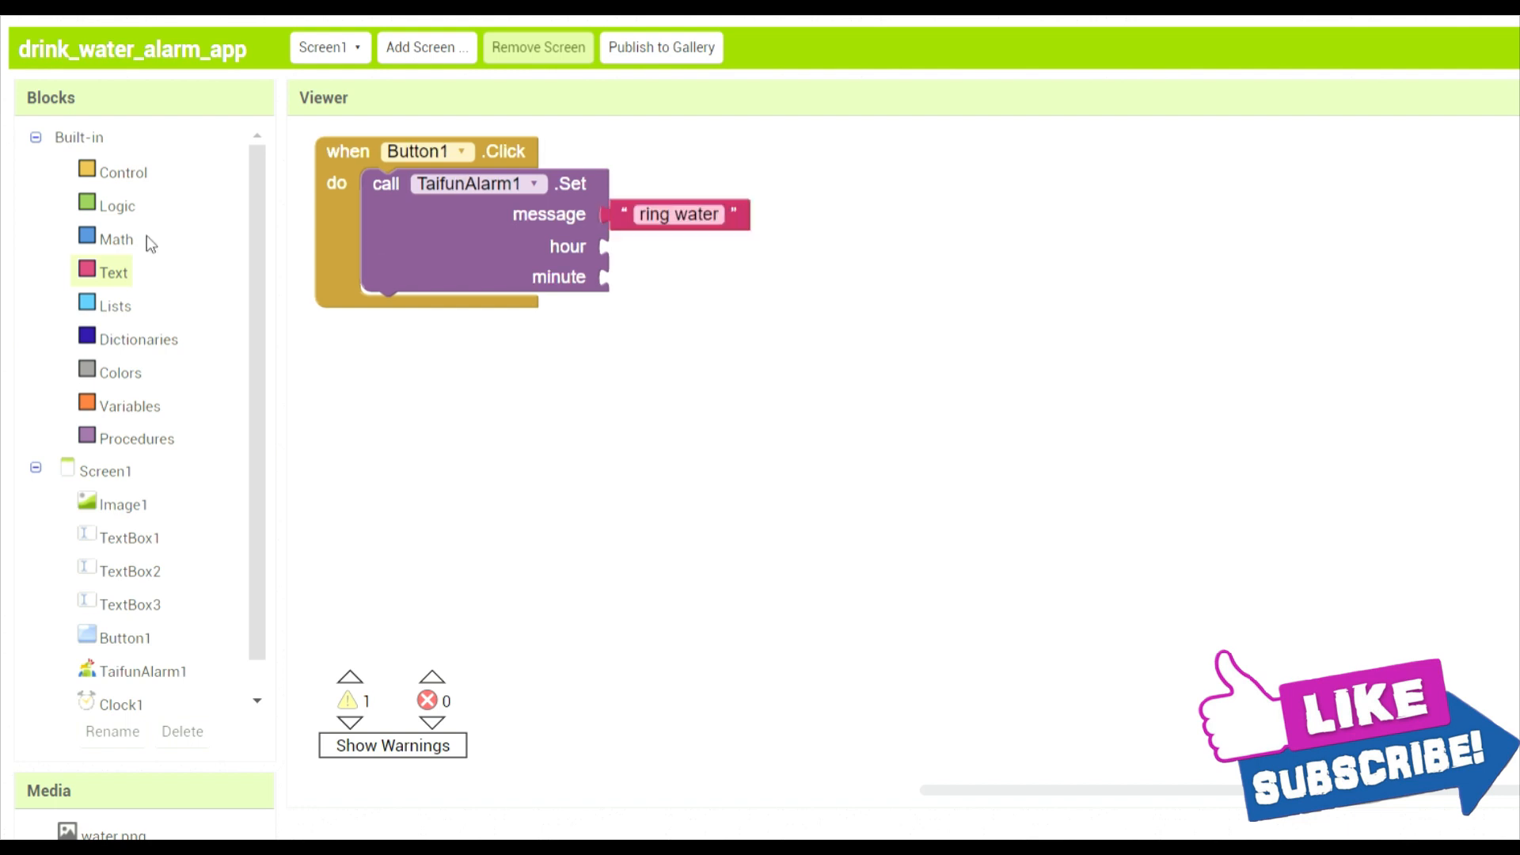
left_click(117, 705)
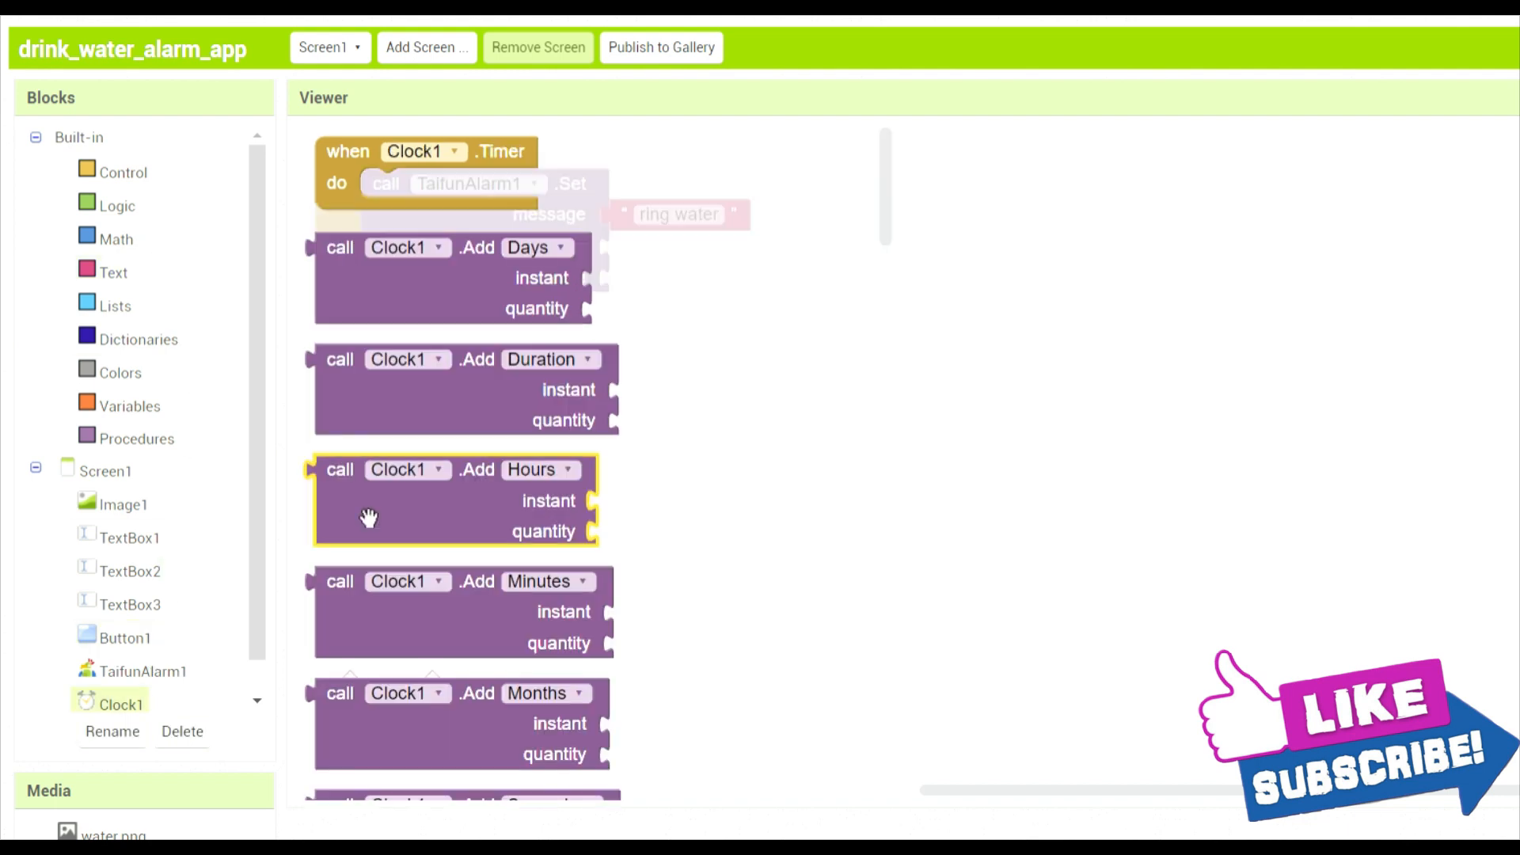
Plug Clock1.Hour and Clock1.Minute into the alarm's hour and minute, and pull out TextBox2.Width
scroll("down", 3)
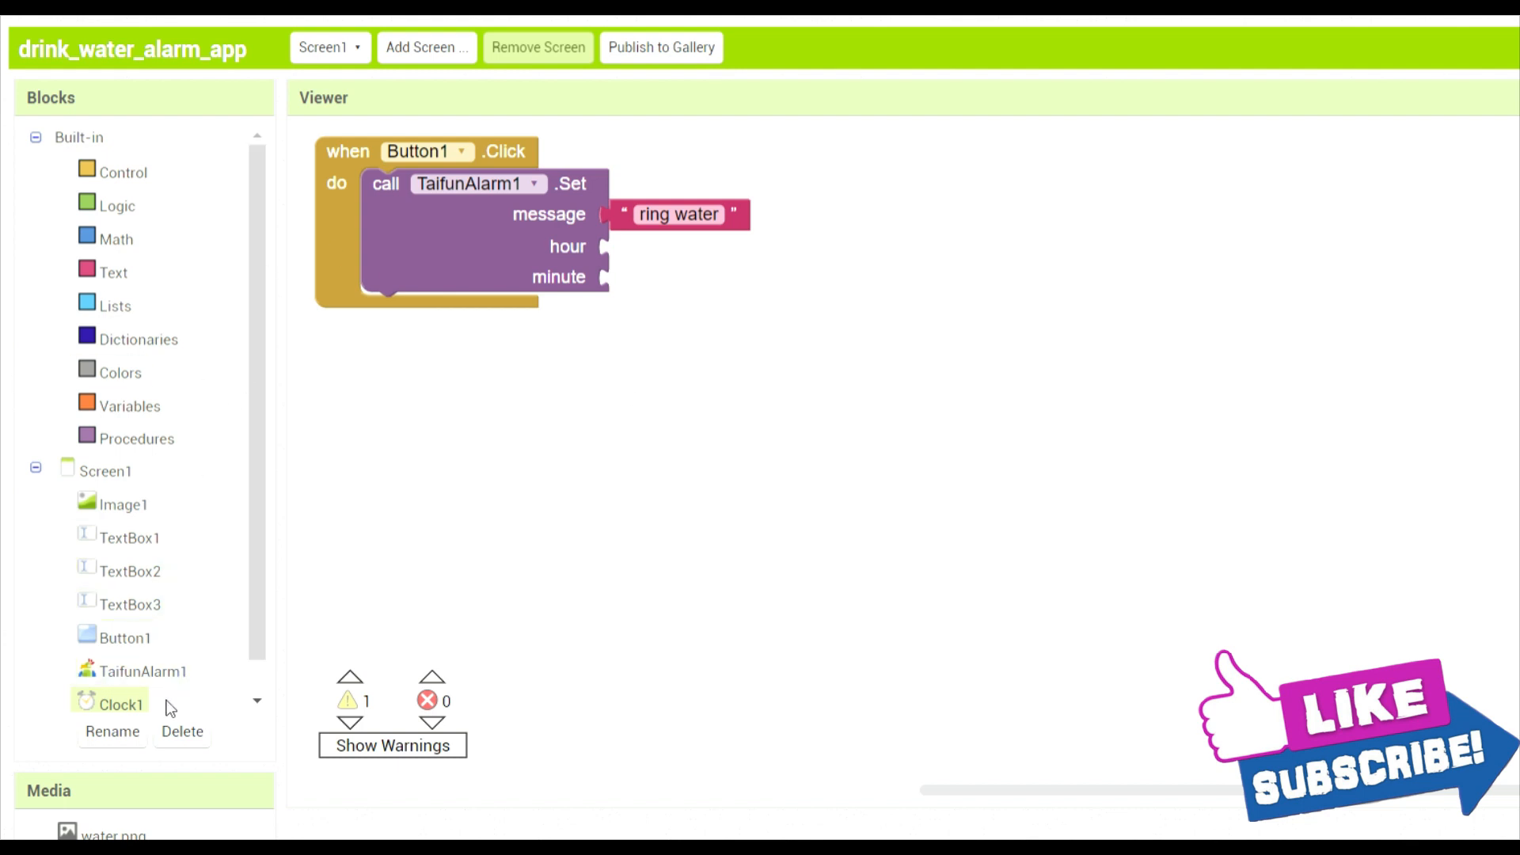
left_click(117, 702)
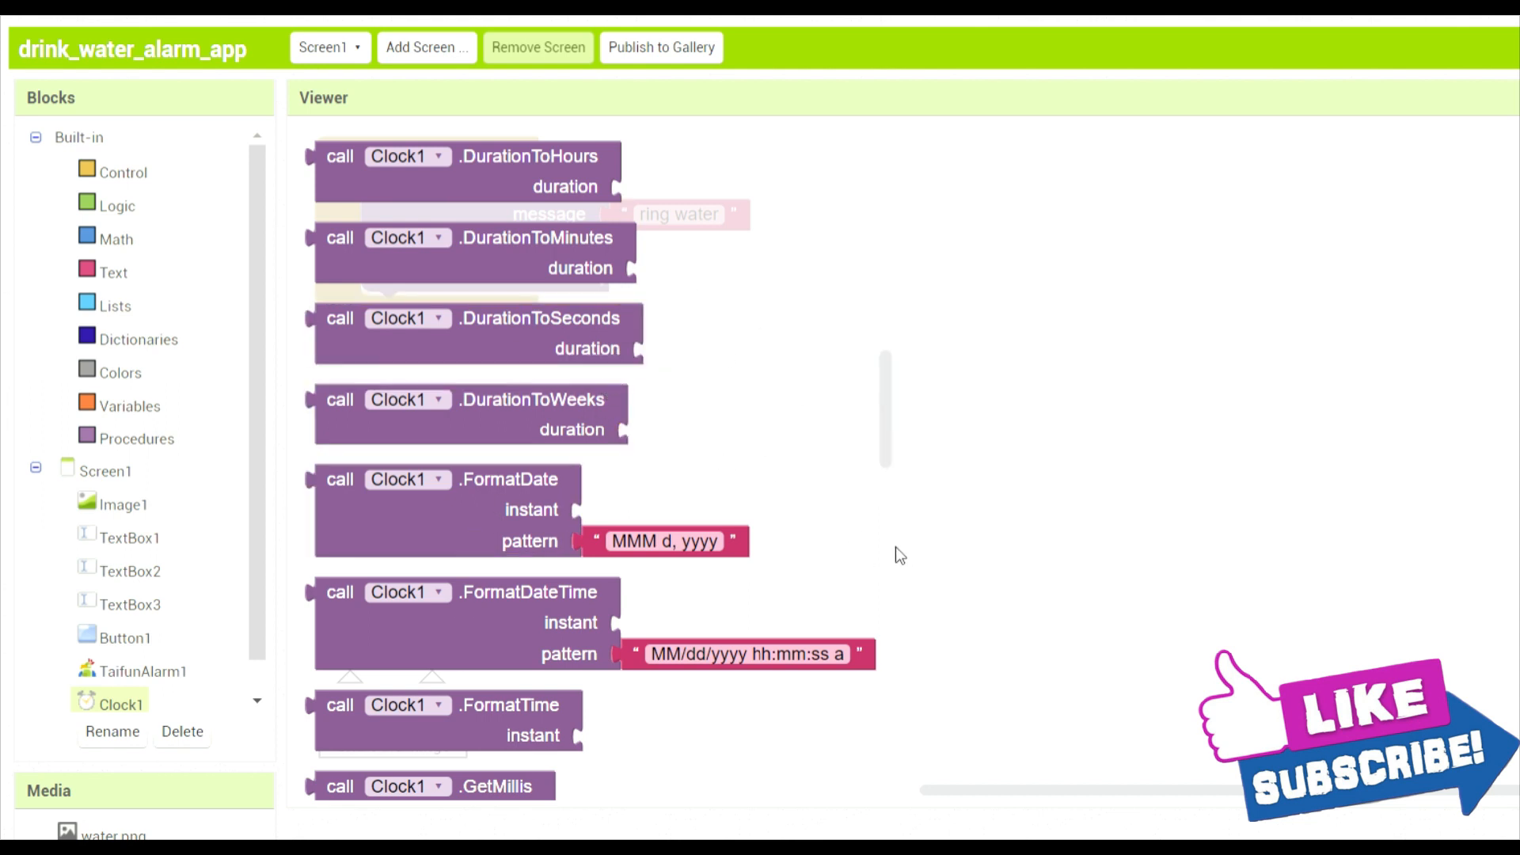
scroll("down", 3)
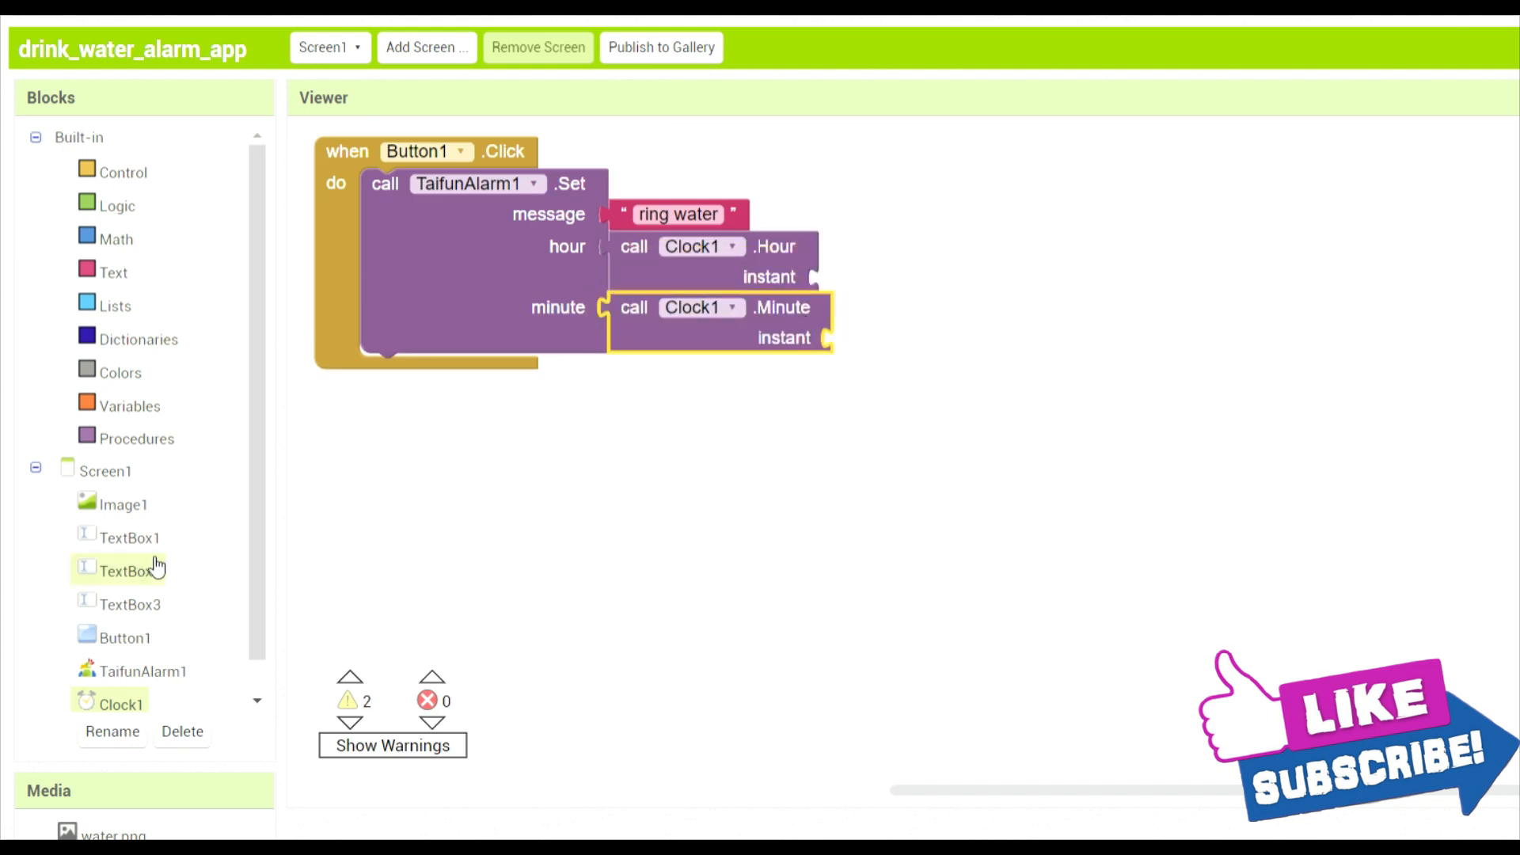
left_click(126, 569)
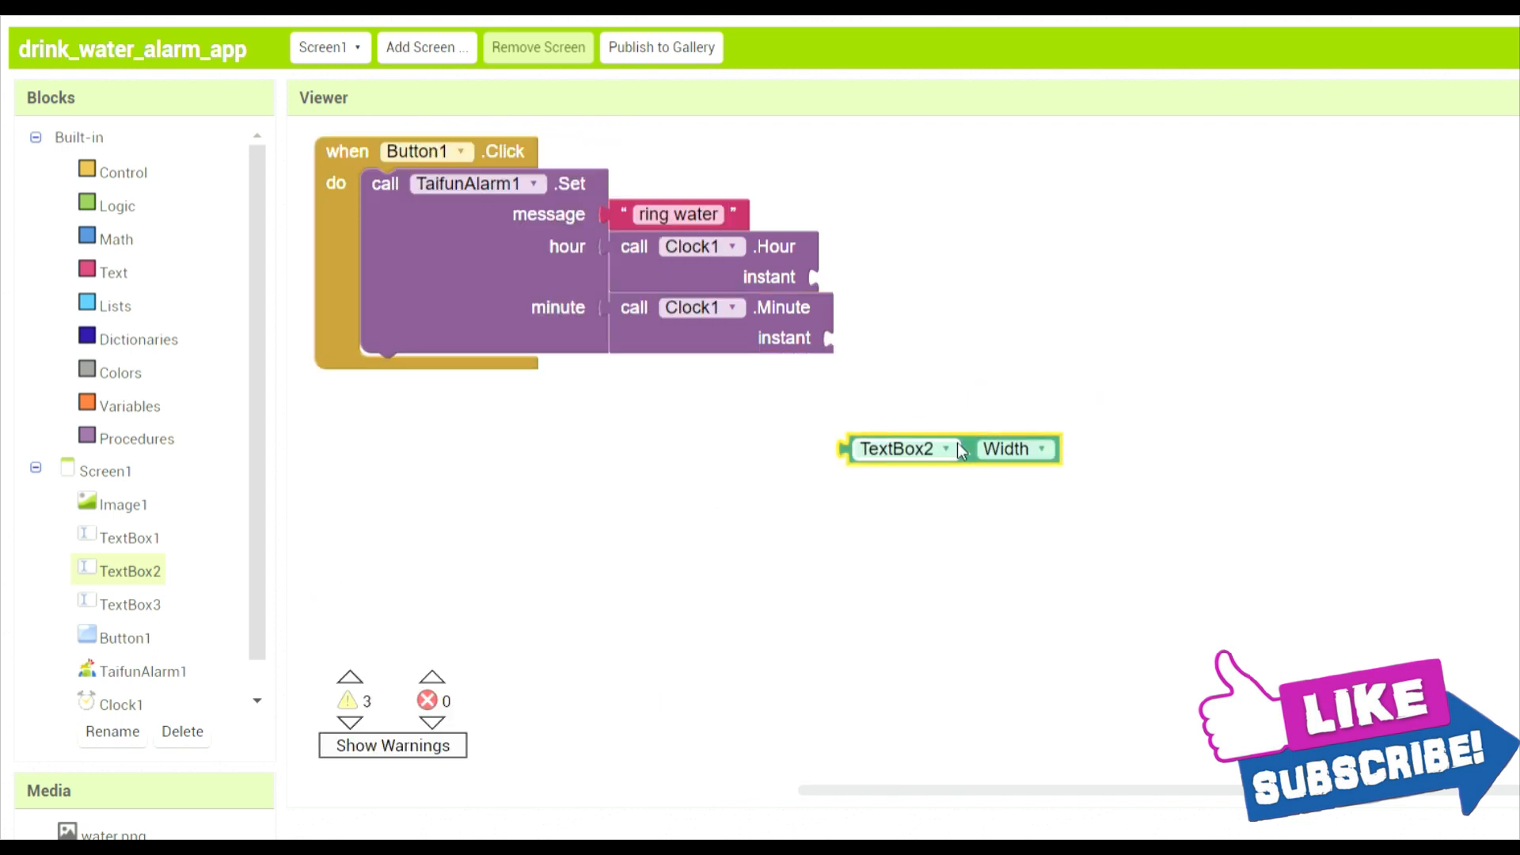
Feed the hour a join of Clock1.Minute calls reading TextBox1.Text and TextBox2.Text
left_click(1039, 449)
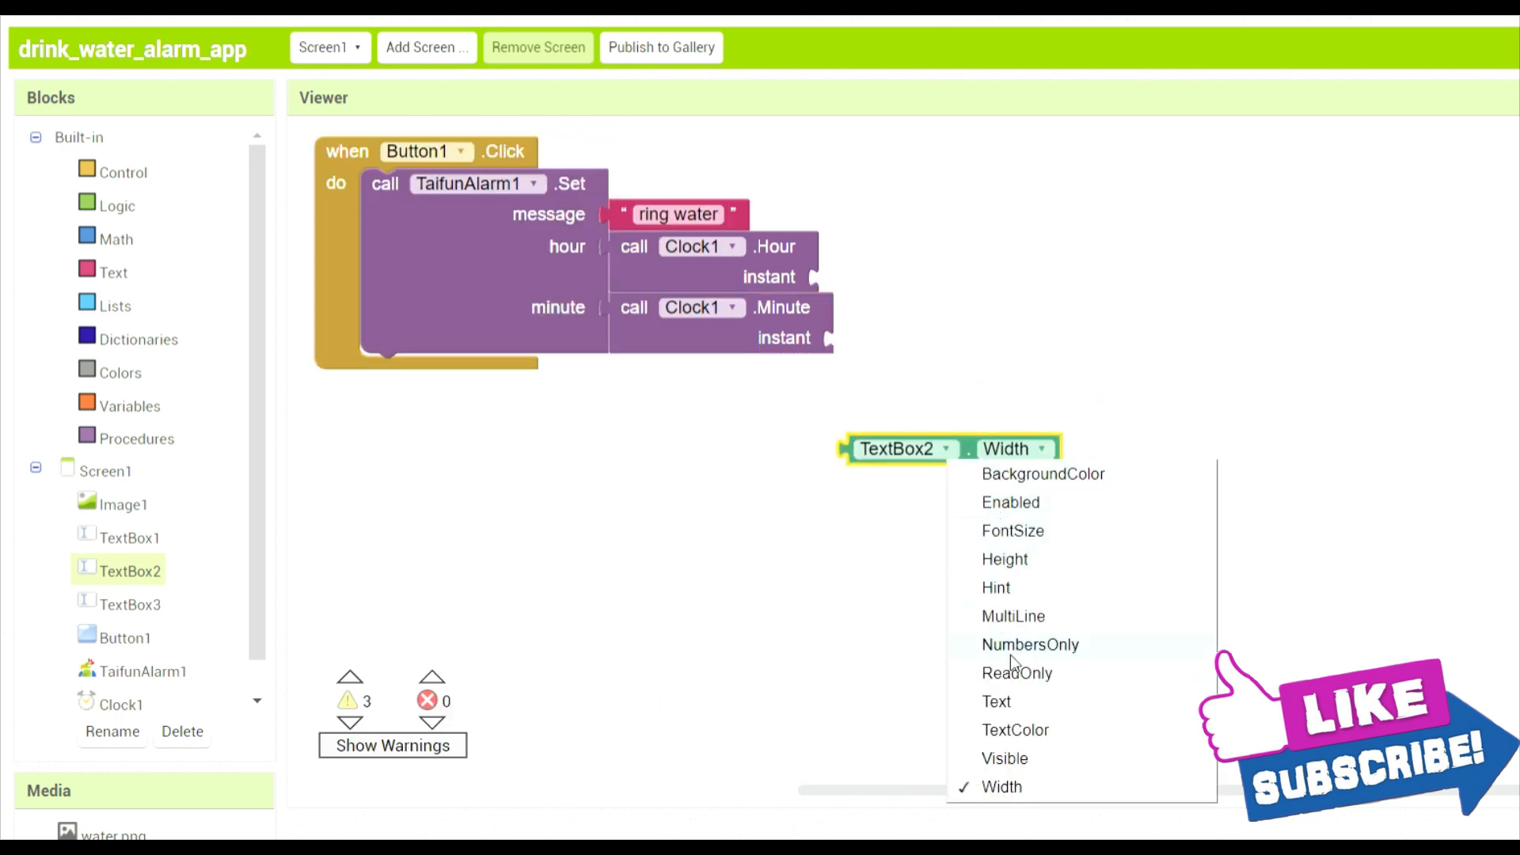
left_click(996, 701)
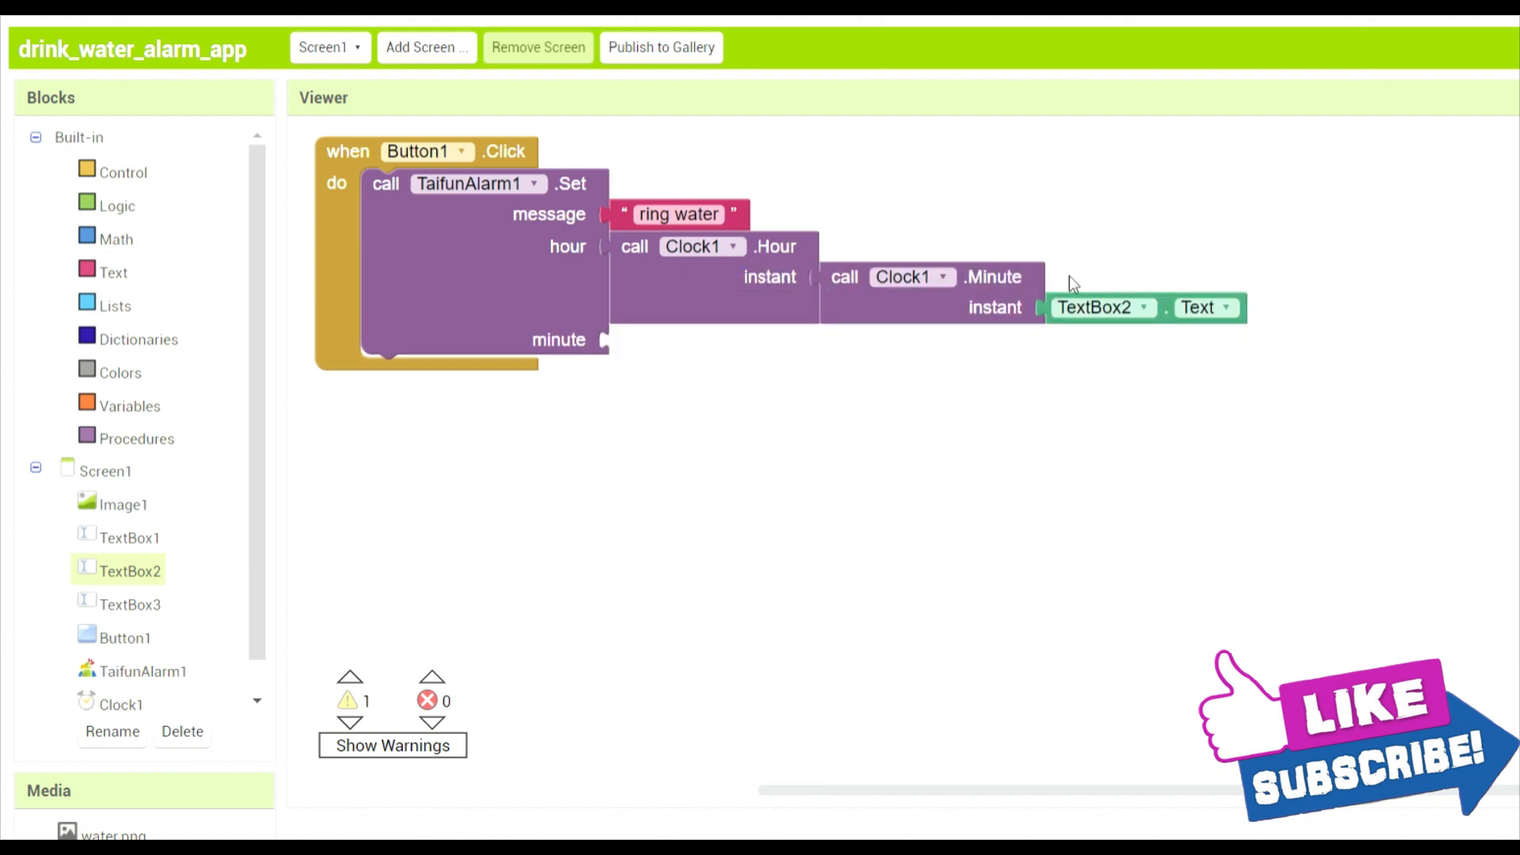
left_click(1141, 307)
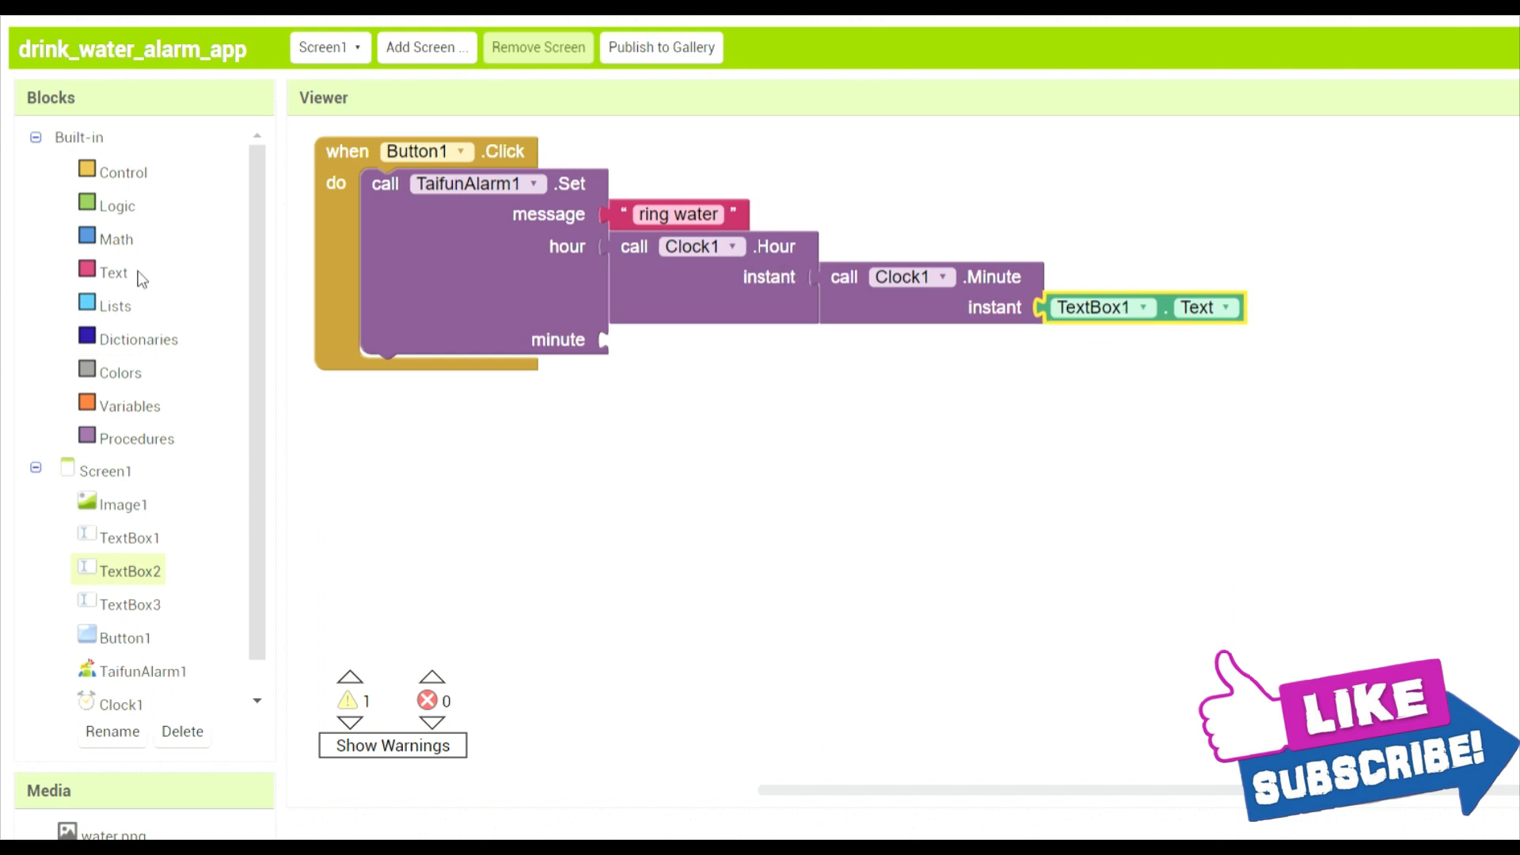
left_click(112, 273)
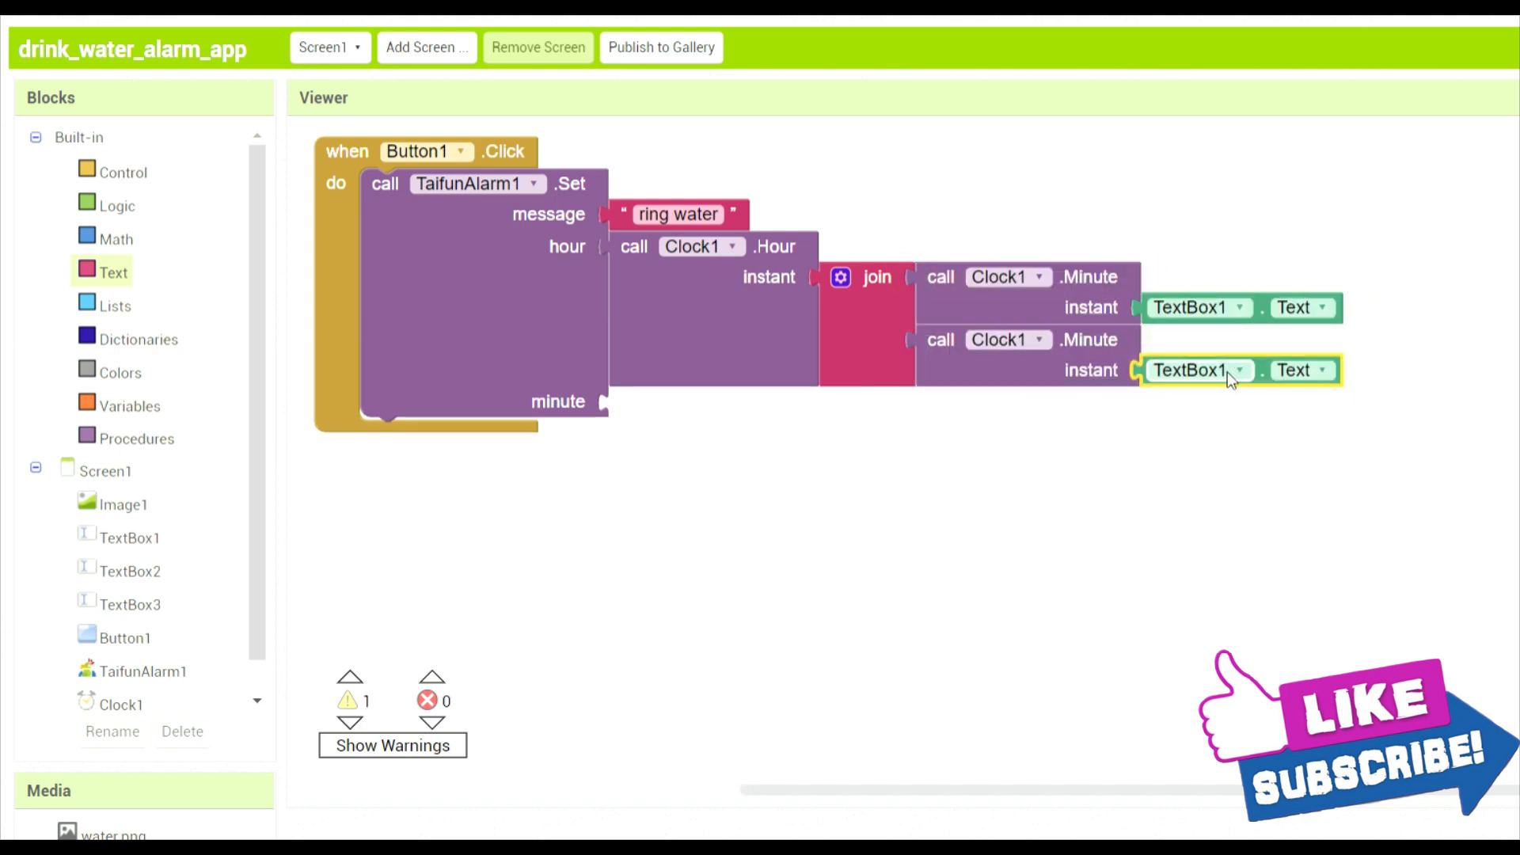
left_click(1239, 370)
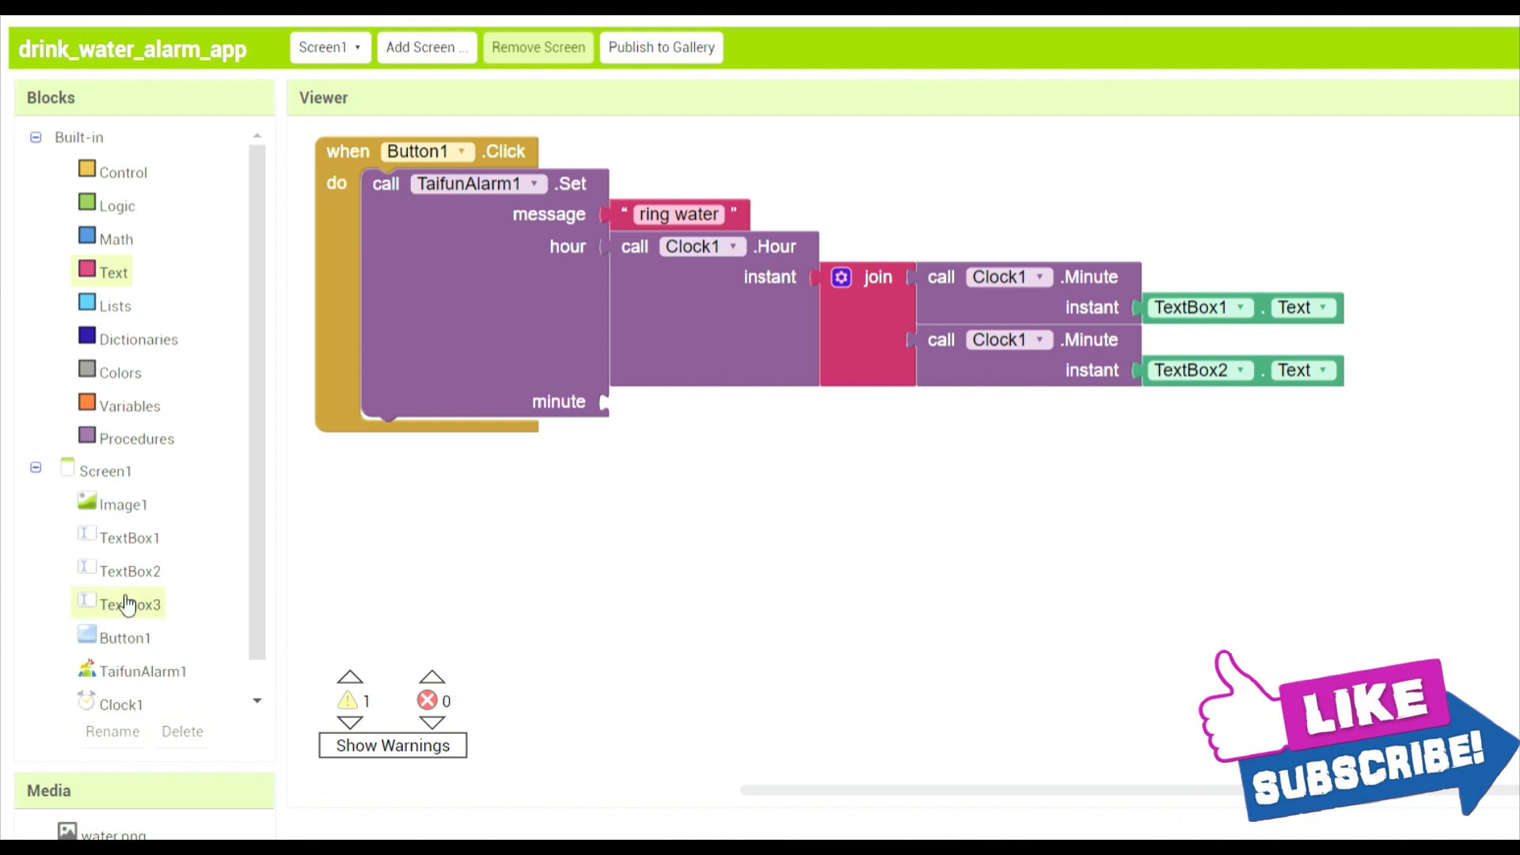
mouse_move(138, 571)
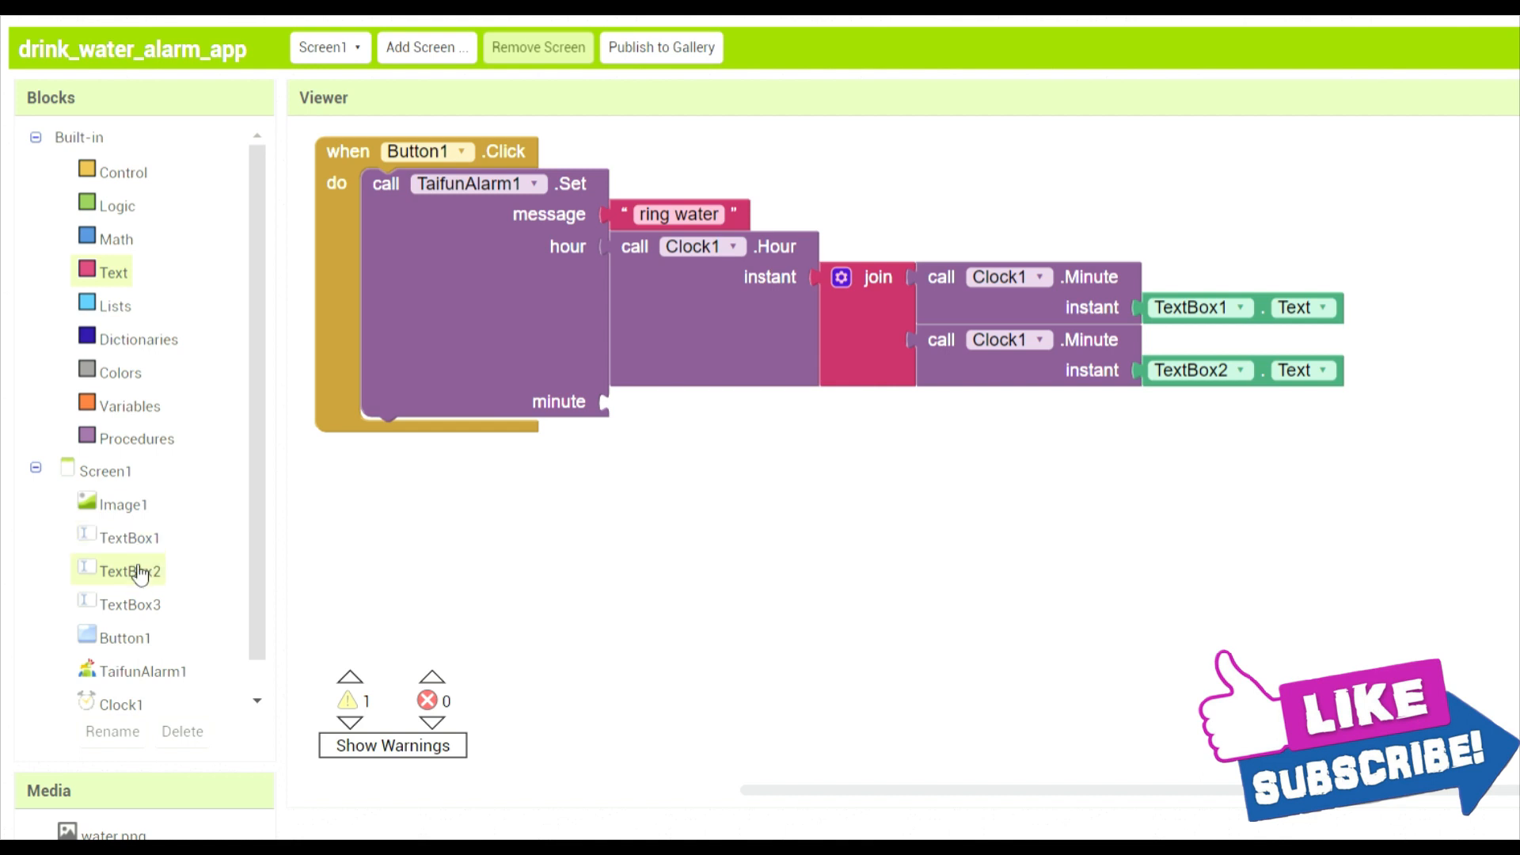
left_click(133, 570)
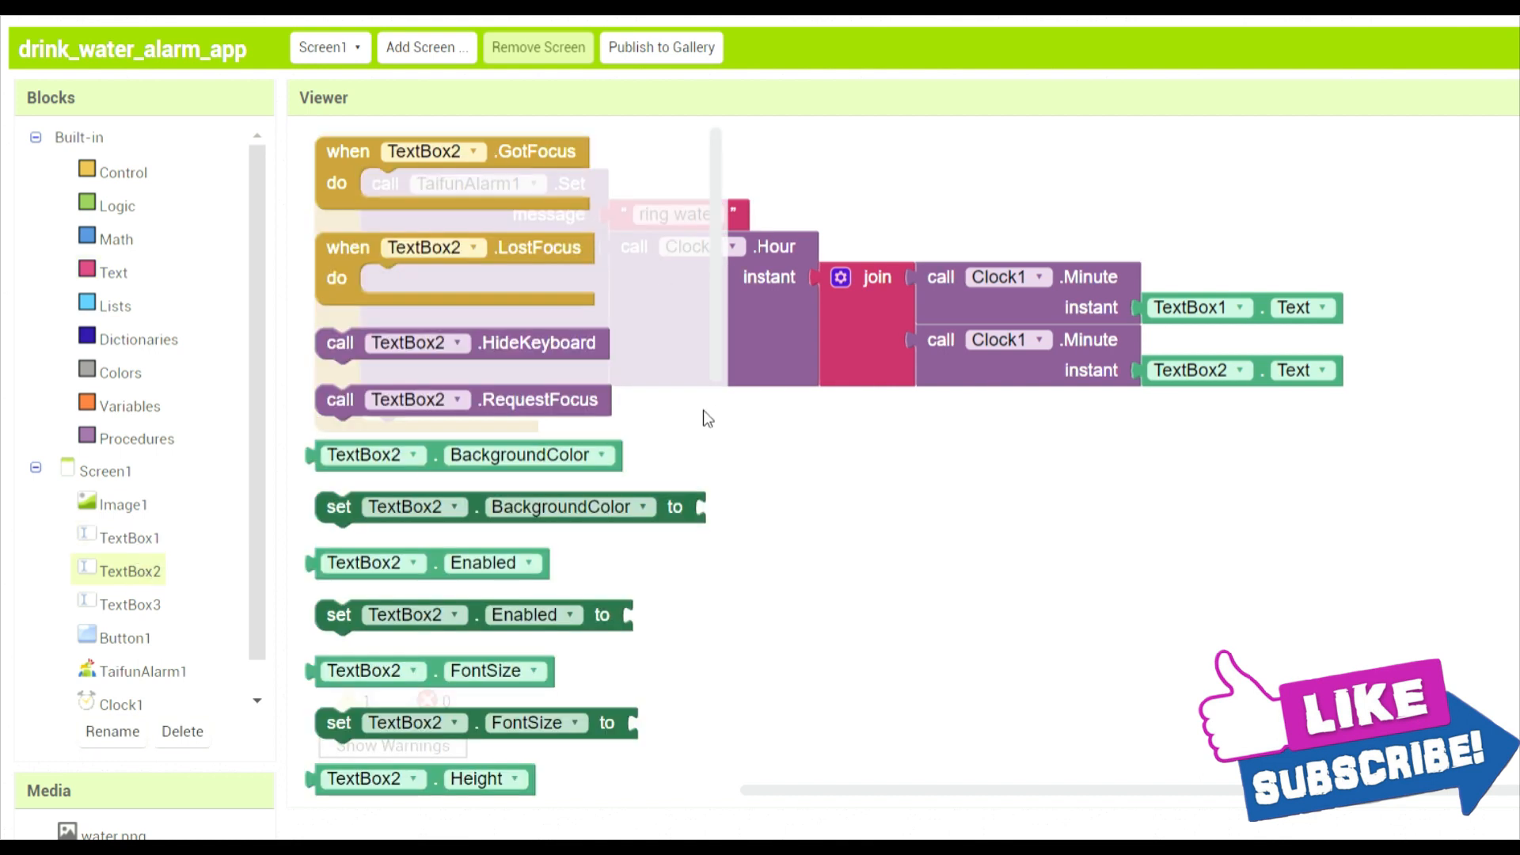
scroll("down", 3)
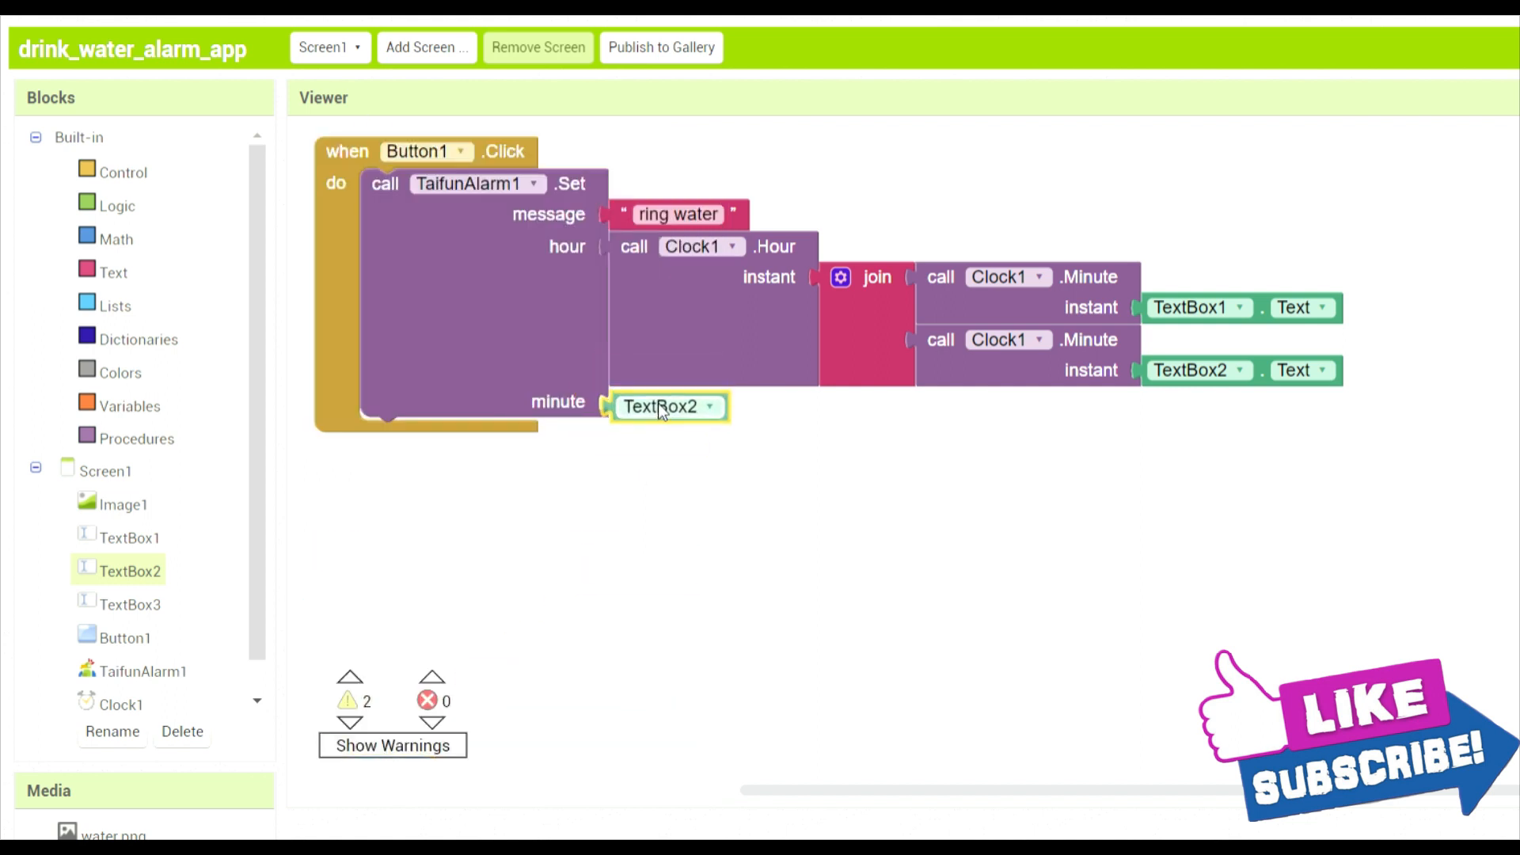
left_click_drag(662, 406, 759, 441)
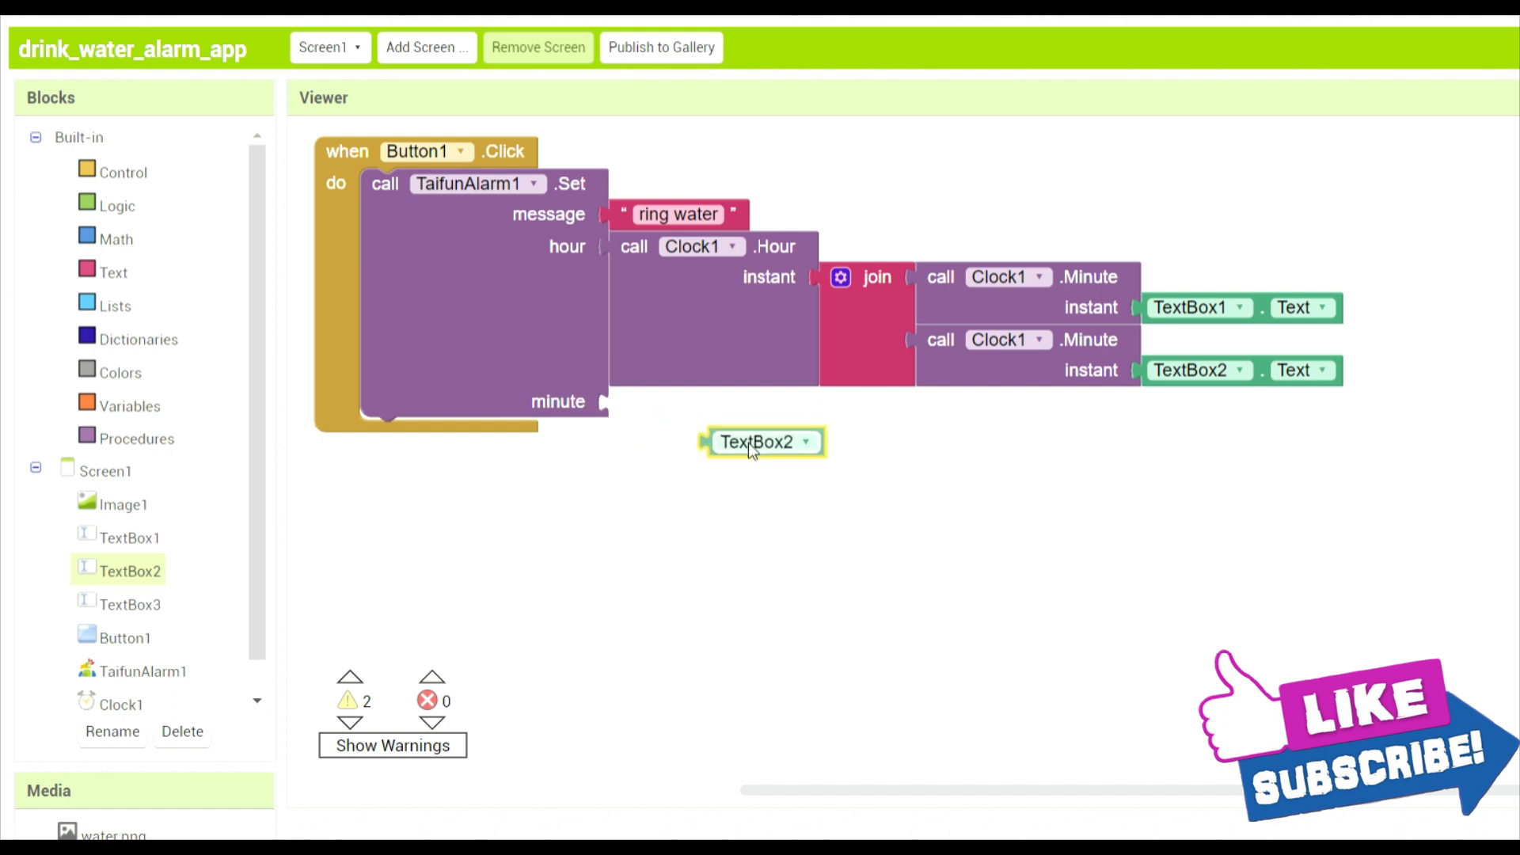
right_click(875, 277)
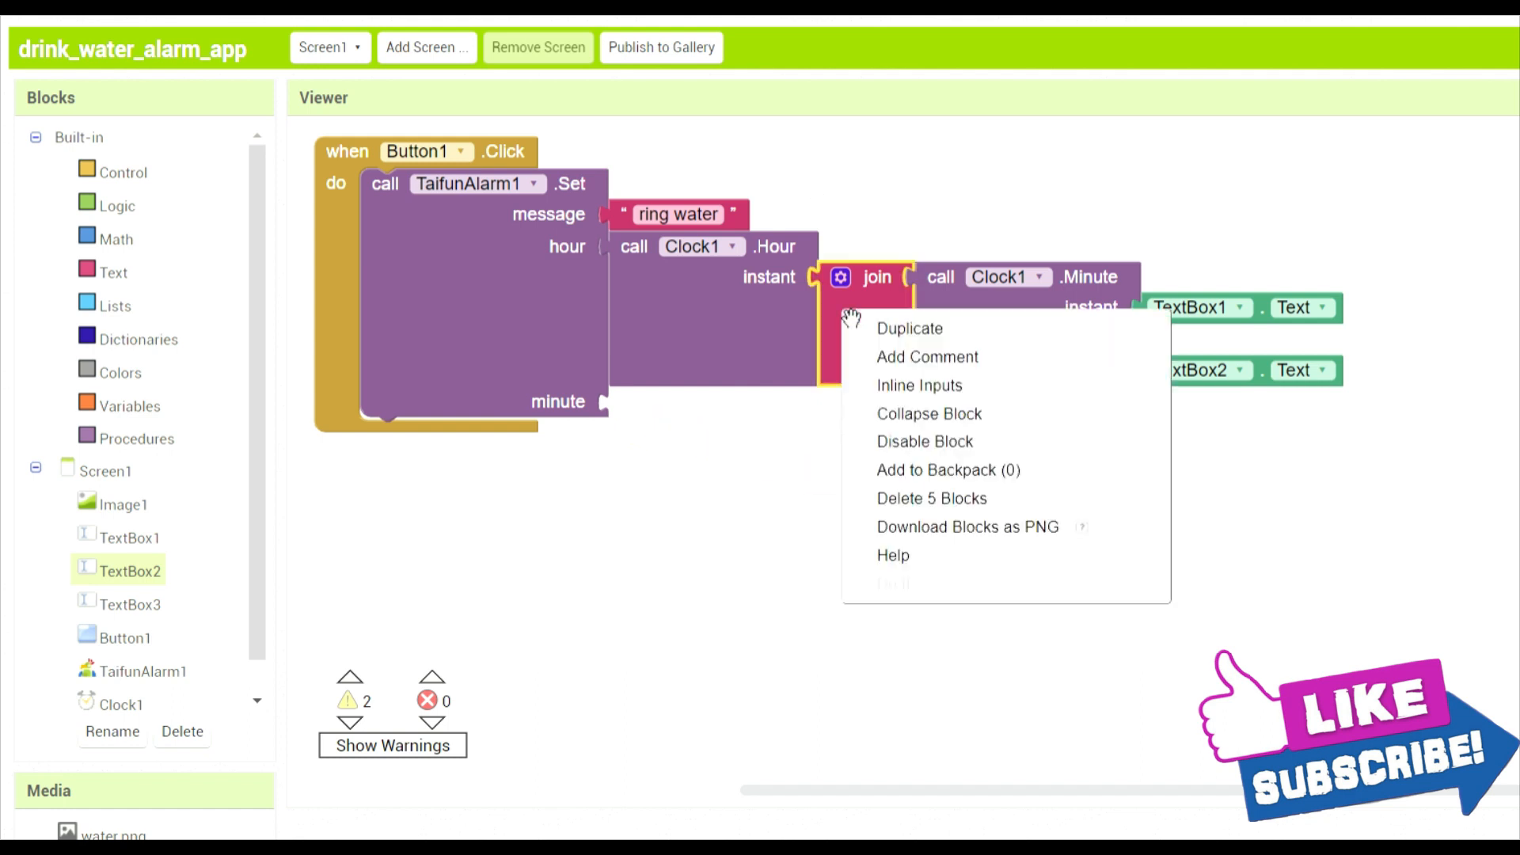
left_click(908, 329)
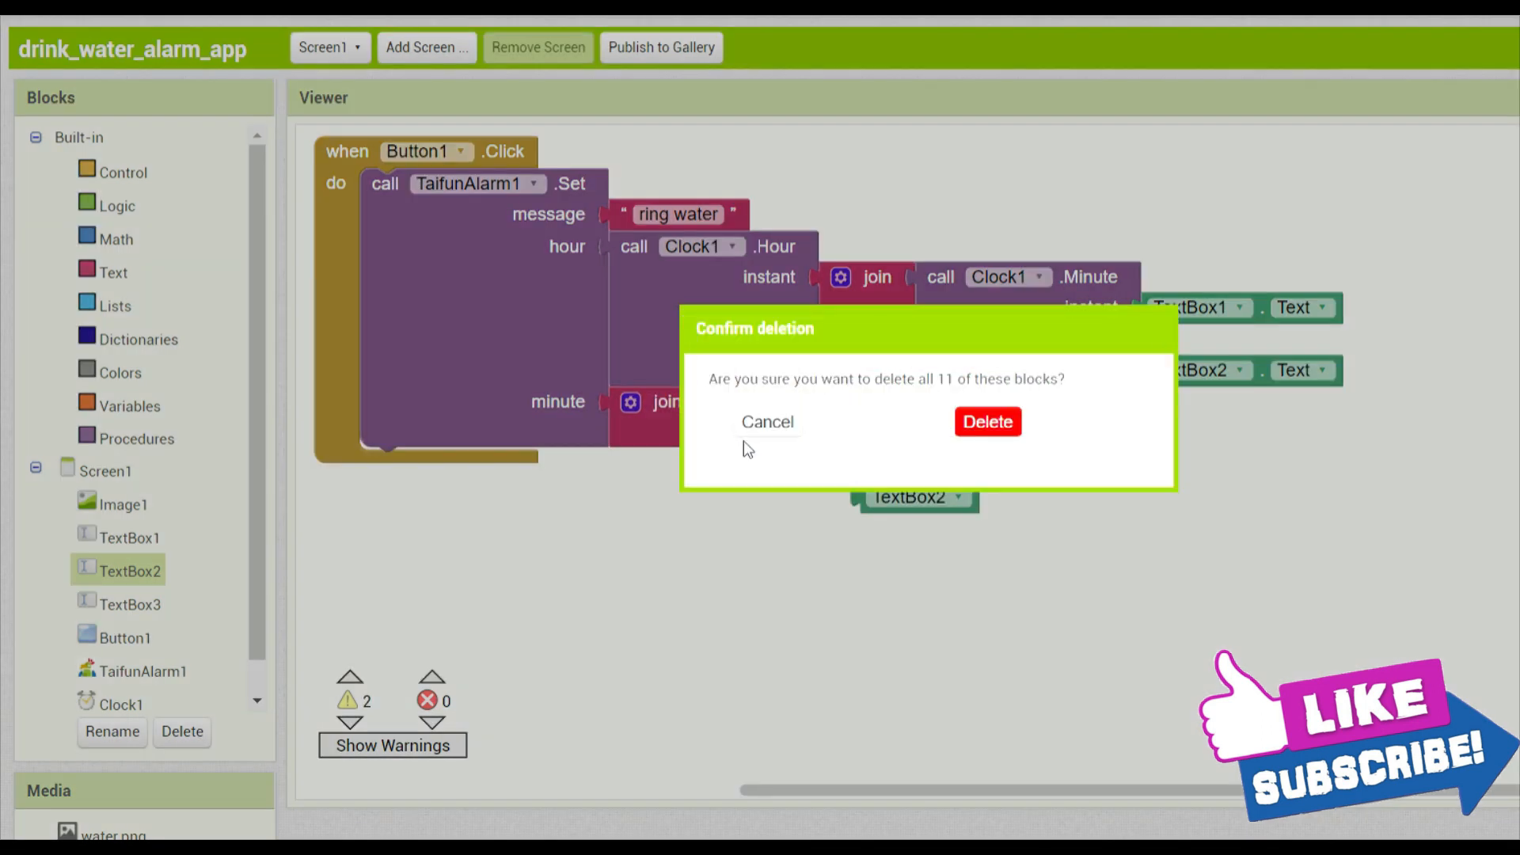
left_click(767, 422)
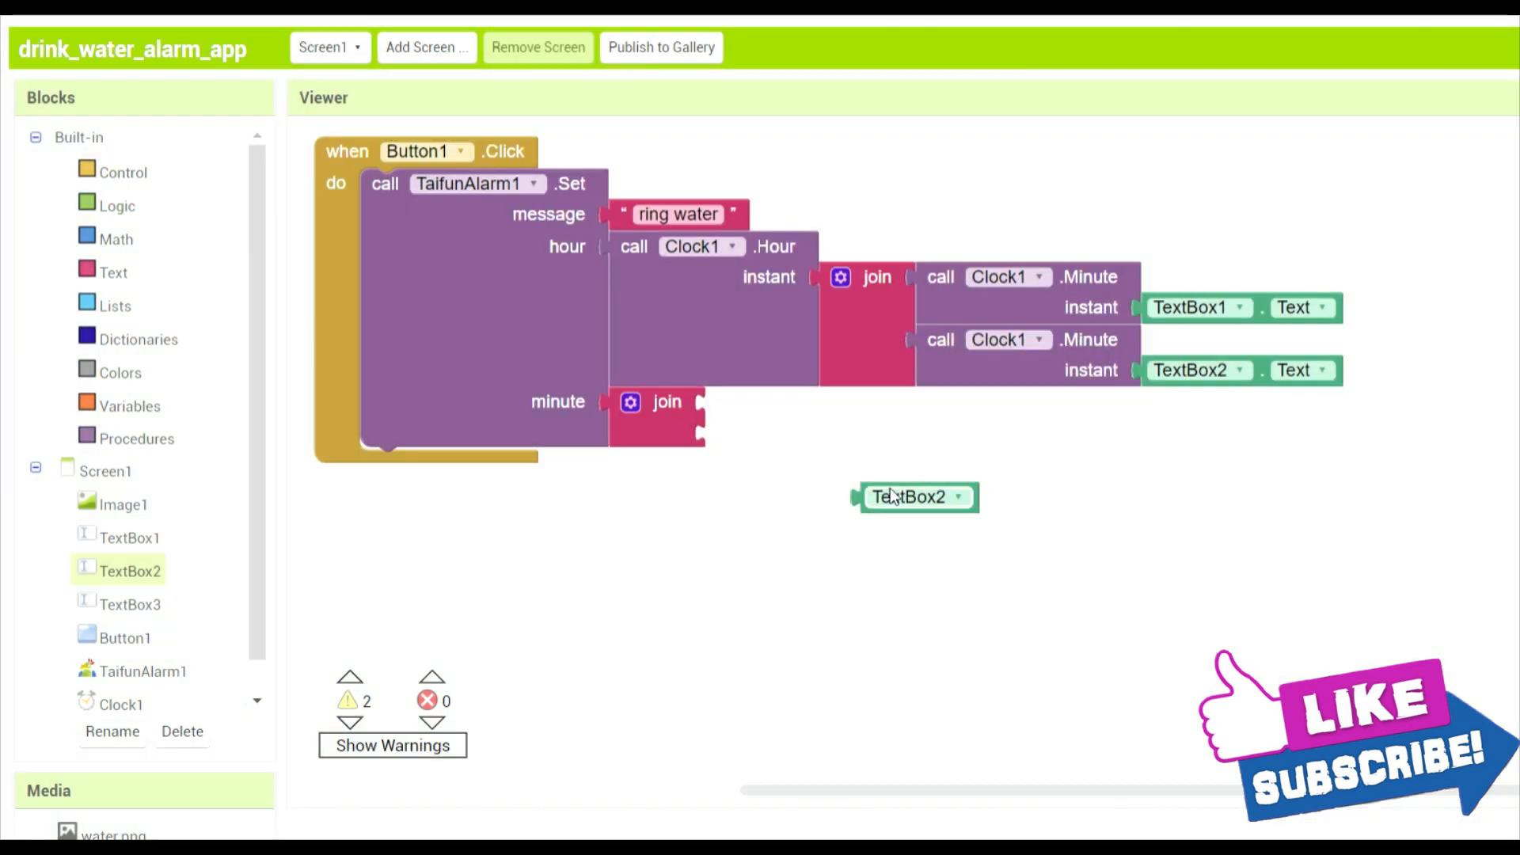
left_click_drag(916, 497, 769, 396)
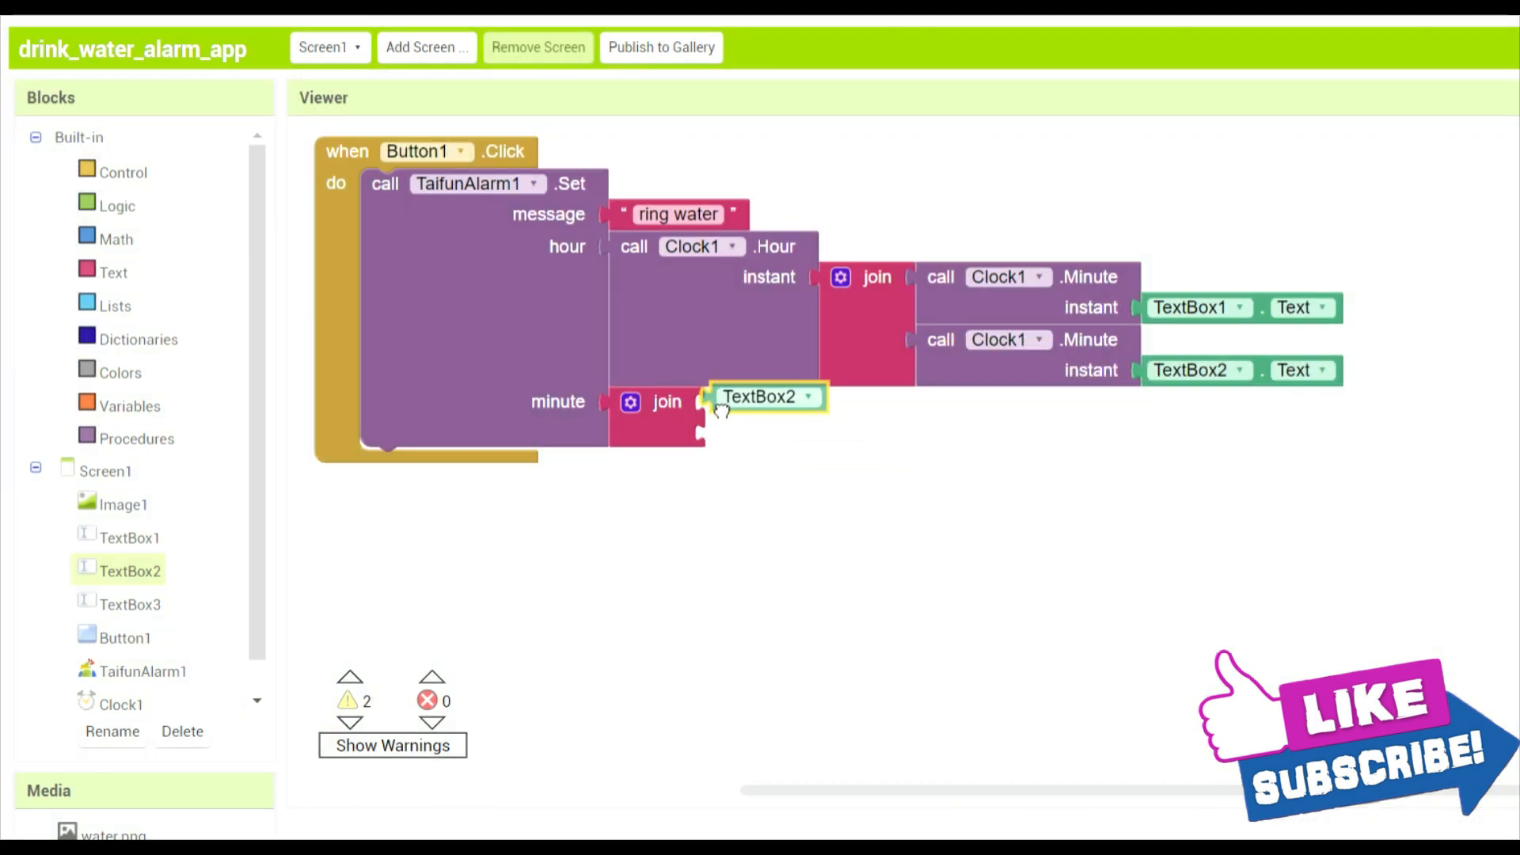
left_click(808, 396)
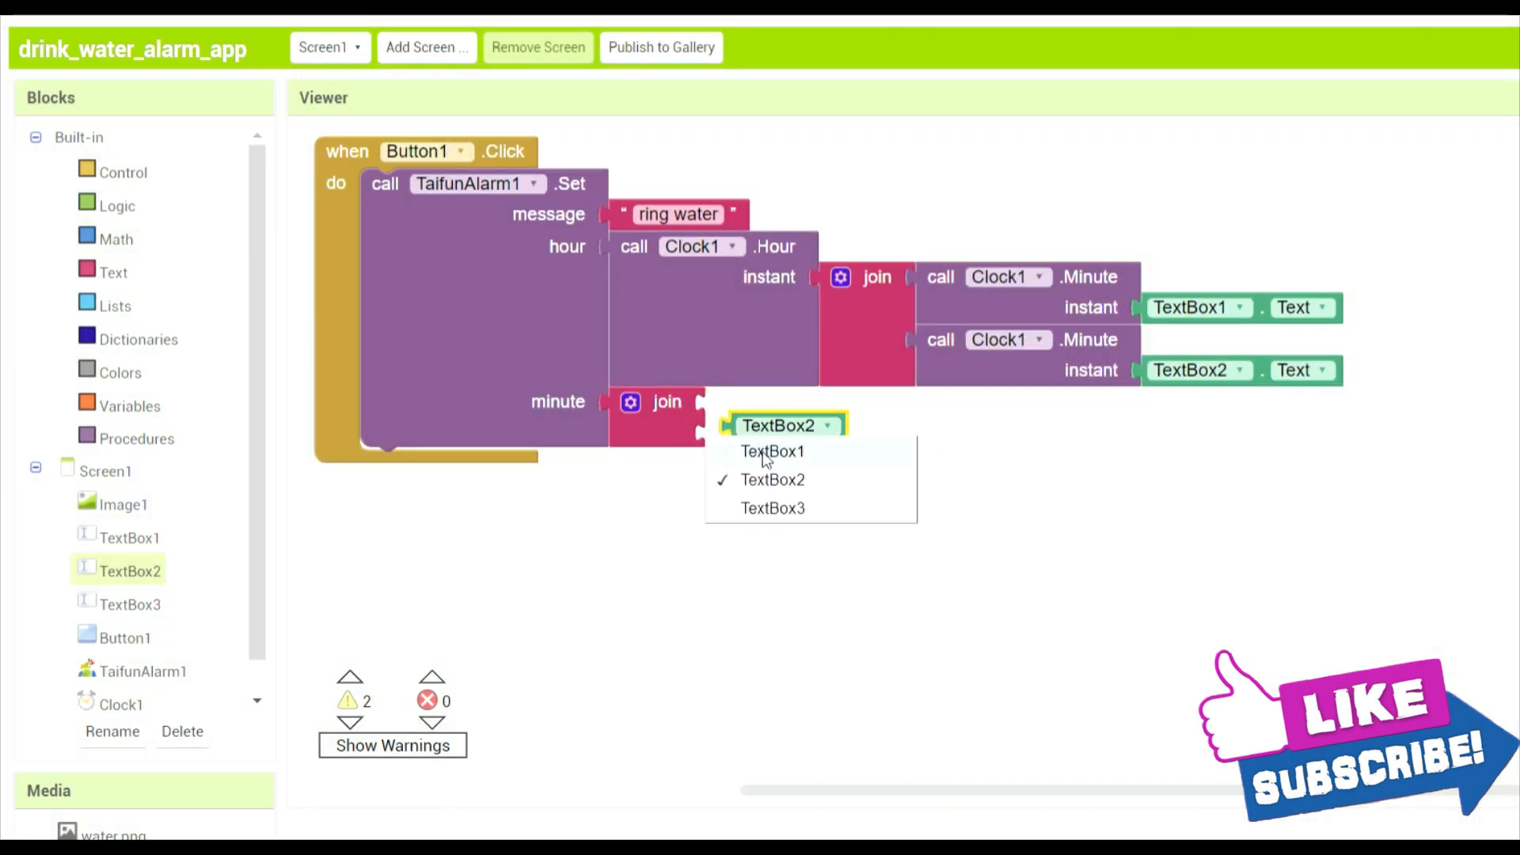
left_click(772, 452)
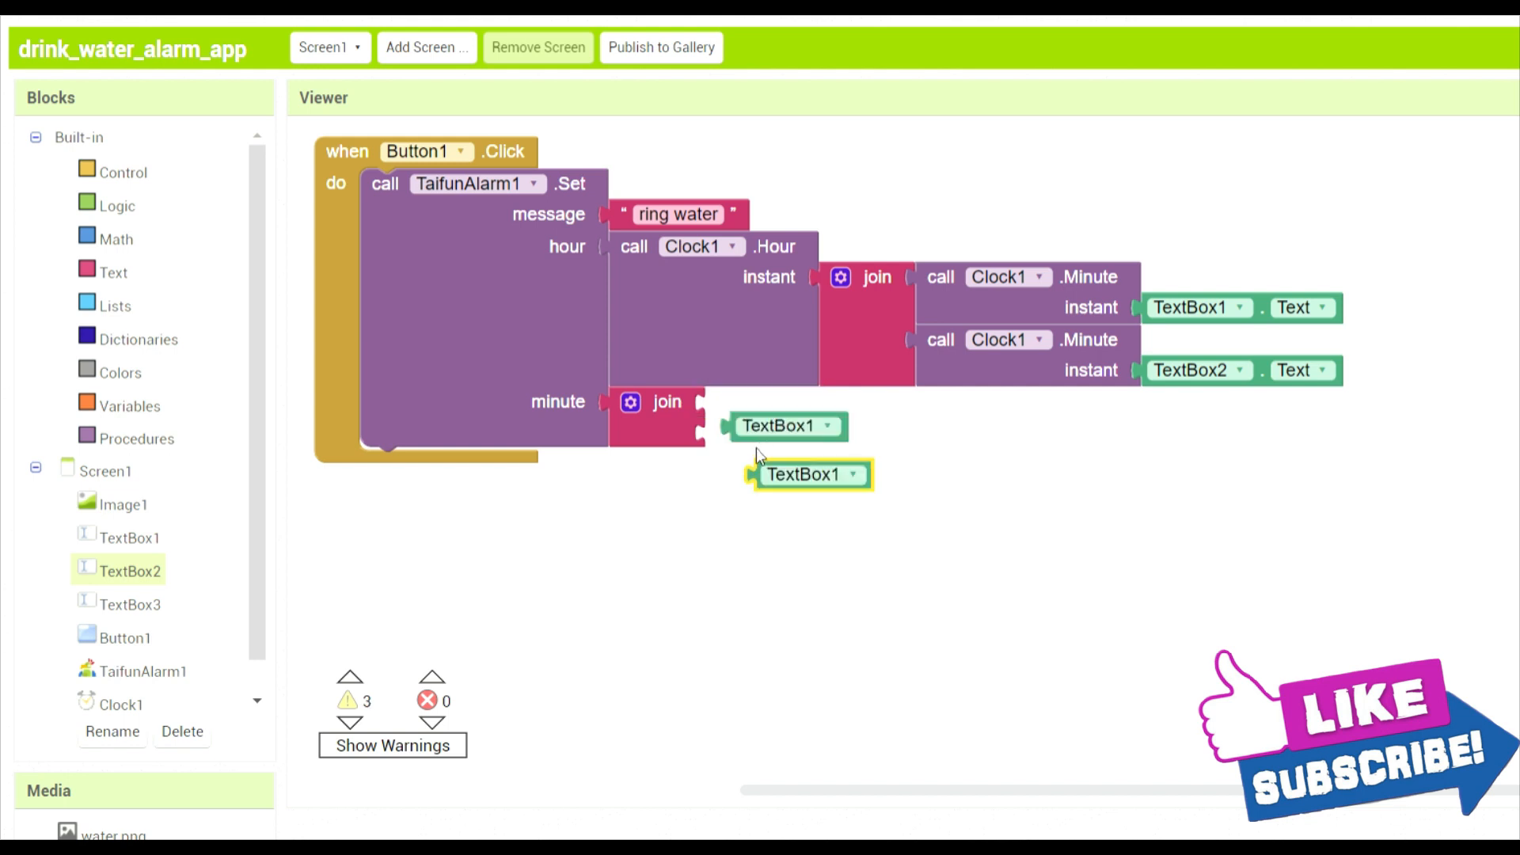
left_click(852, 475)
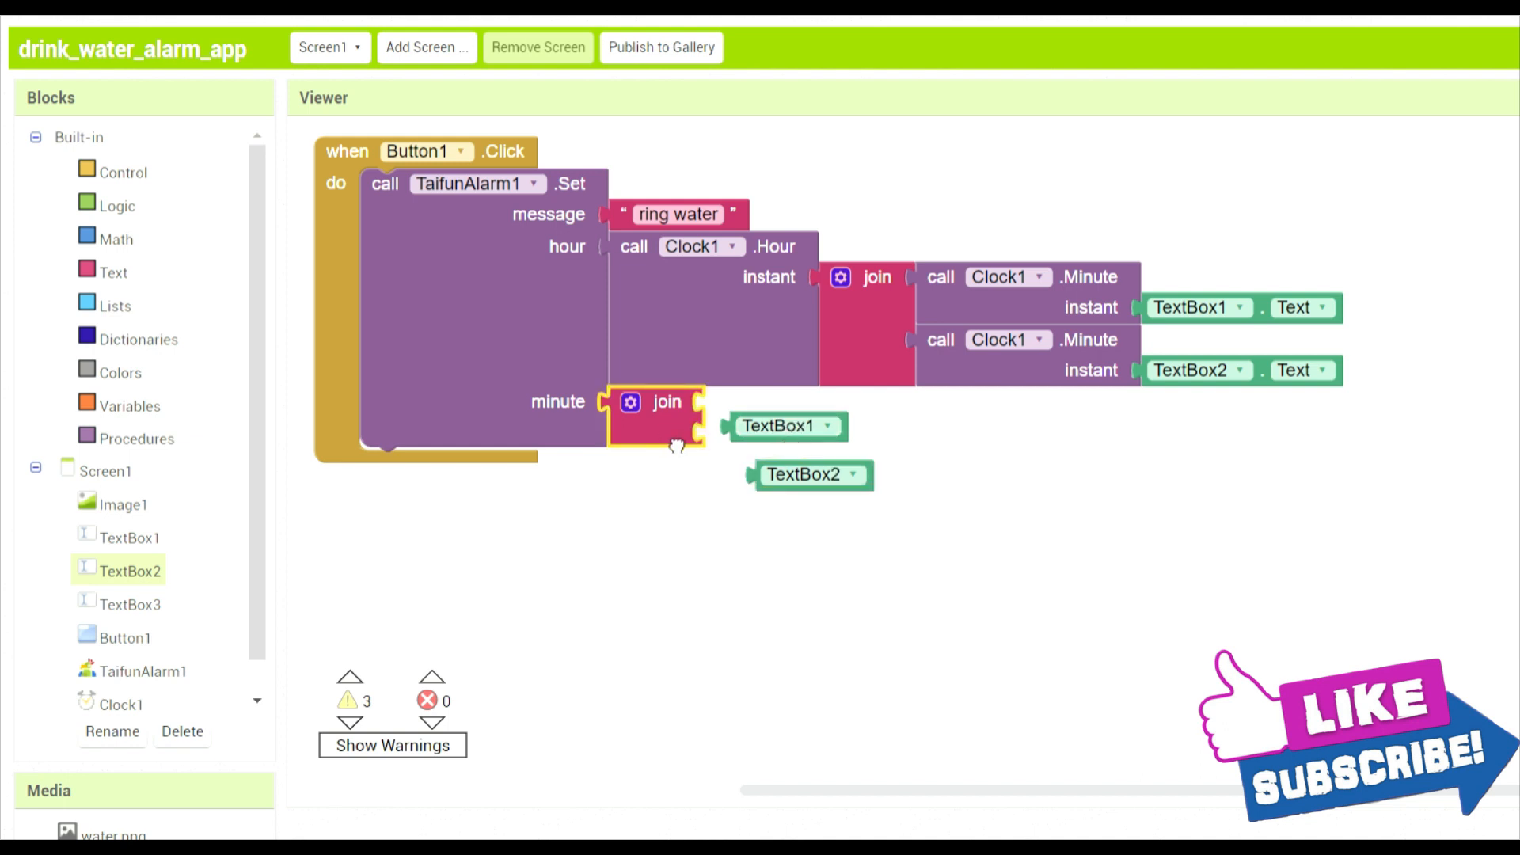
left_click_drag(666, 401, 809, 449)
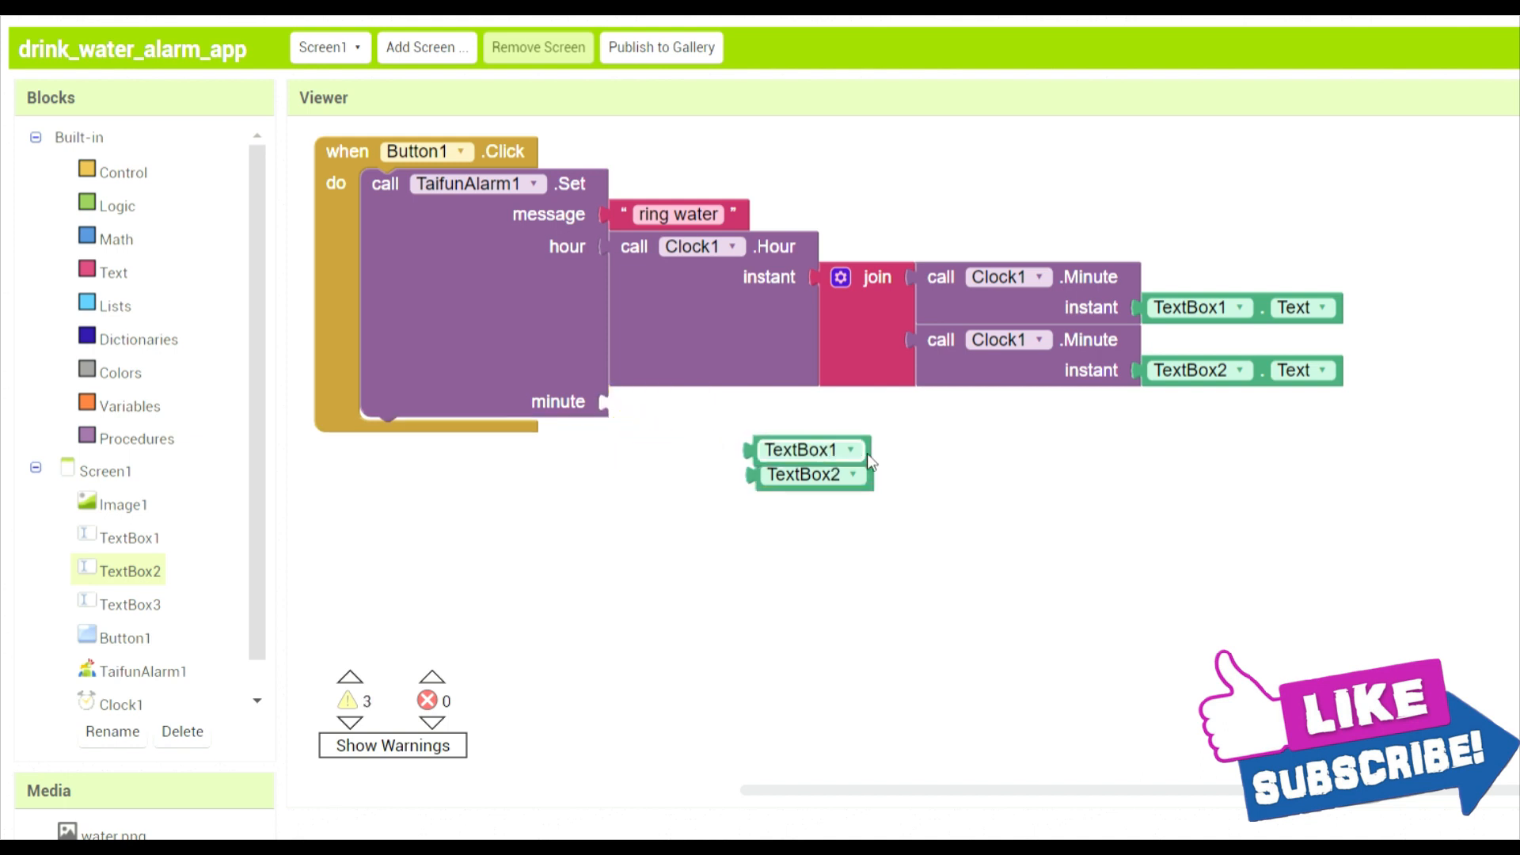
left_click(812, 449)
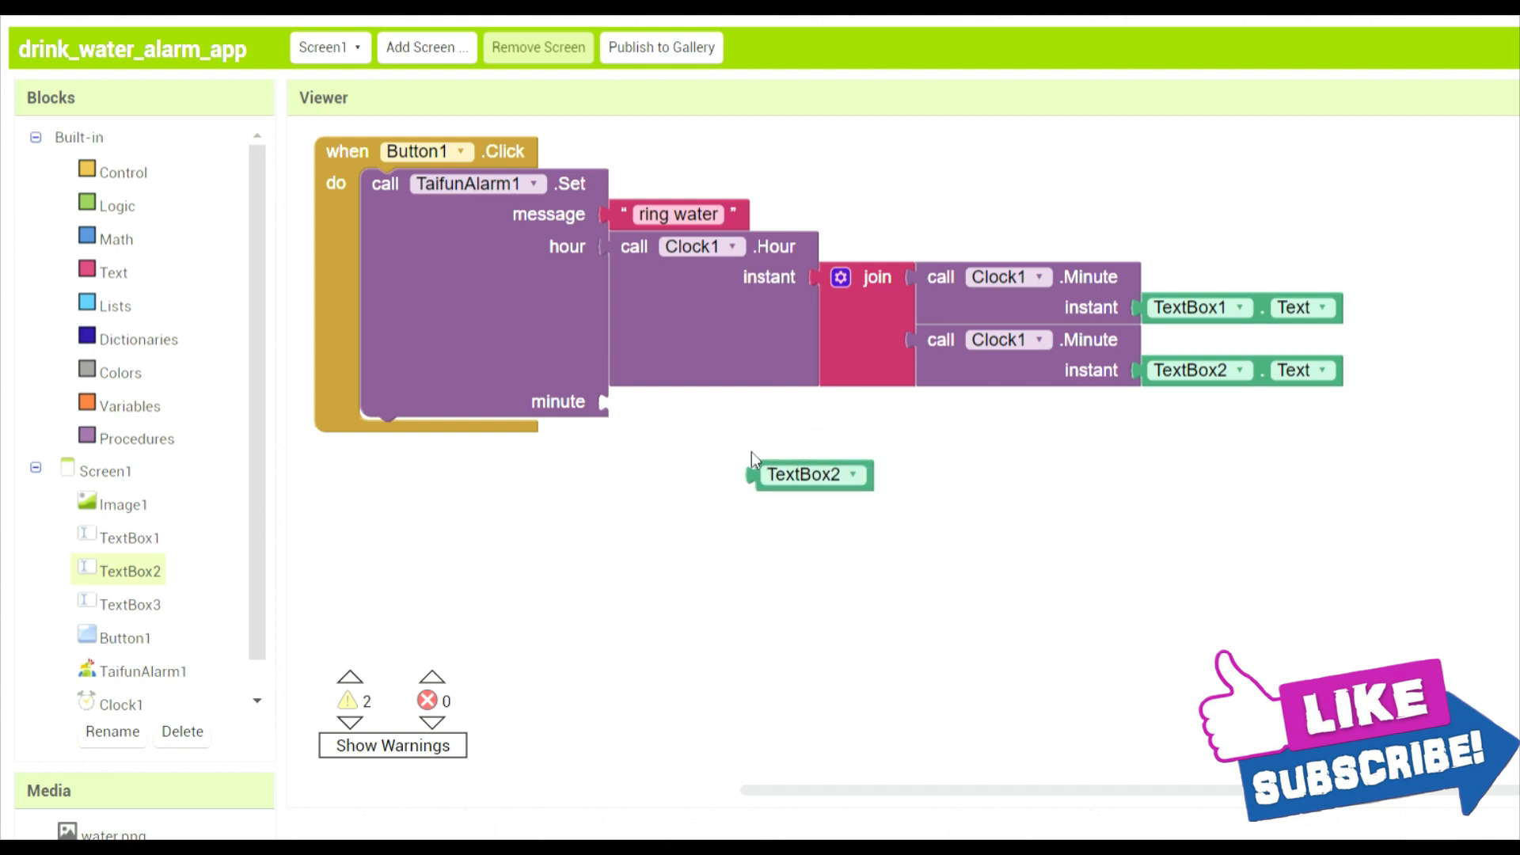
left_click(805, 474)
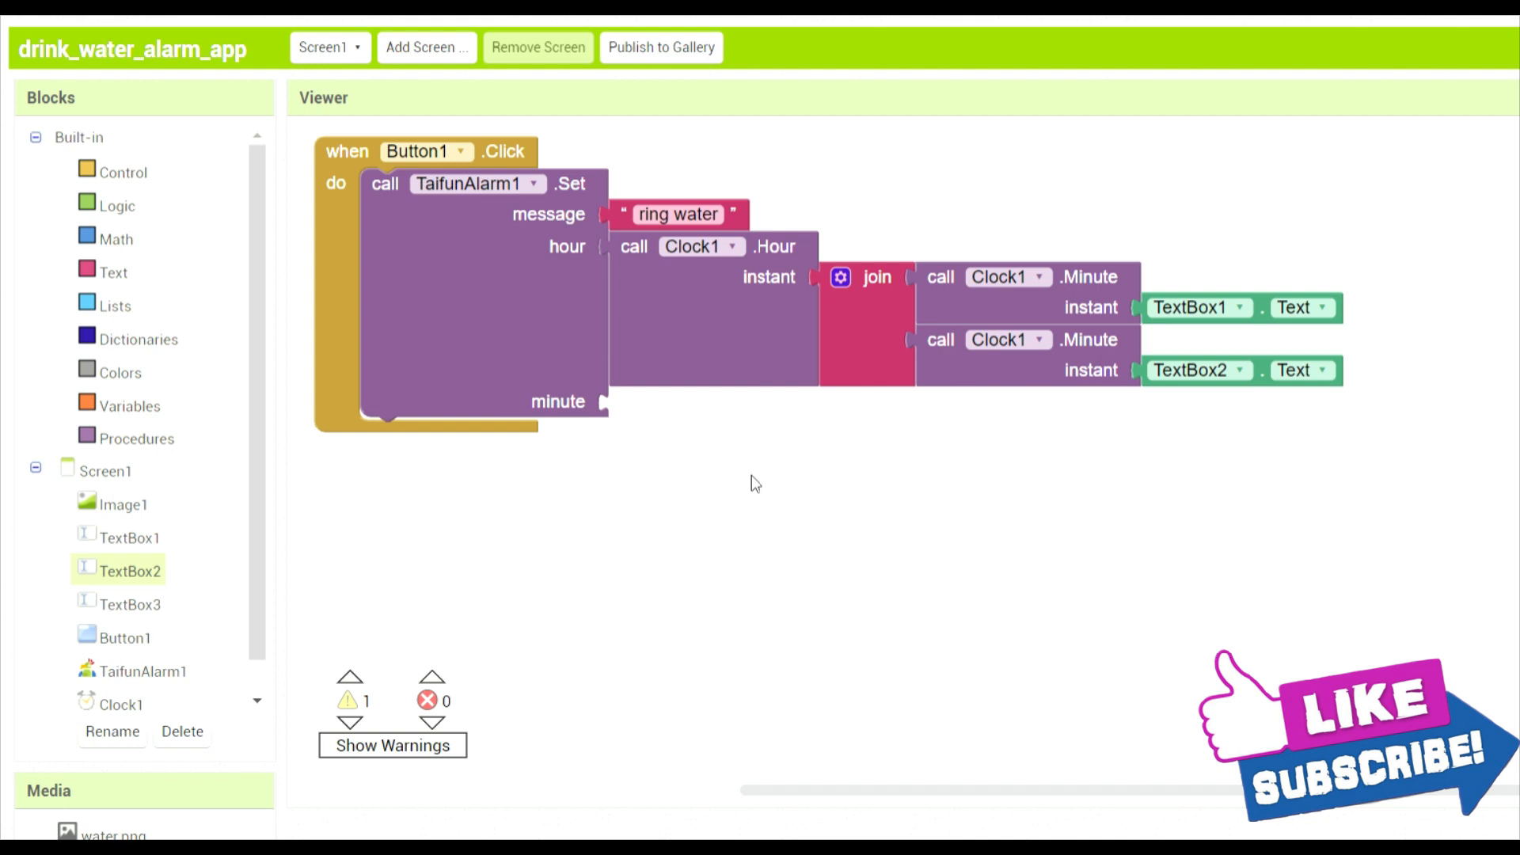
mouse_move(1029, 490)
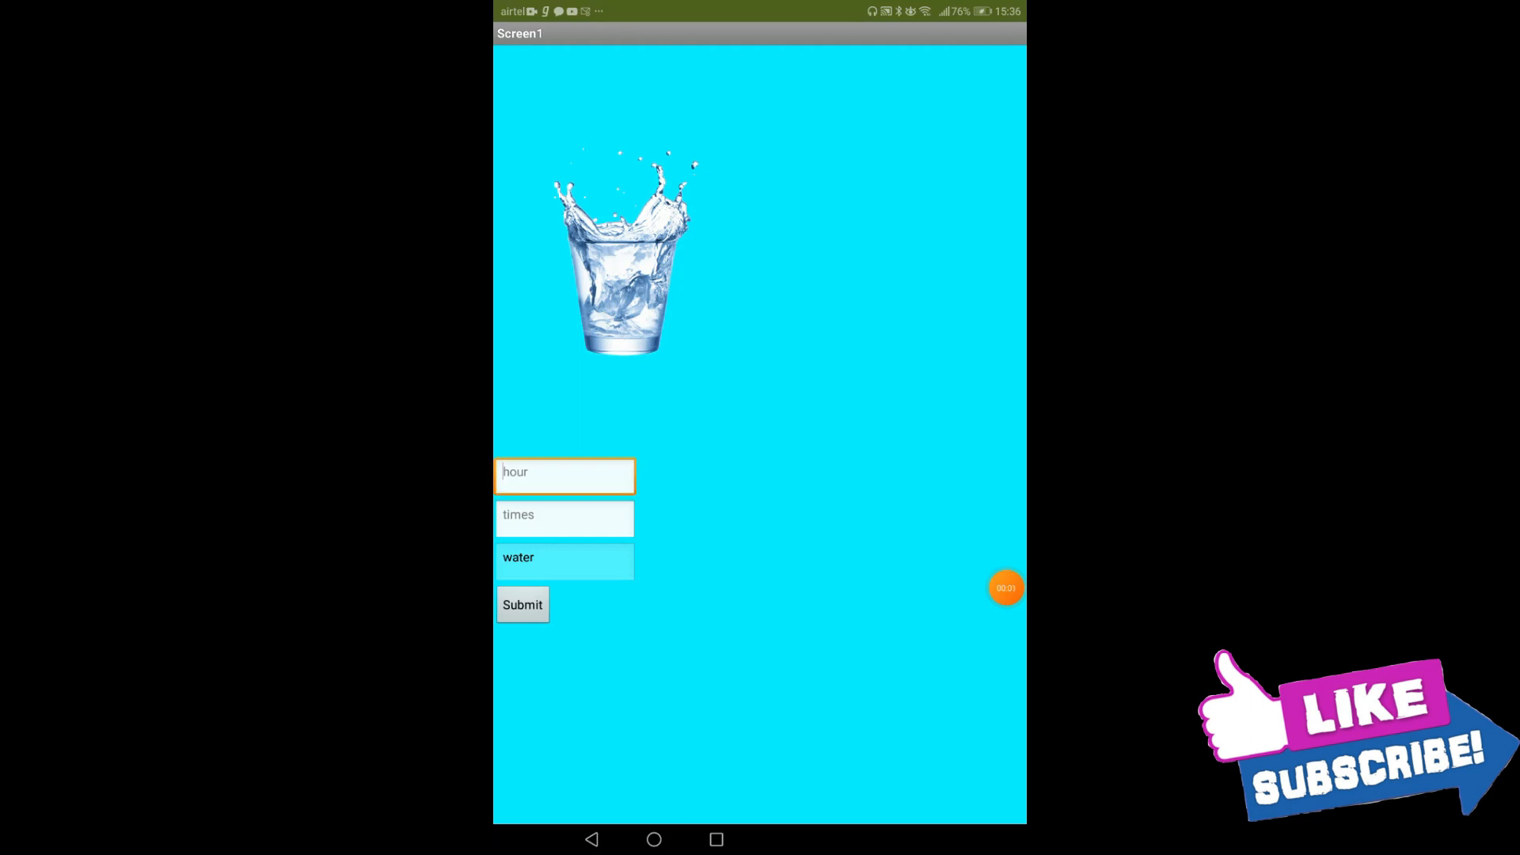
On the tablet, enter hour 1 and times 2, then return to the home screen
left_click(563, 476)
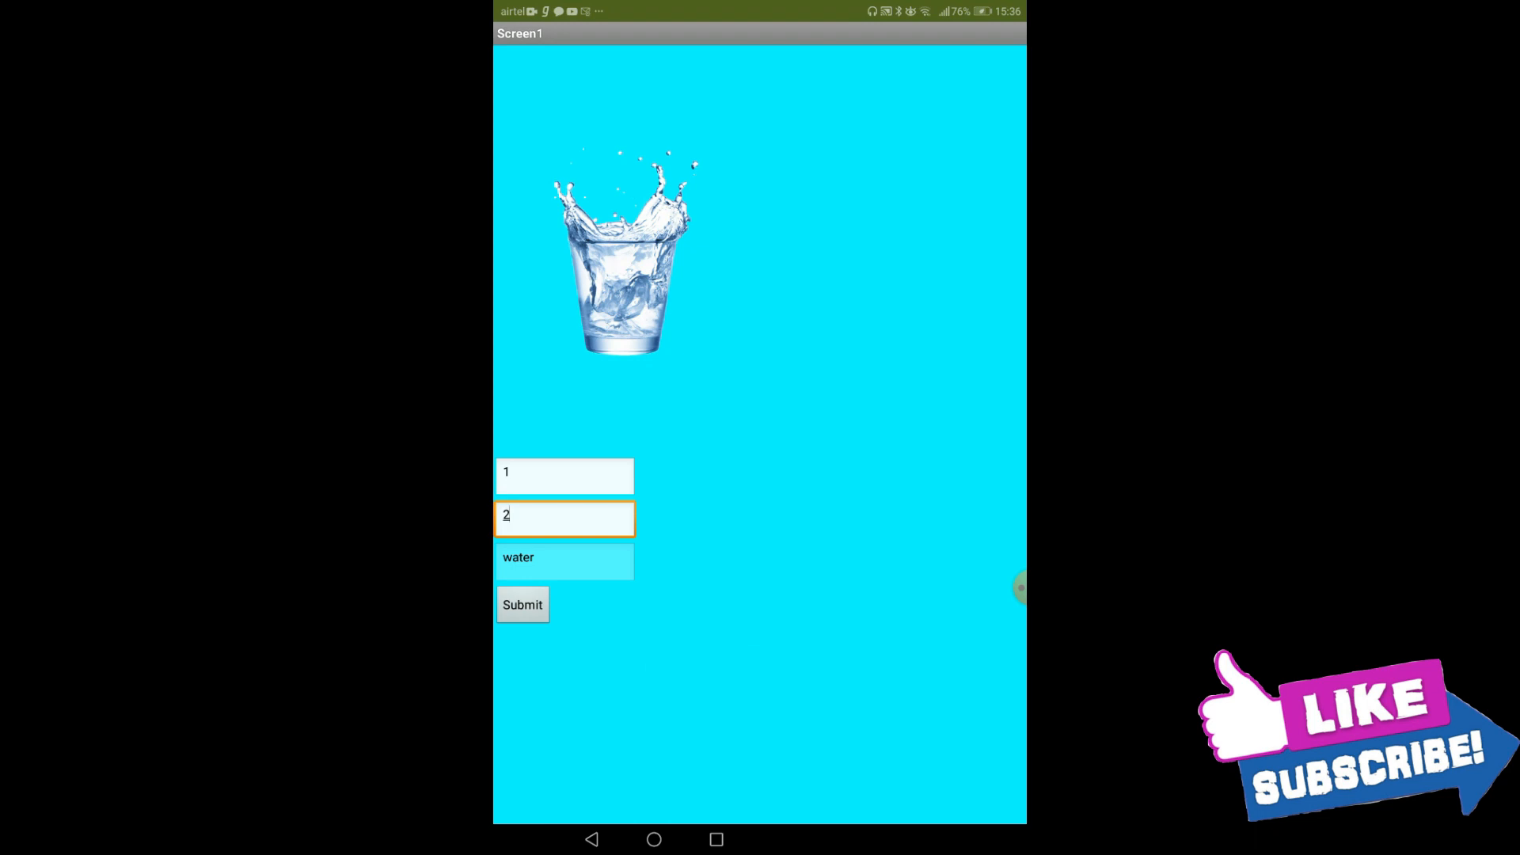
left_click(522, 604)
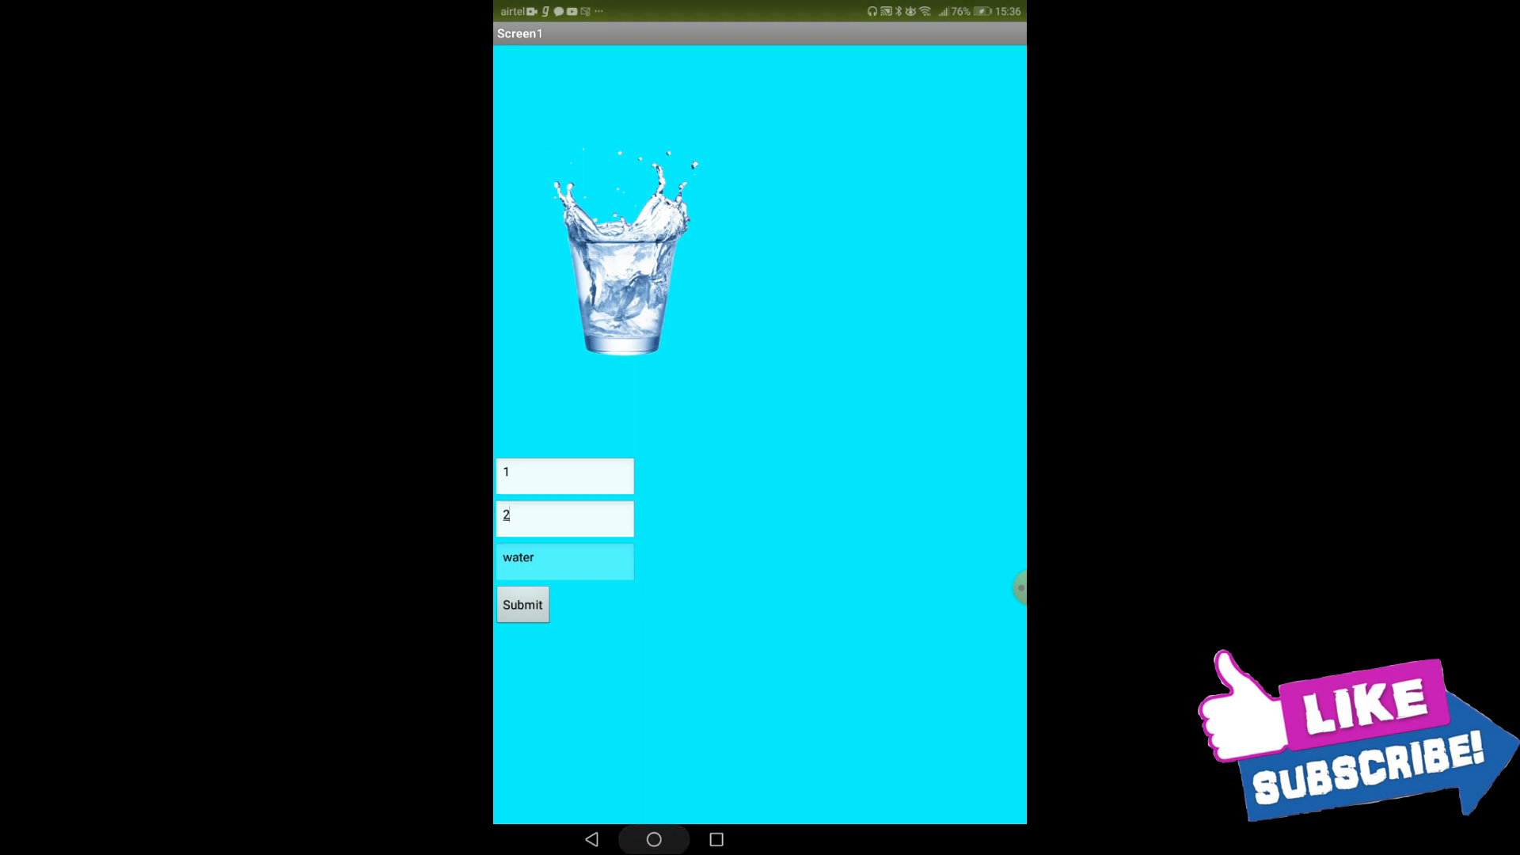
left_click(654, 839)
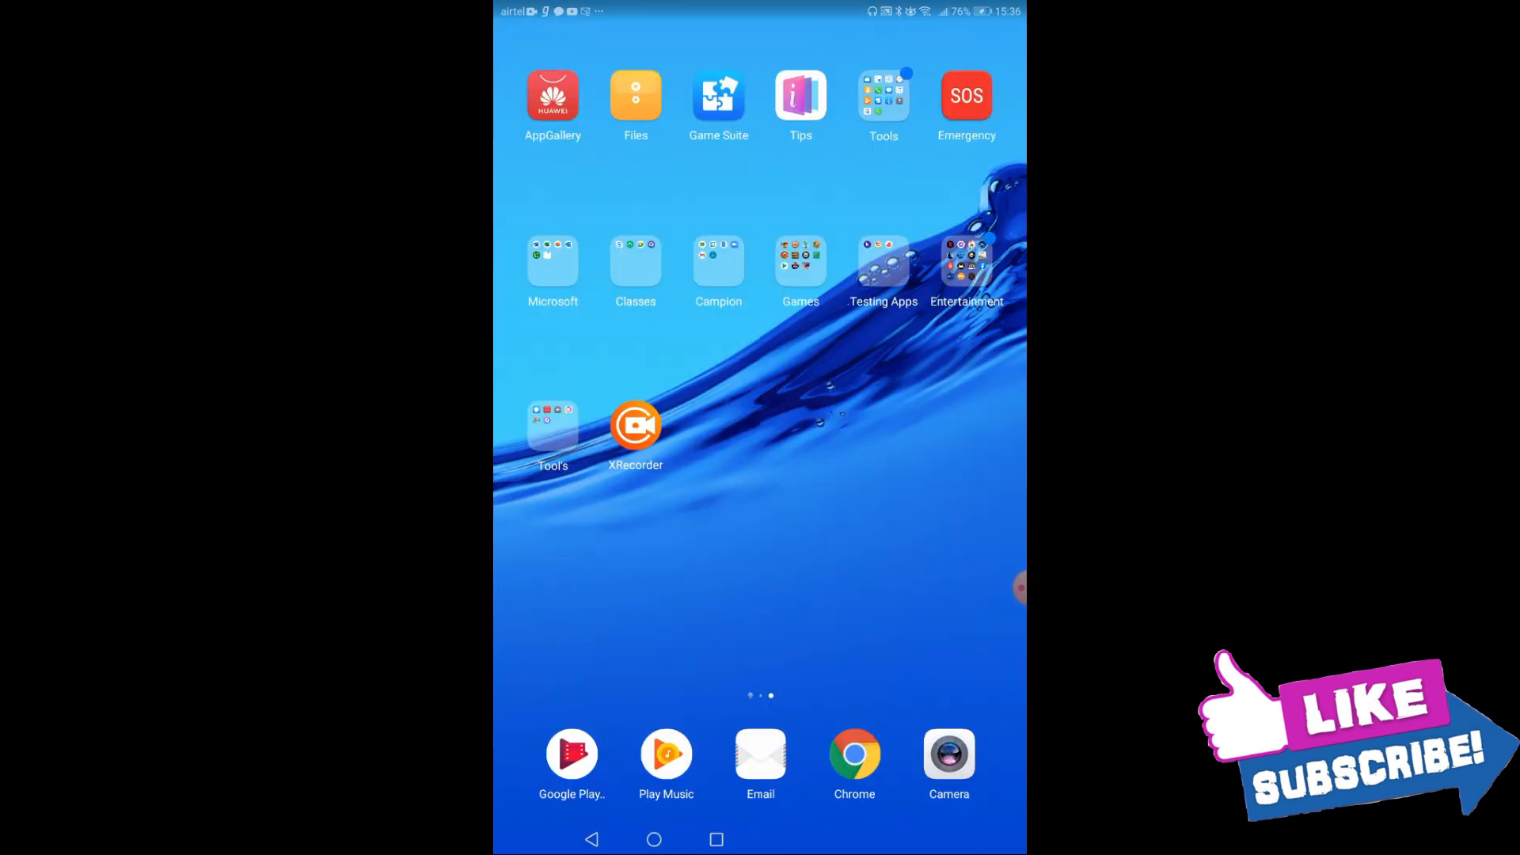